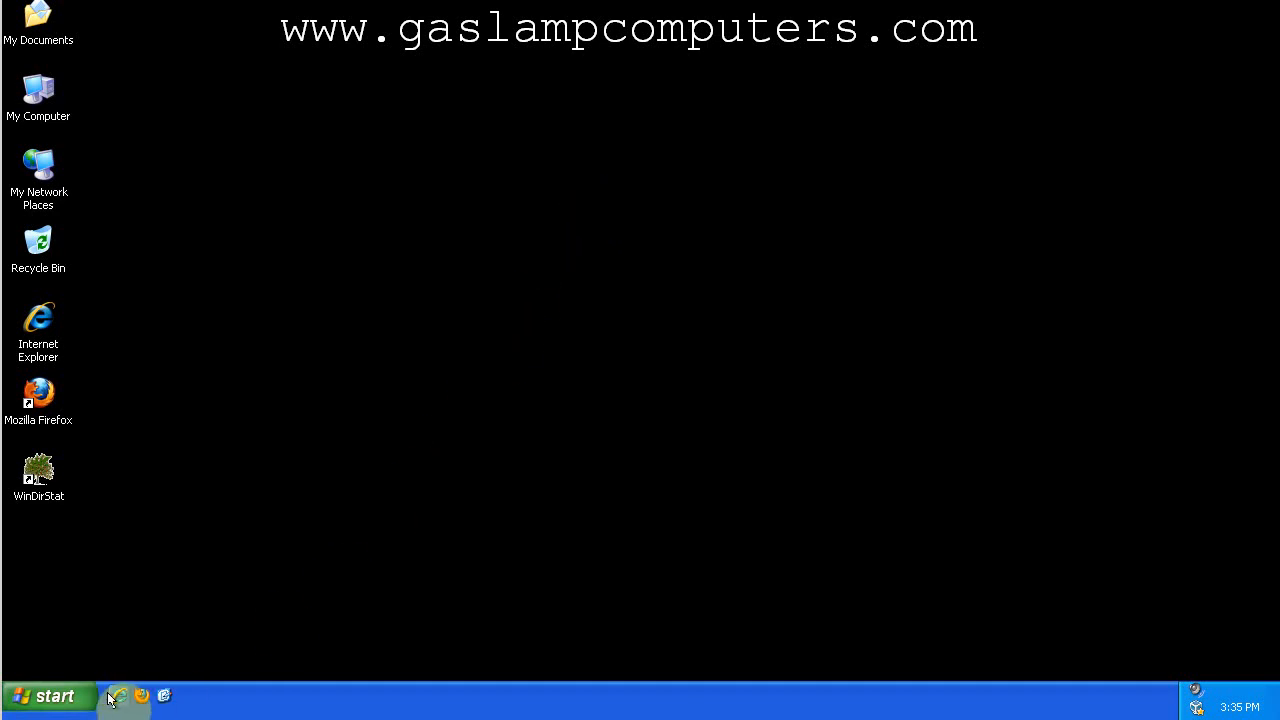
Launch the Windows Disk Defragmenter from the Start menu, then start Firefox.
left_click(48, 696)
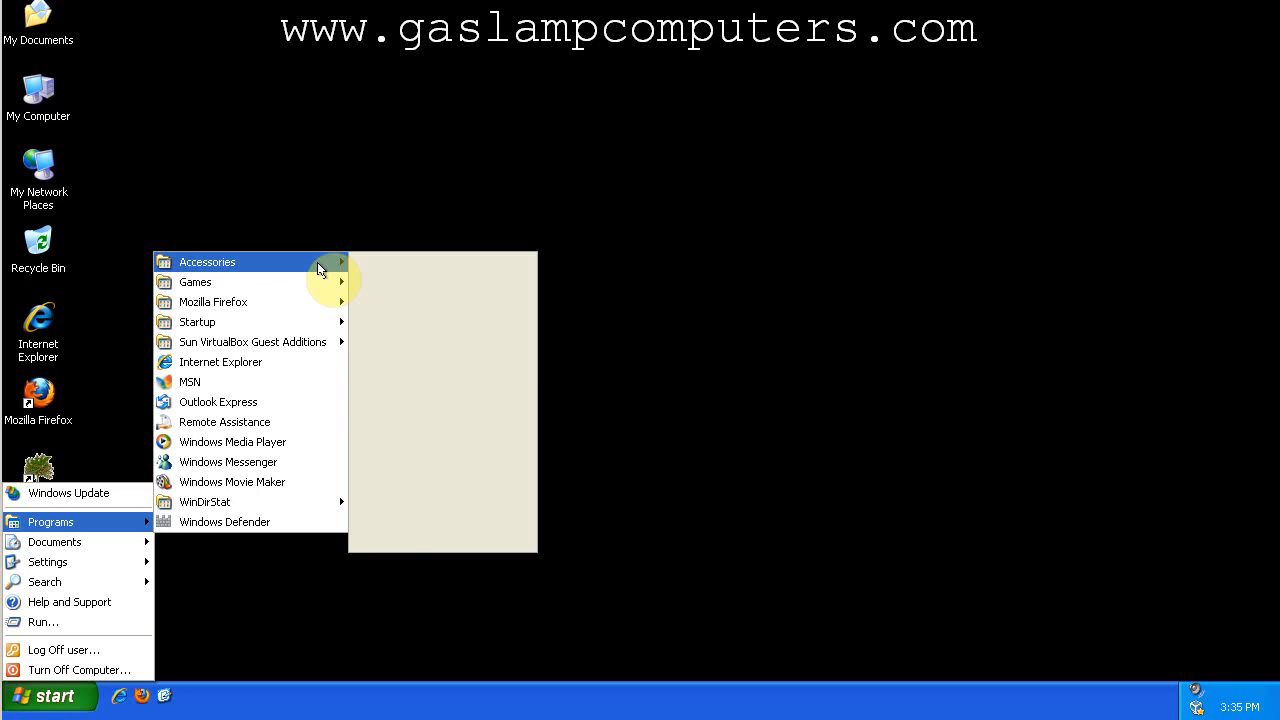
mouse_move(404, 320)
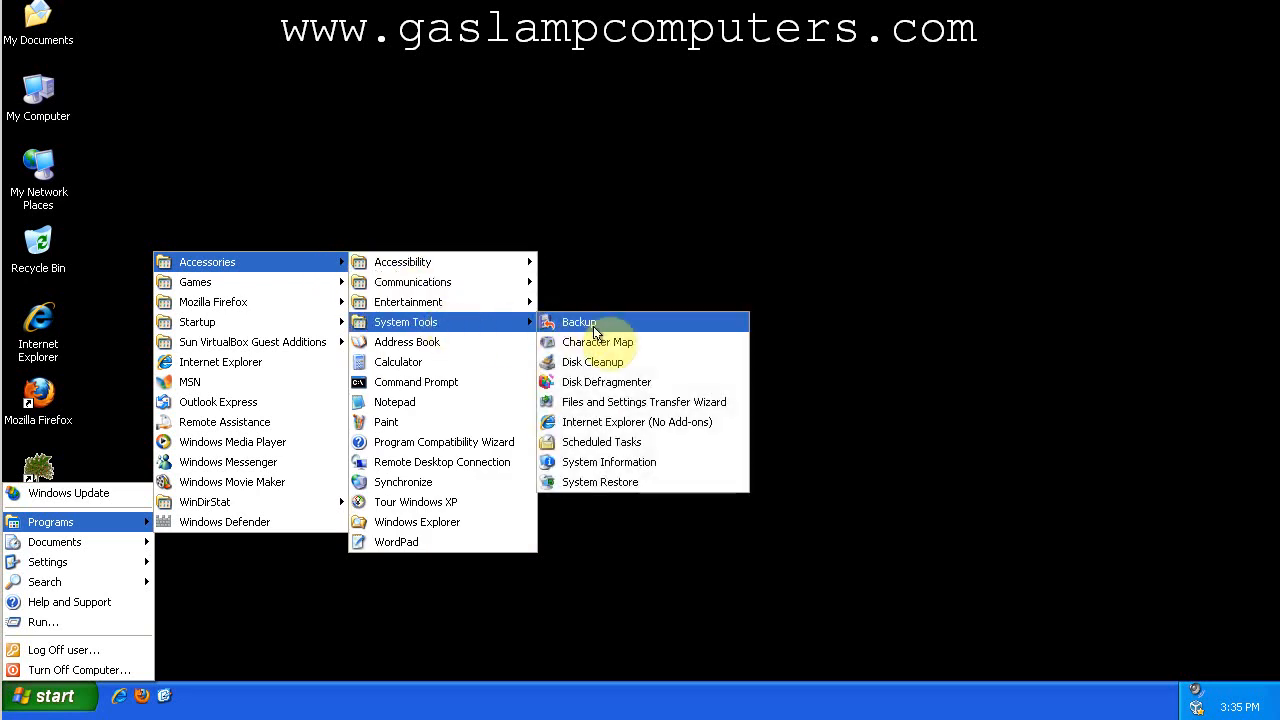
left_click(606, 380)
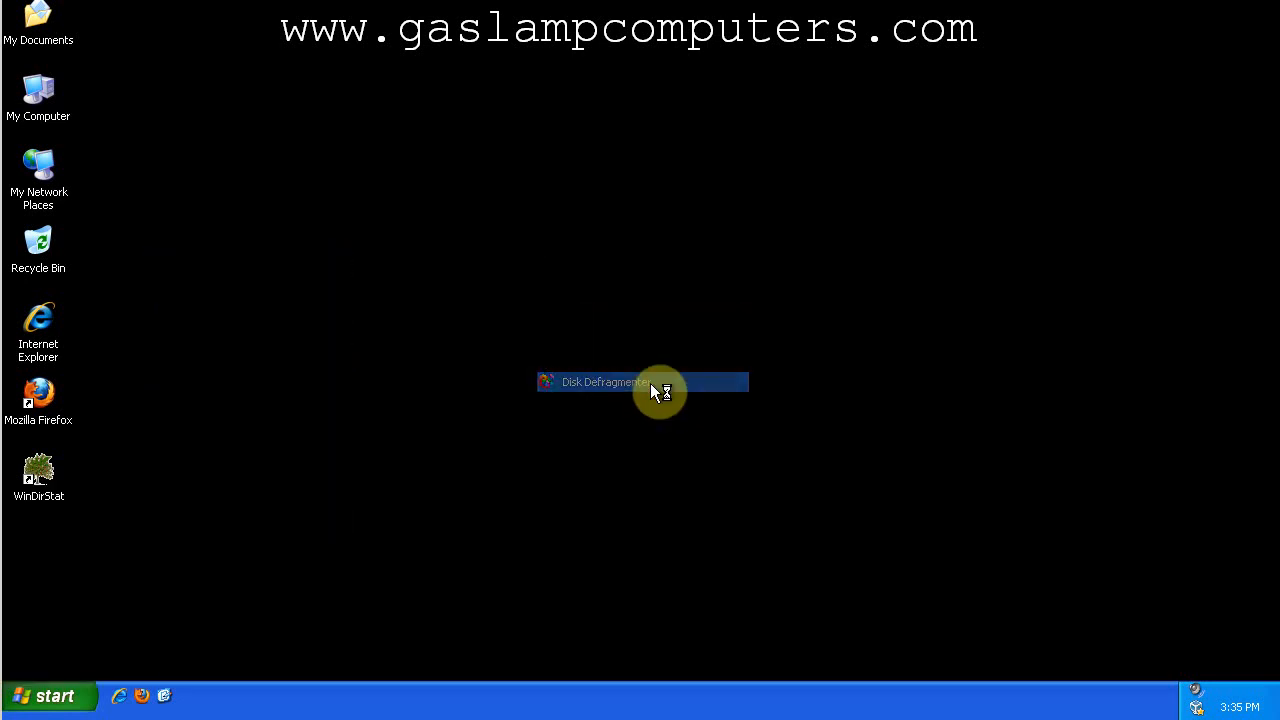
double_click(642, 380)
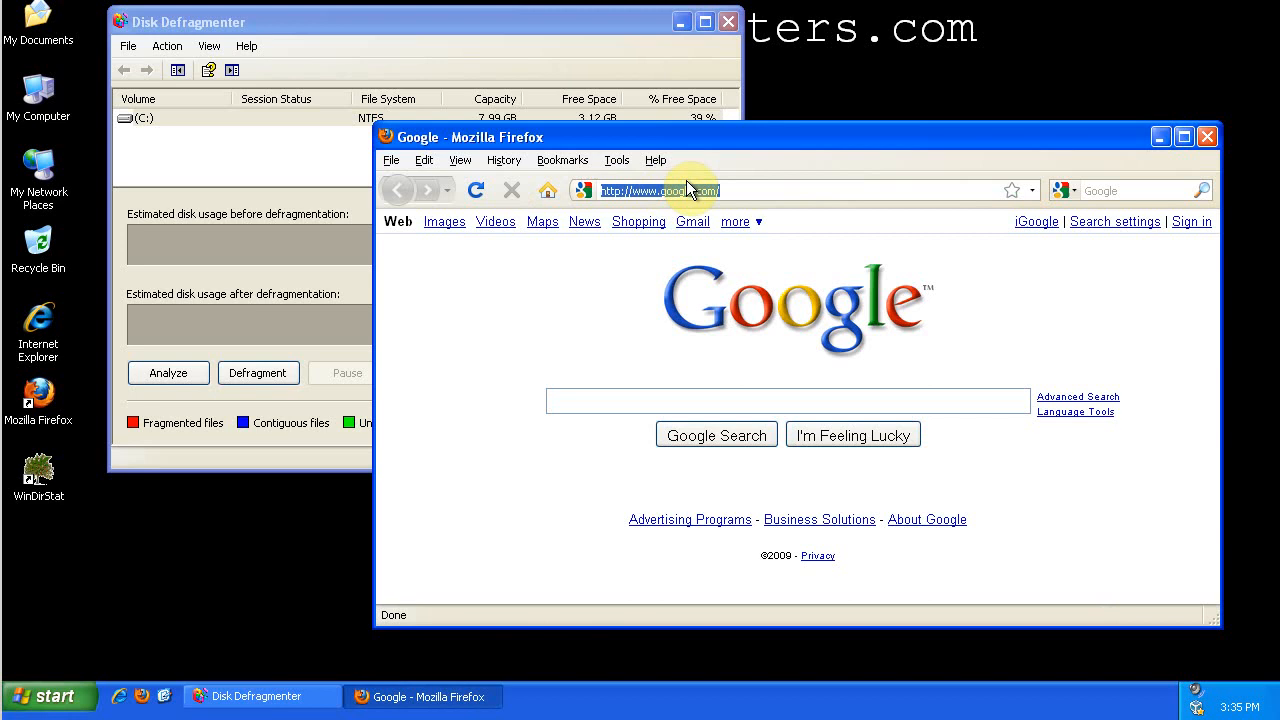
Go to ultradefrag.sourceforge.net and scroll down to the Download UltraDefrag section.
type("ultradefrag.sourceforge.net")
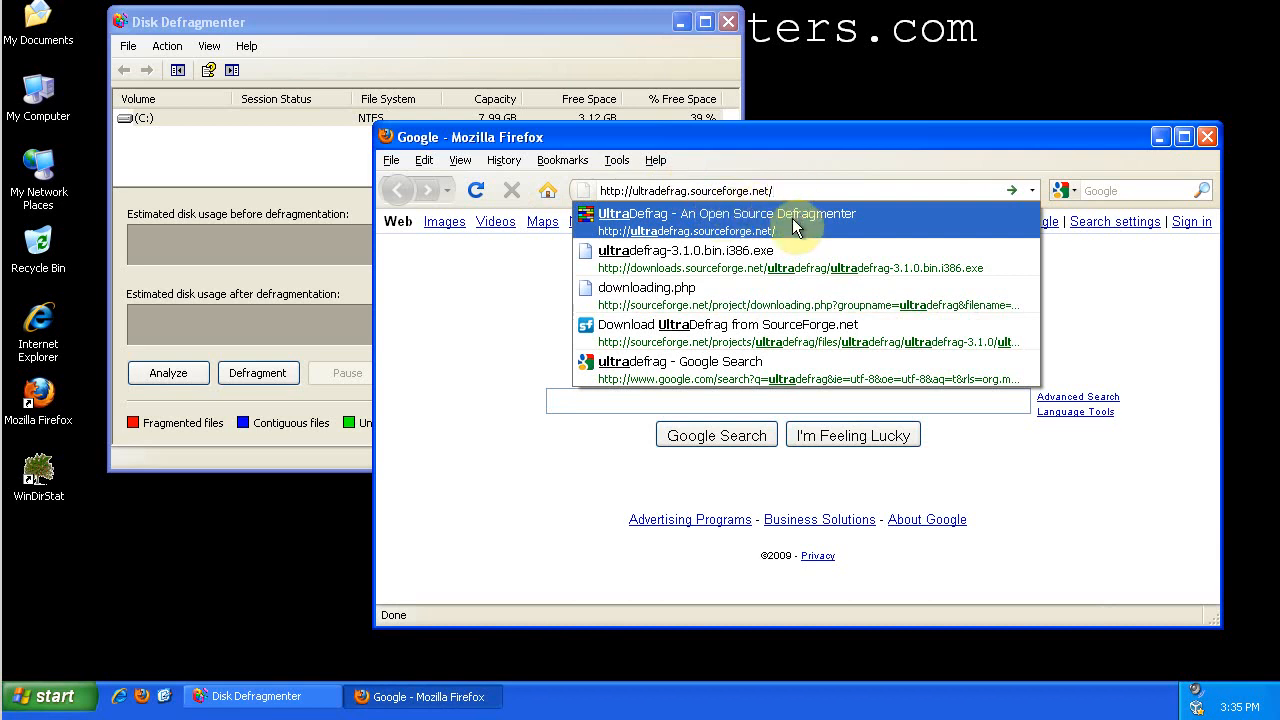
left_click(728, 212)
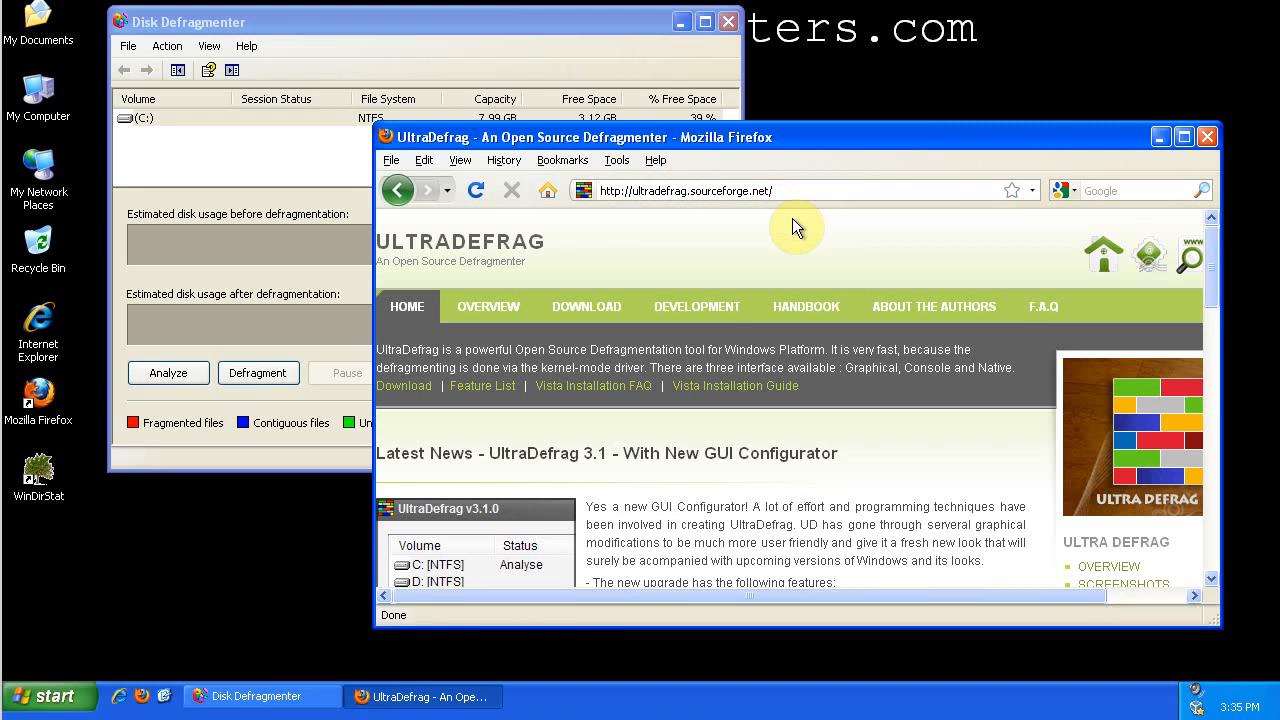
scroll("down", 3)
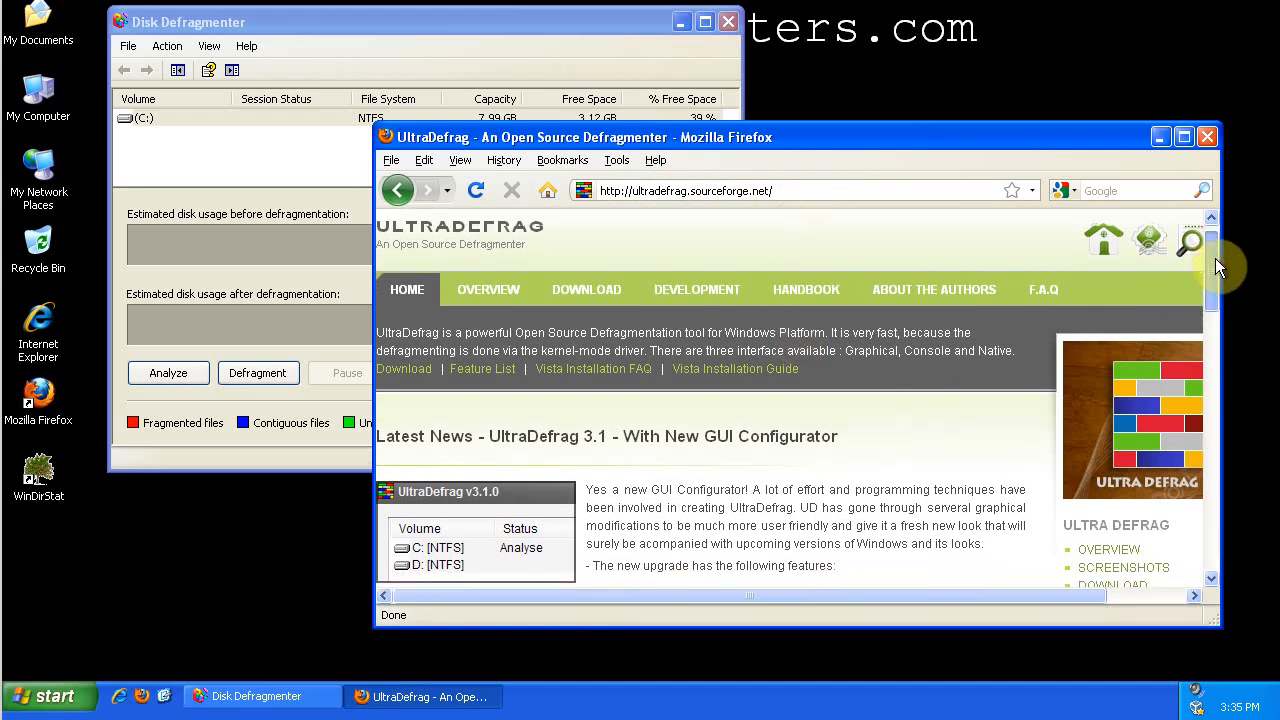
scroll("down", 3)
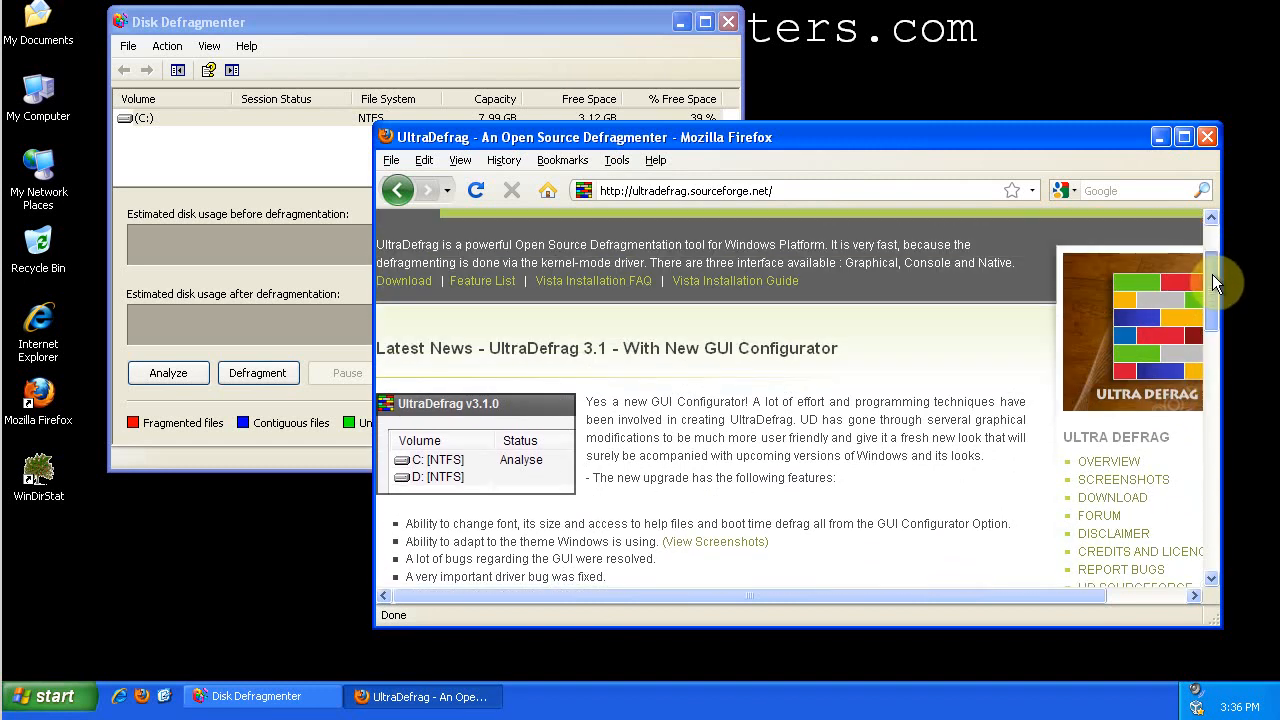
scroll("down", 3)
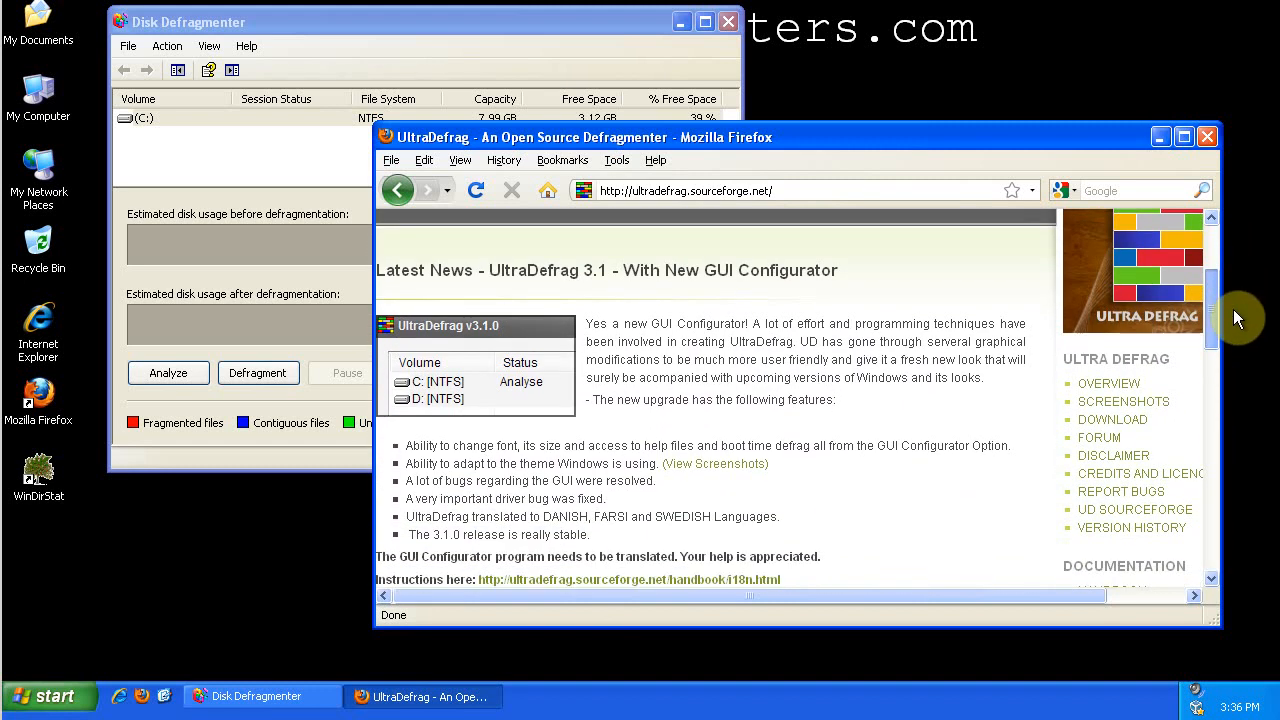
scroll("down", 3)
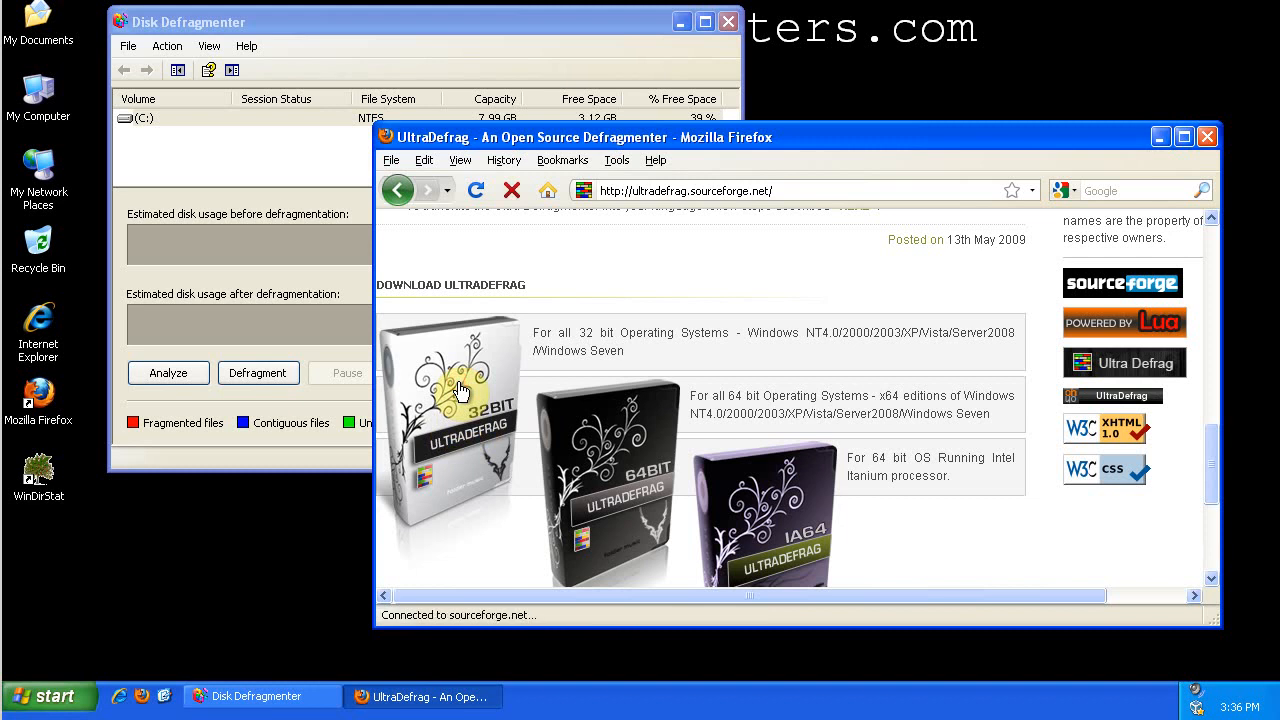
Download the 32-bit UltraDefrag 3.1.0 installer via the direct link.
left_click(460, 410)
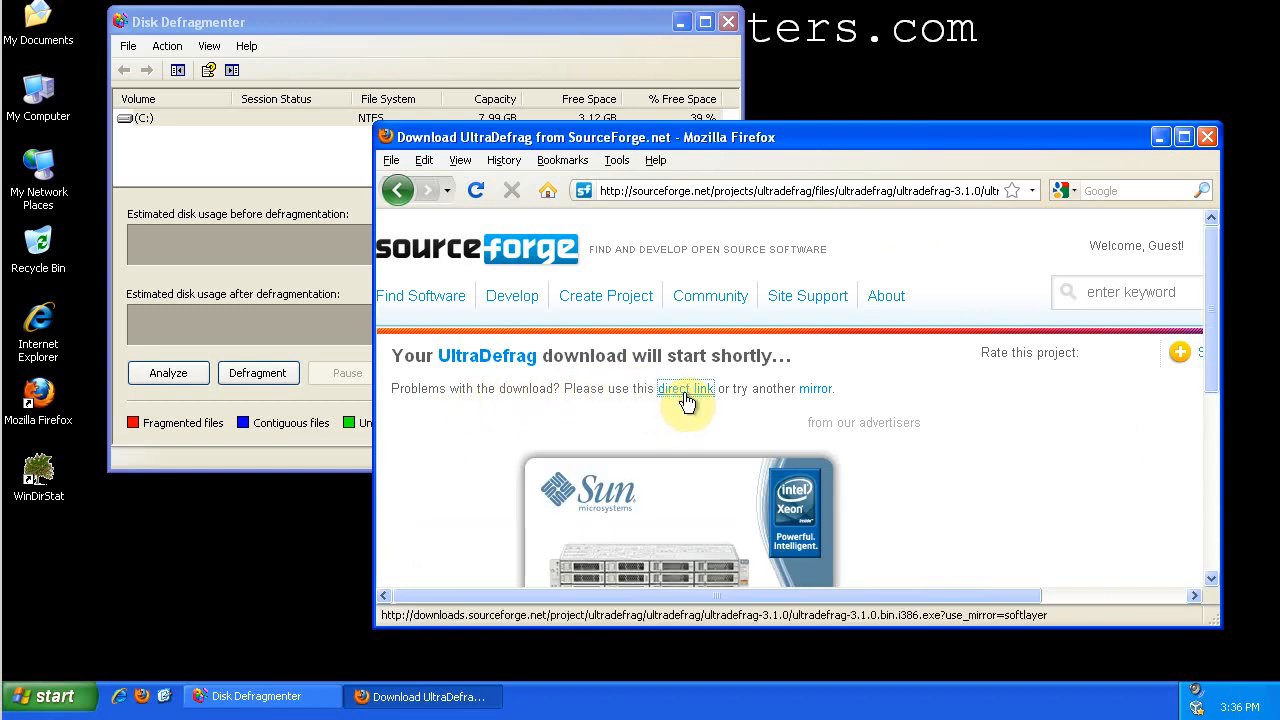
left_click(686, 388)
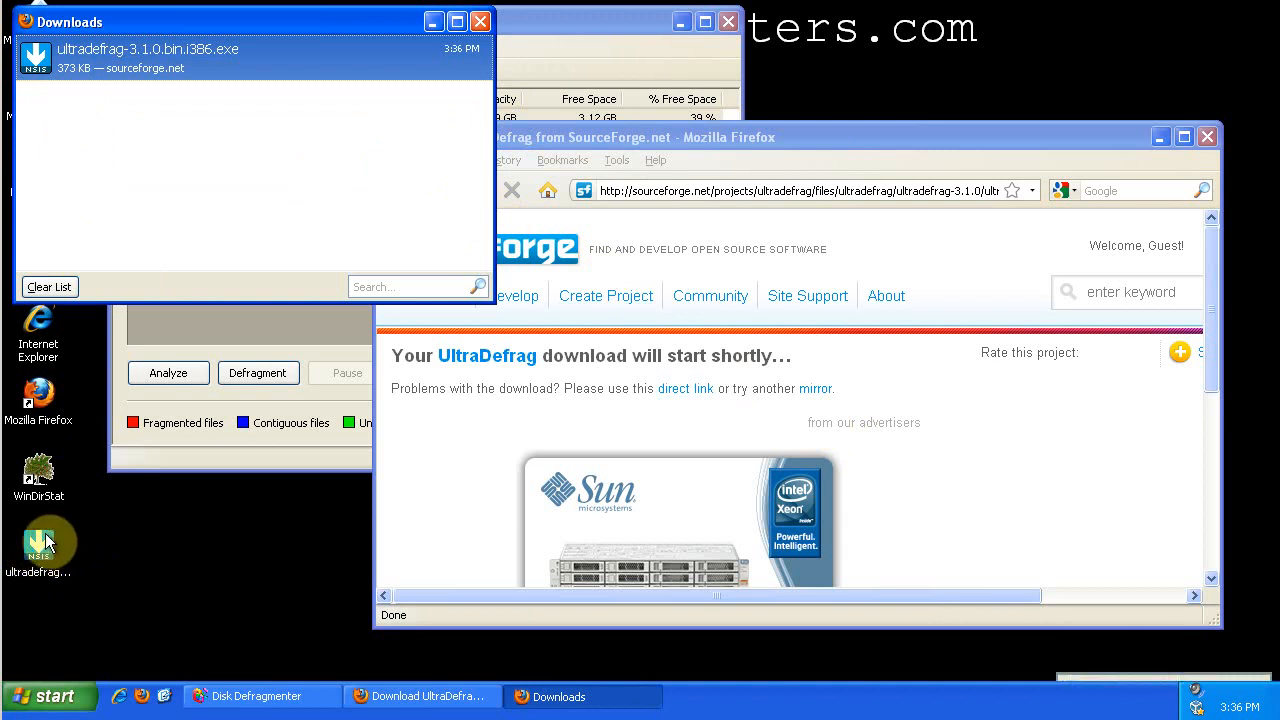
Run the downloaded UltraDefrag installer from the desktop, allowing the unverified program.
left_click(38, 540)
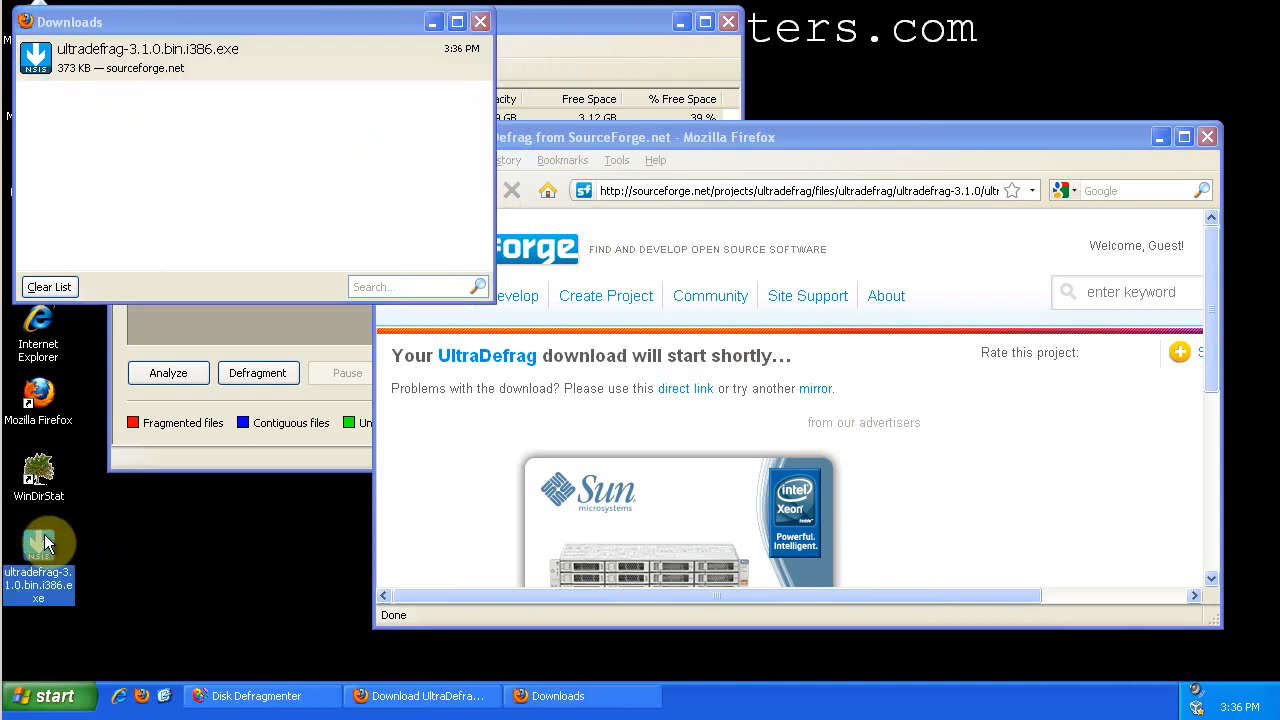
double_click(38, 540)
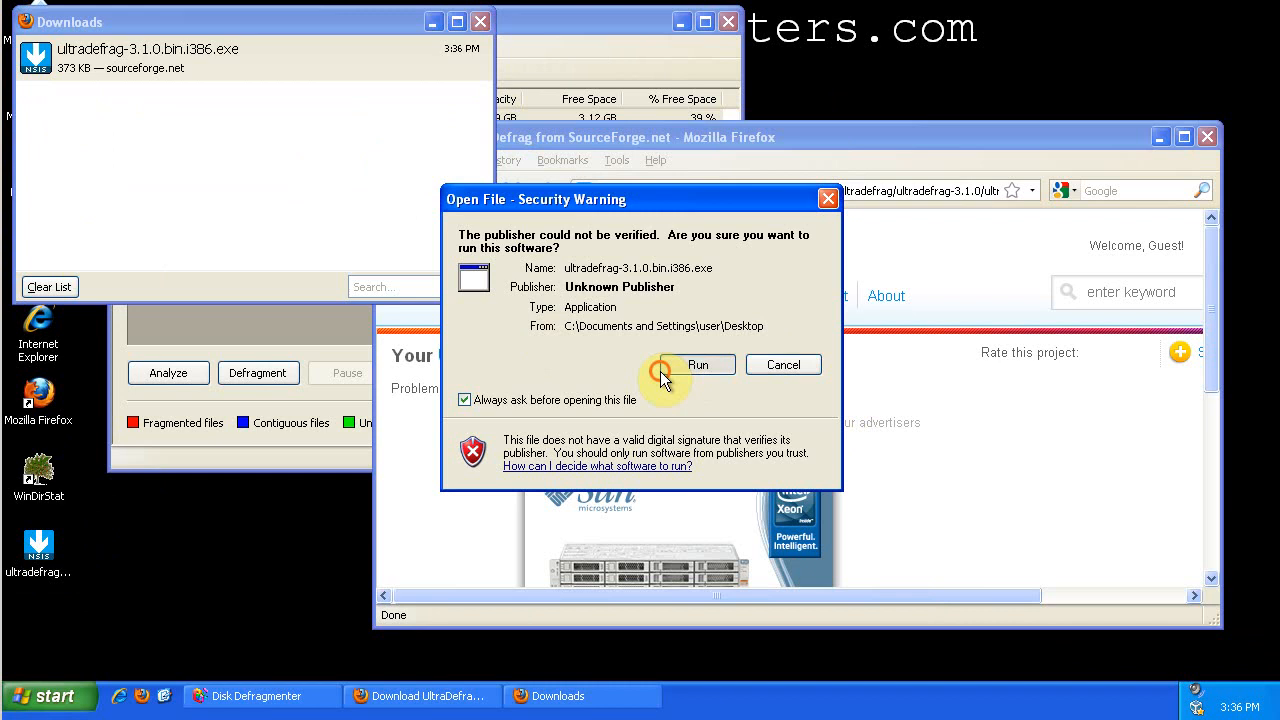
left_click(698, 364)
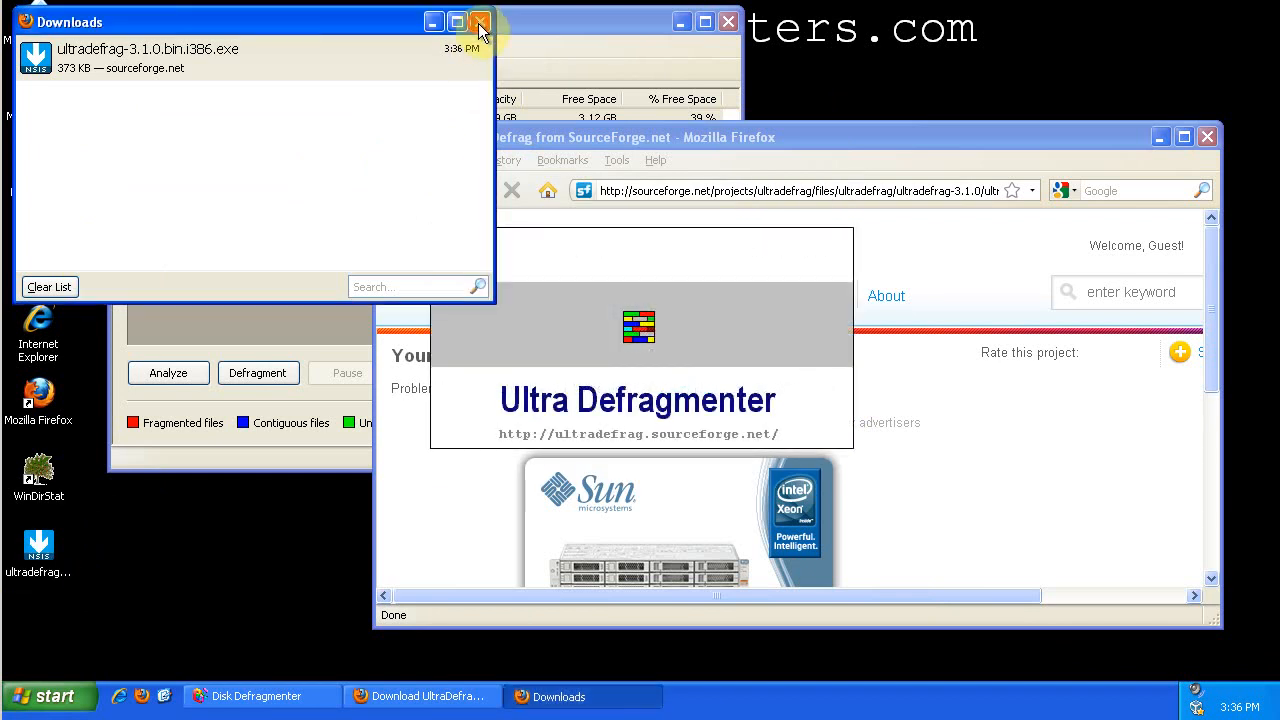
left_click(480, 20)
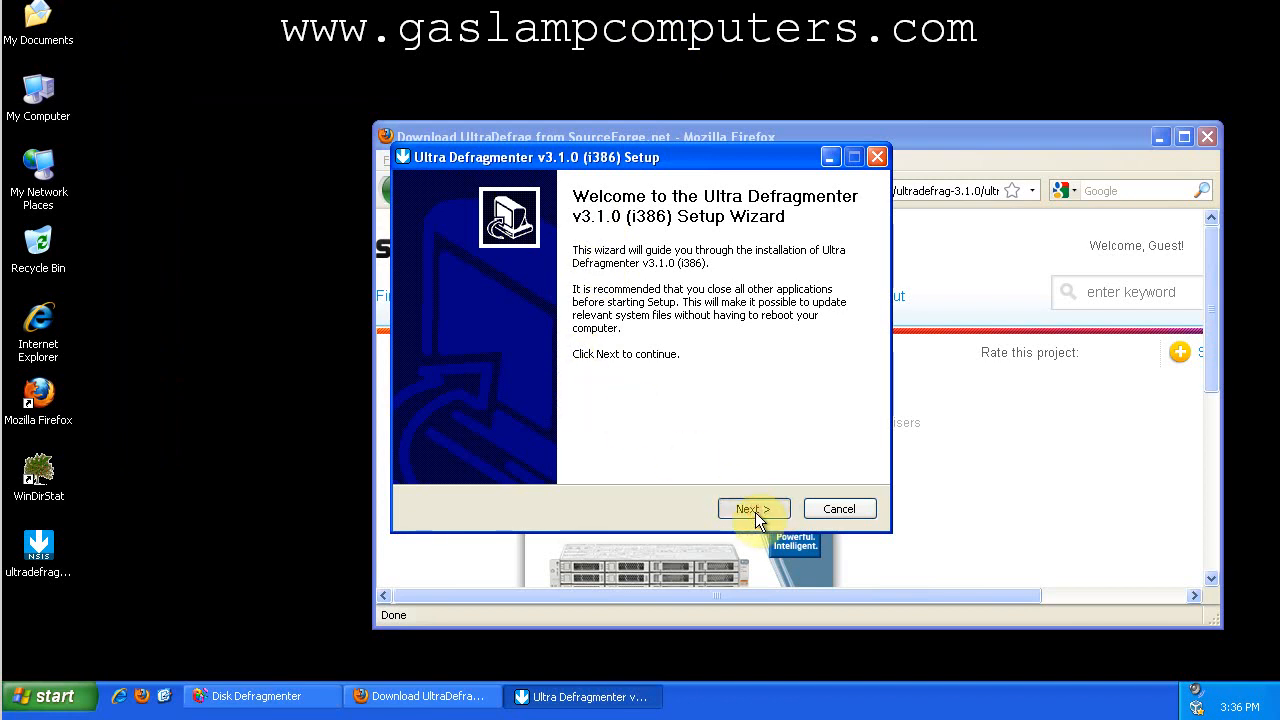
Pass the setup welcome page and accept the license agreement.
left_click(752, 508)
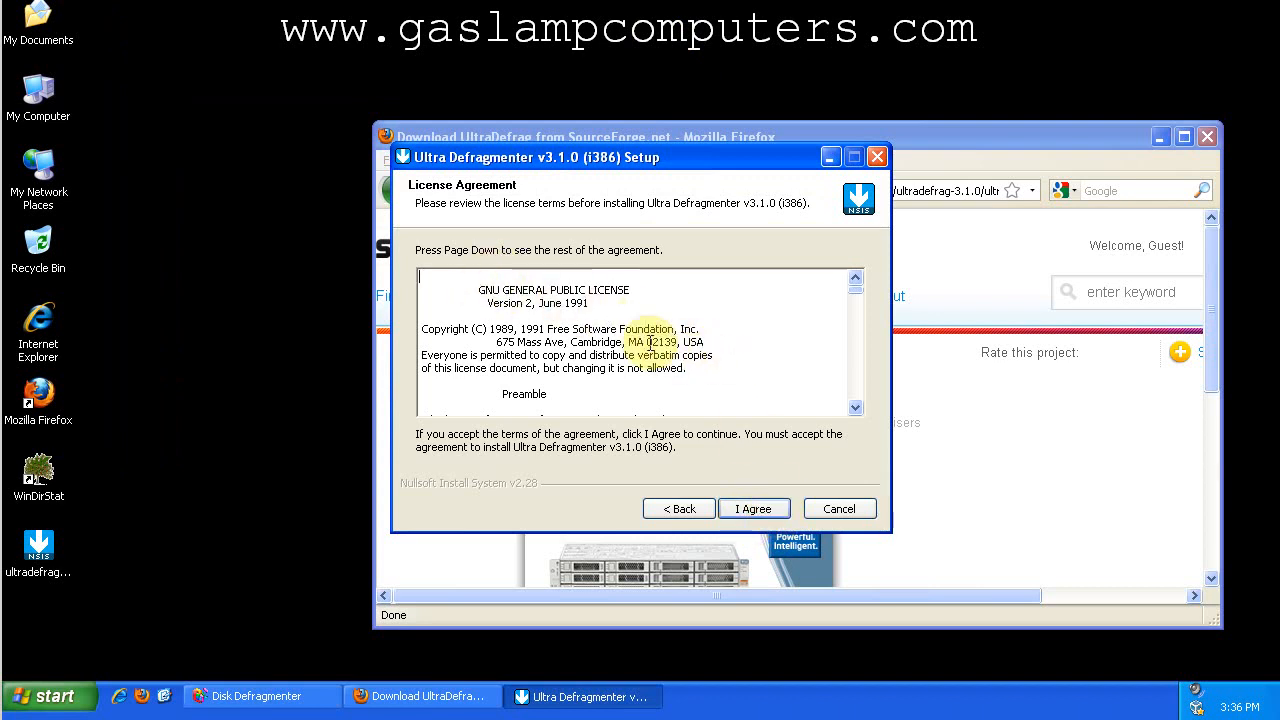
mouse_move(718, 418)
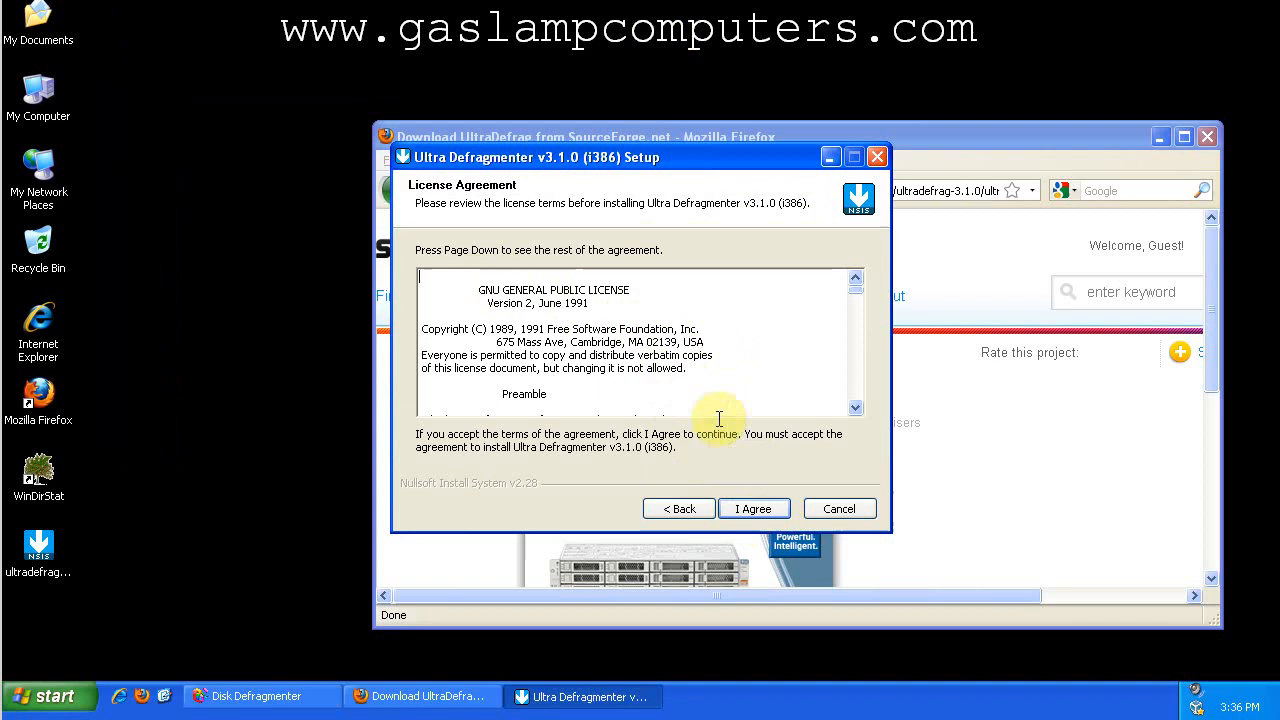
left_click(754, 508)
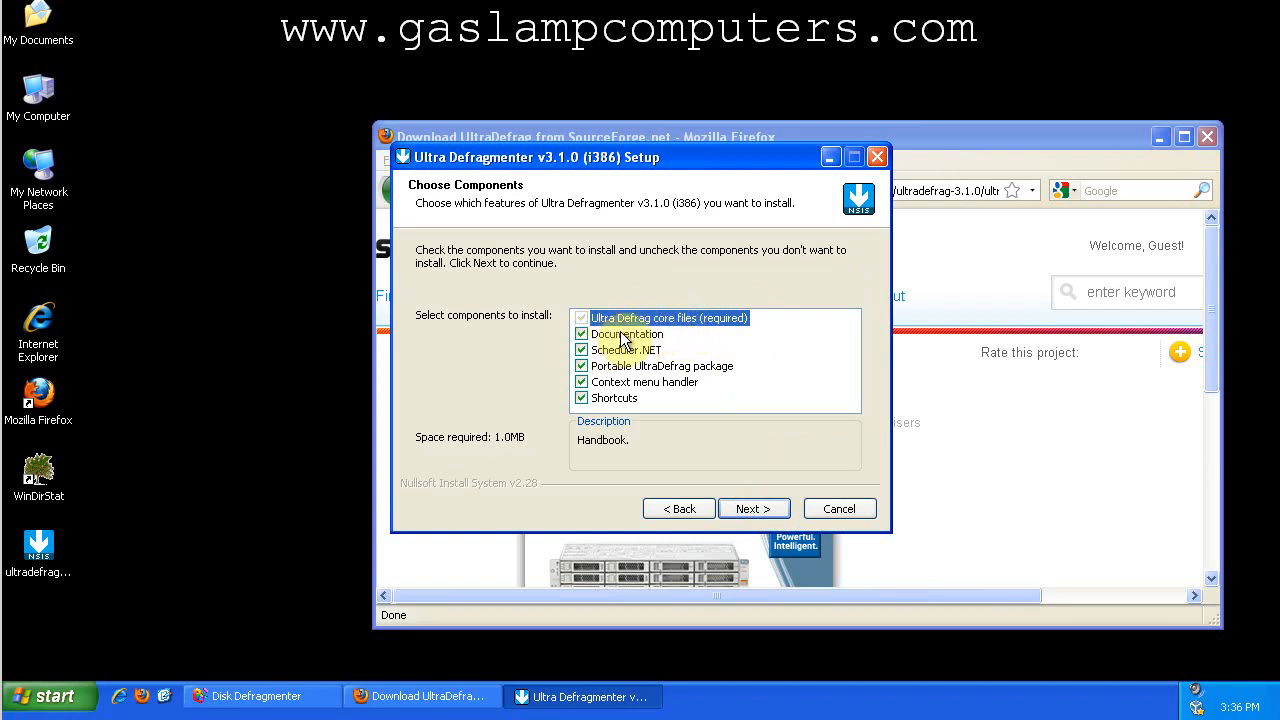
mouse_move(624, 348)
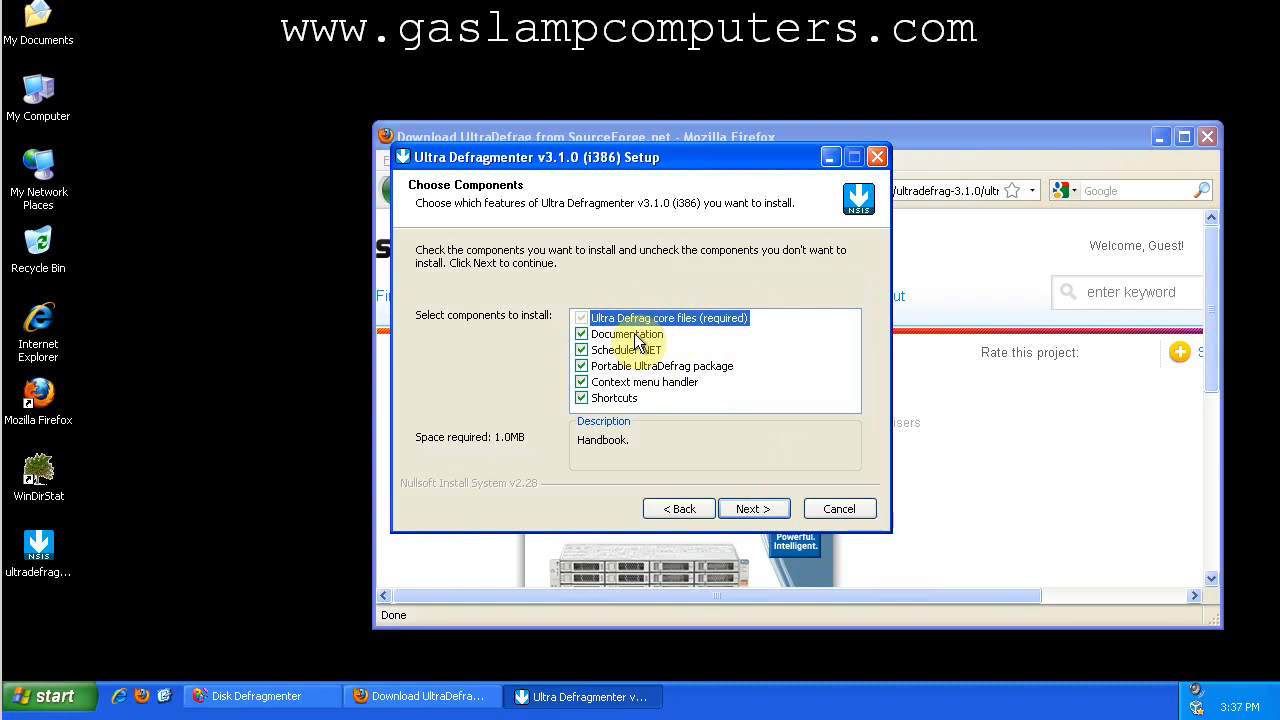
Deselect Scheduler.NET and the portable package, keeping Documentation and Shortcuts in the component list.
left_click(580, 334)
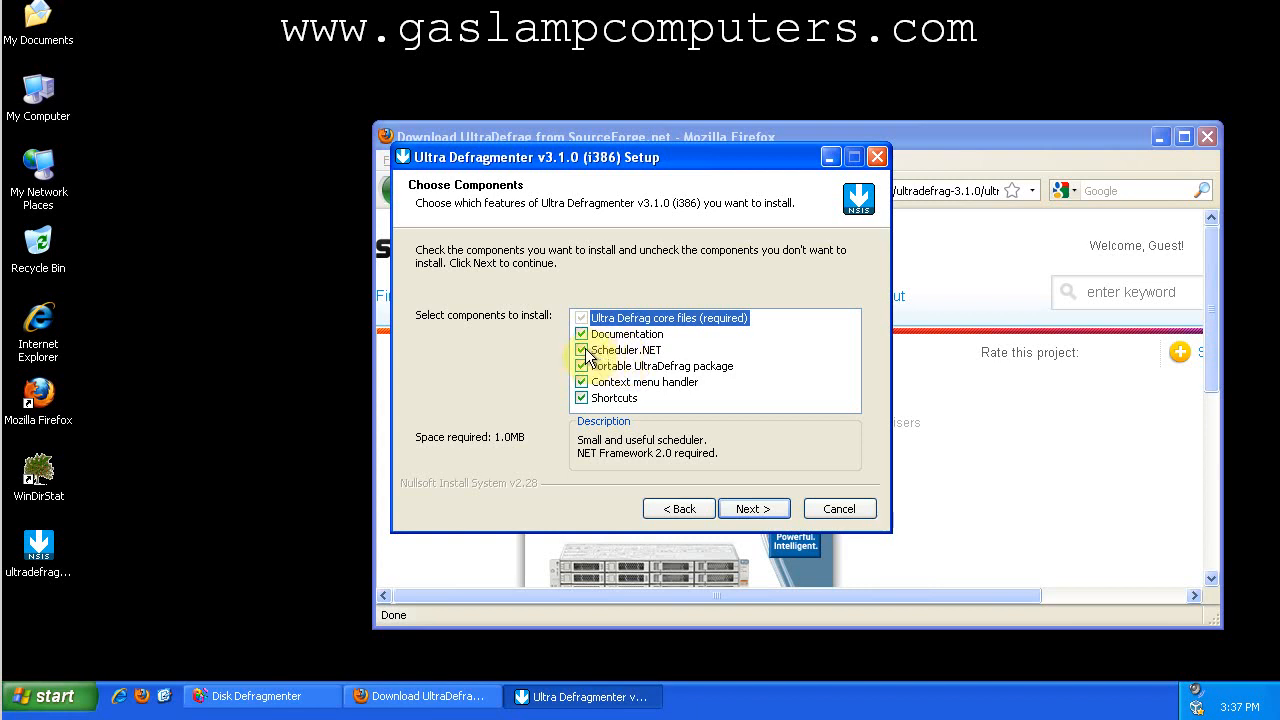
left_click(582, 348)
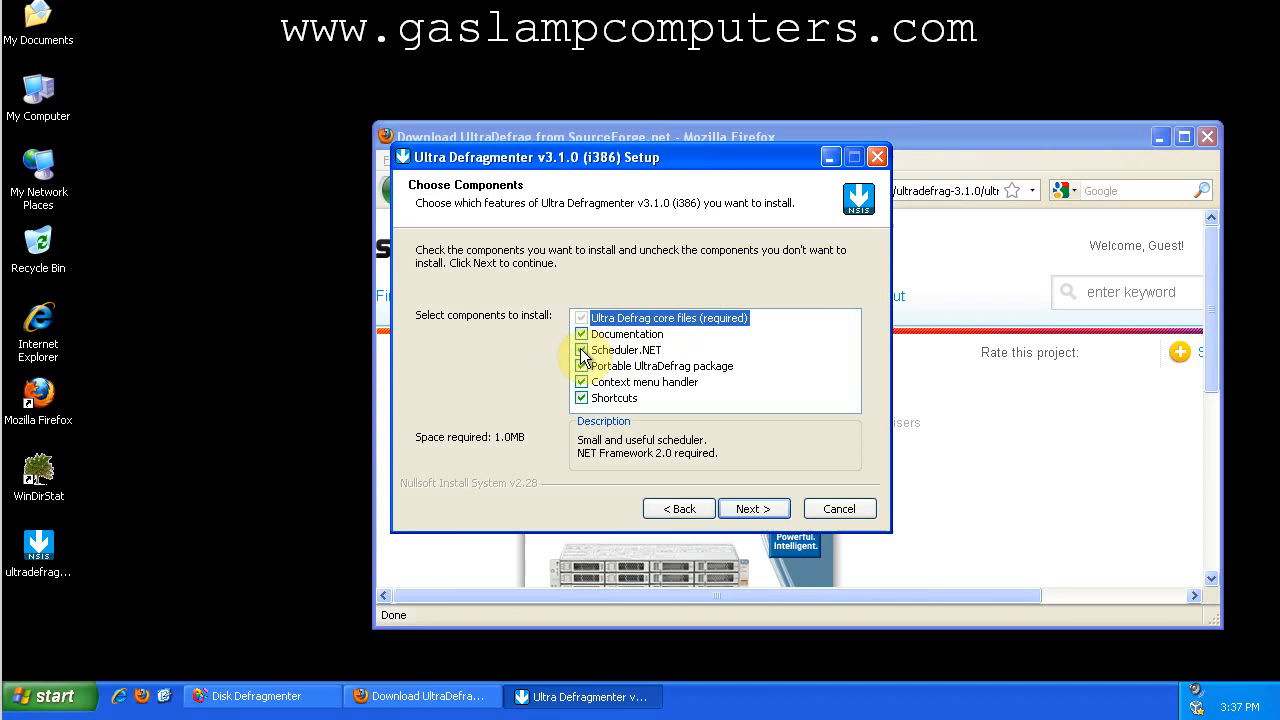
left_click(582, 350)
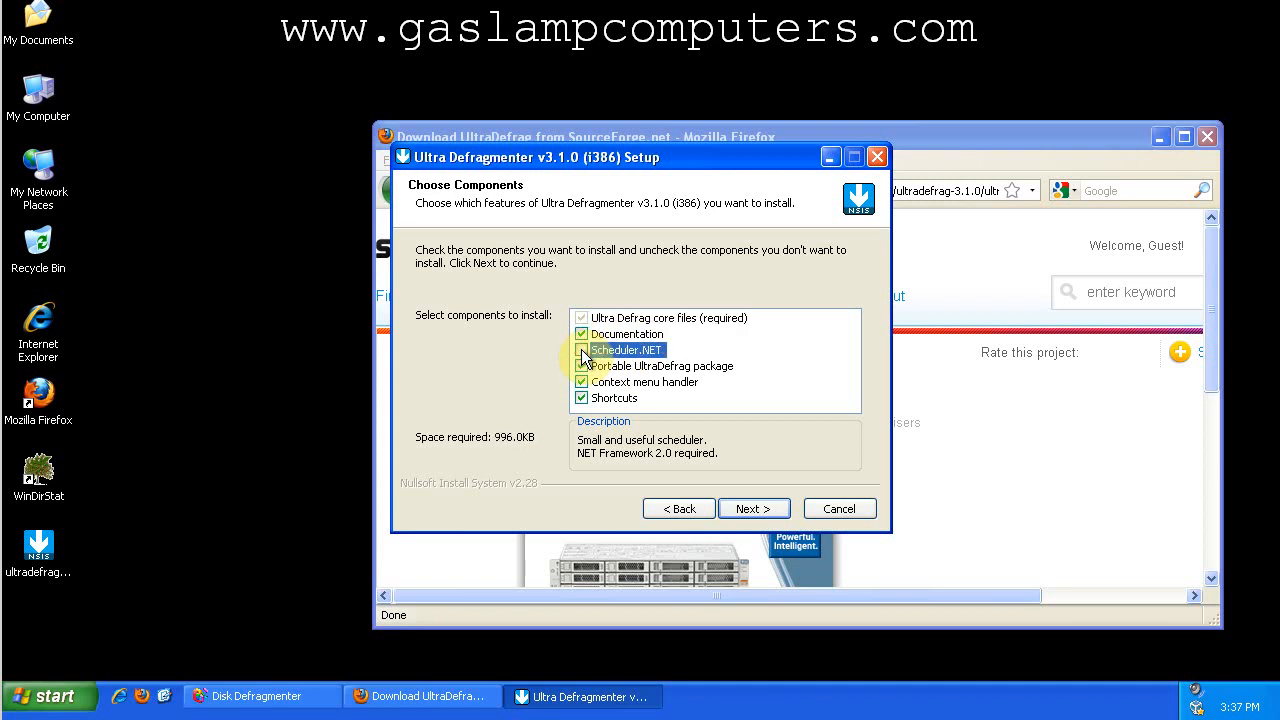
left_click(582, 350)
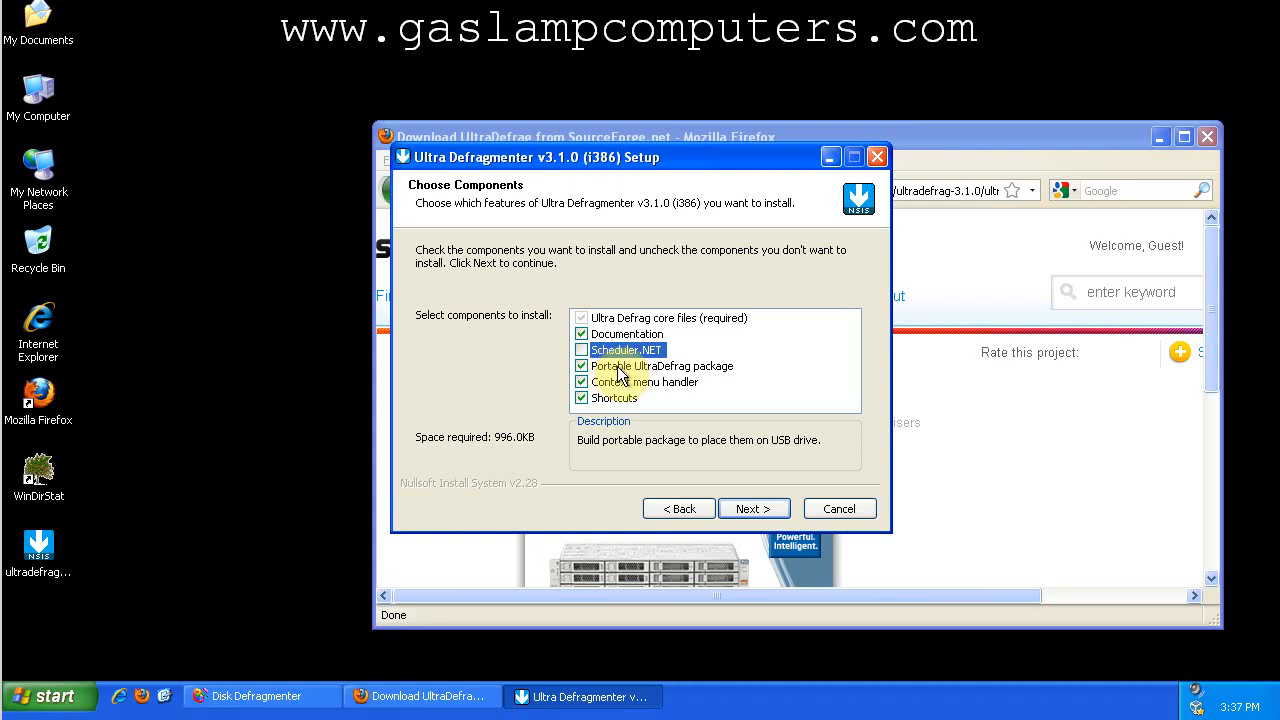
left_click(582, 364)
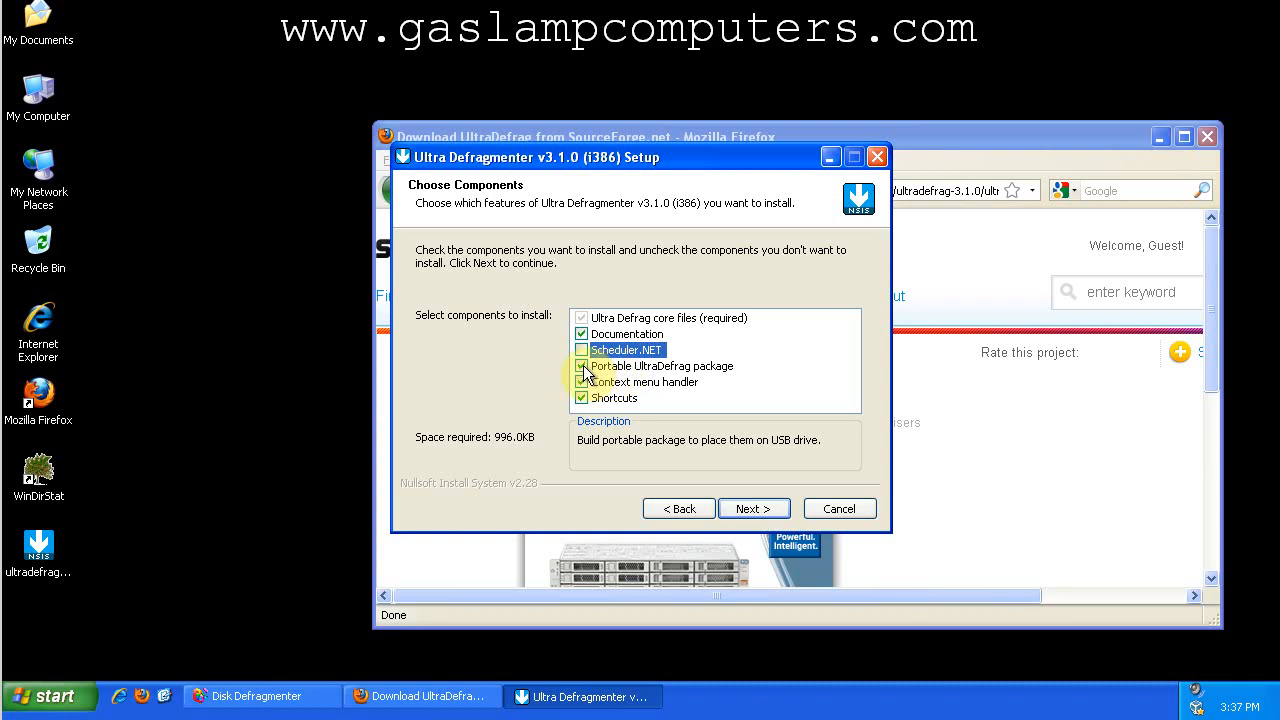
left_click(582, 366)
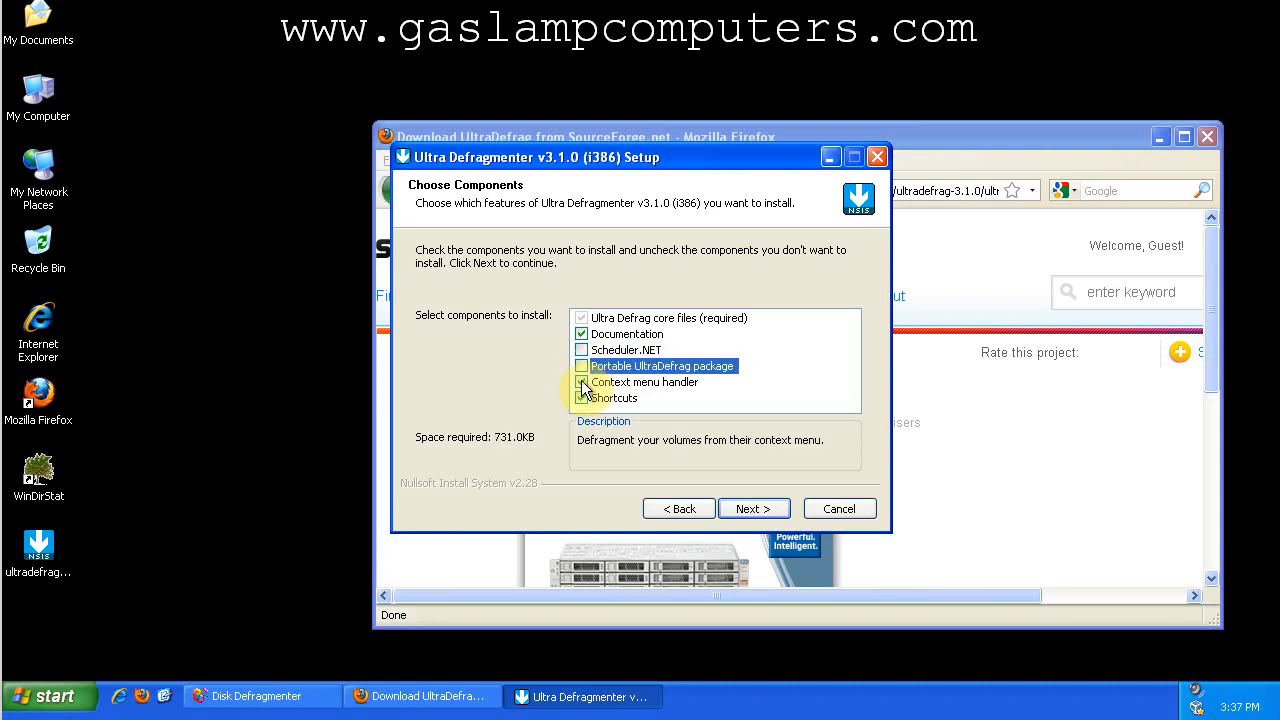
left_click(584, 382)
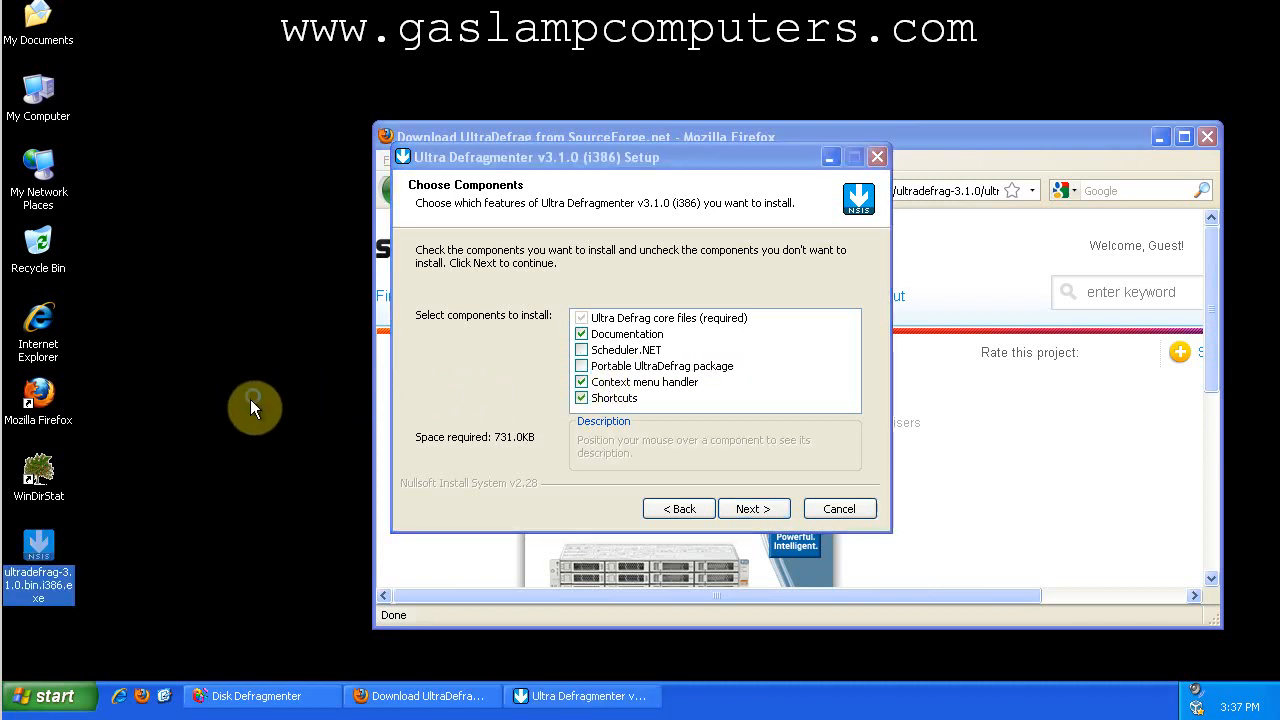
right_click(256, 408)
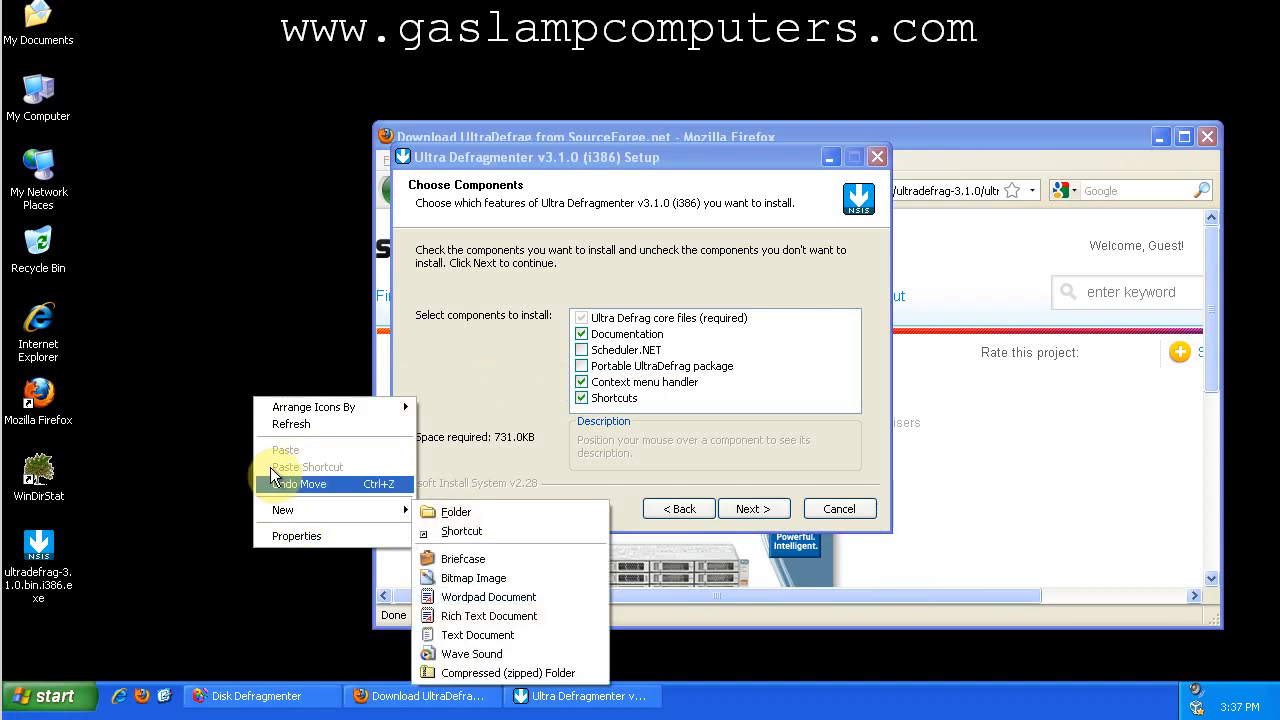
left_click(196, 456)
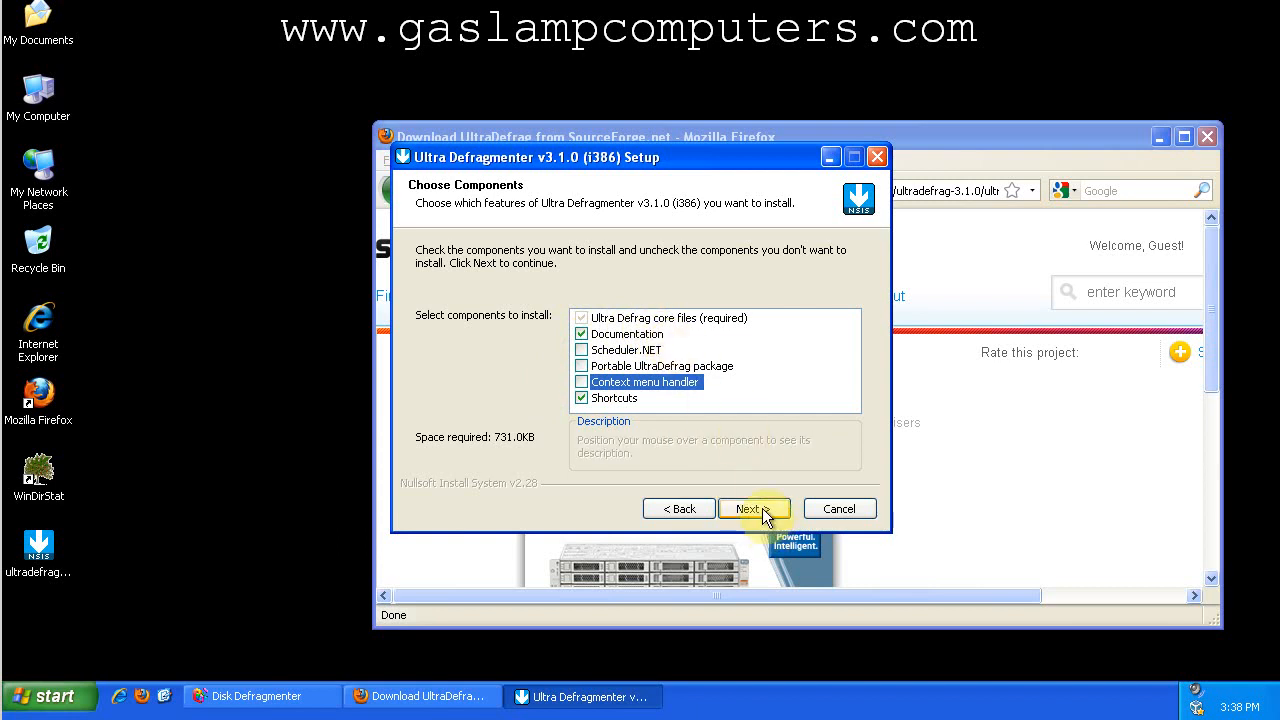
Install UltraDefrag with the English (US) language pack and select drive C: in its main window.
left_click(748, 508)
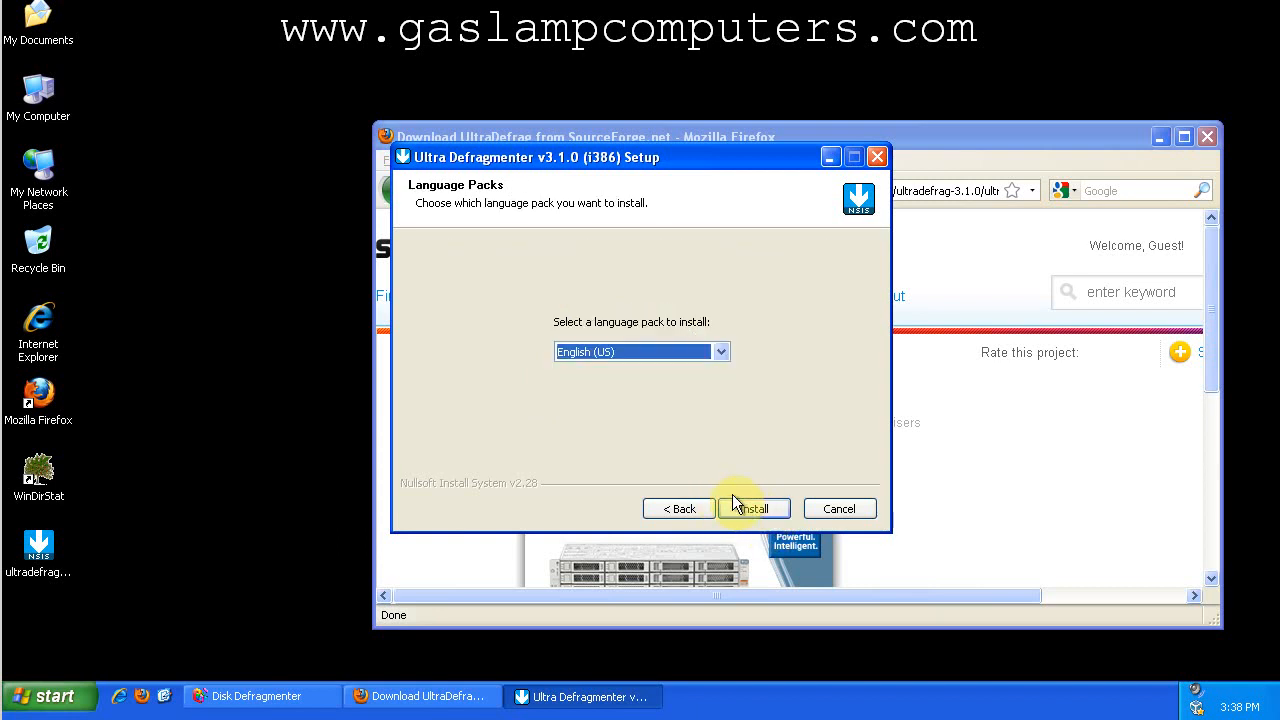
left_click(752, 508)
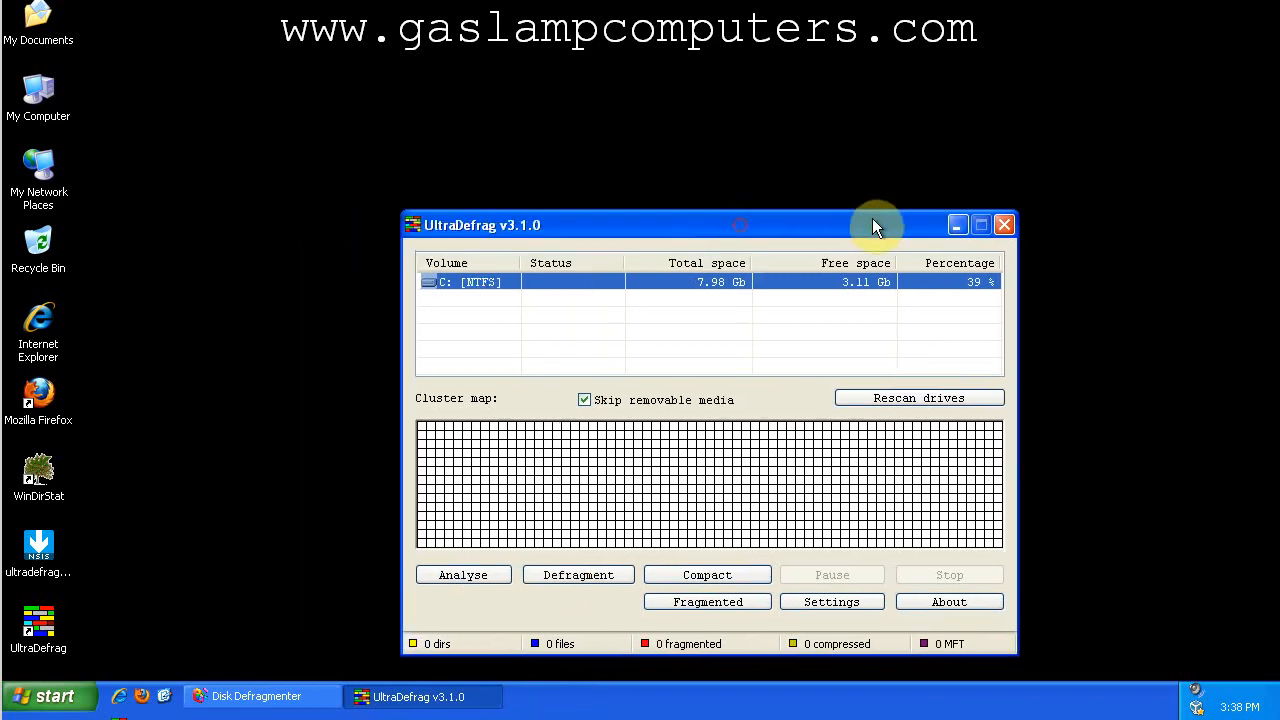
left_click_drag(876, 224, 940, 222)
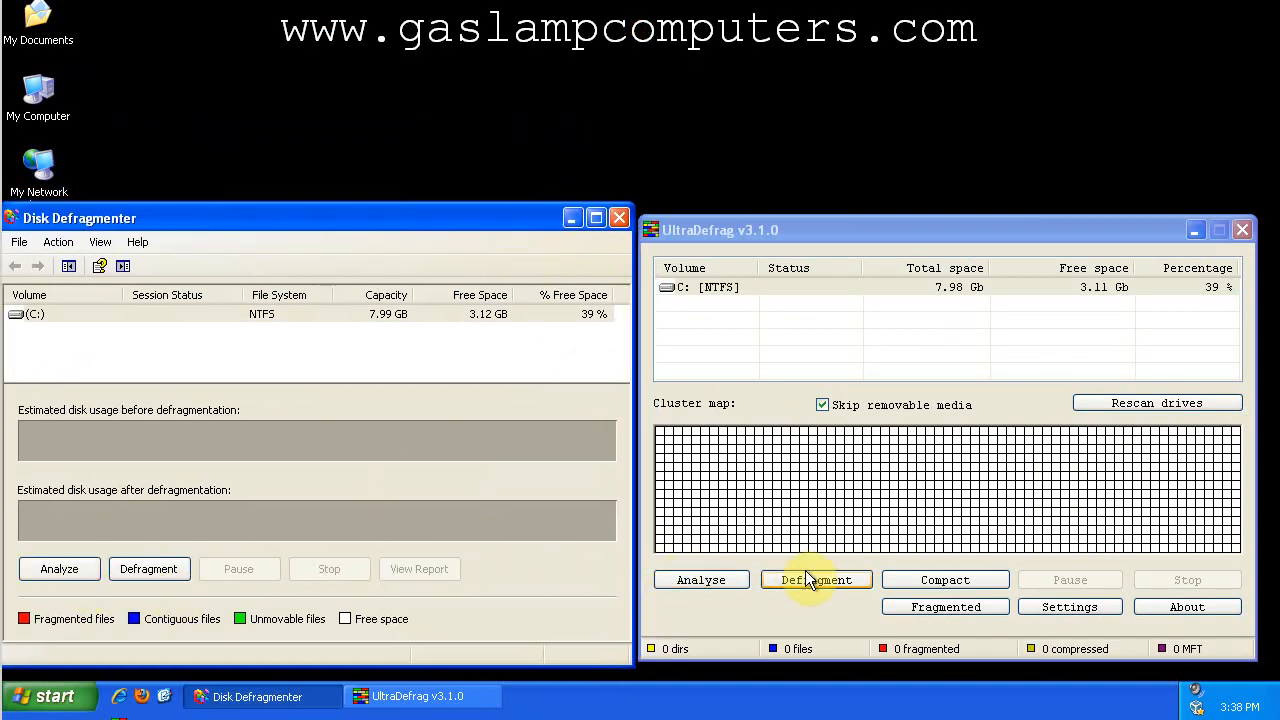
mouse_move(944, 580)
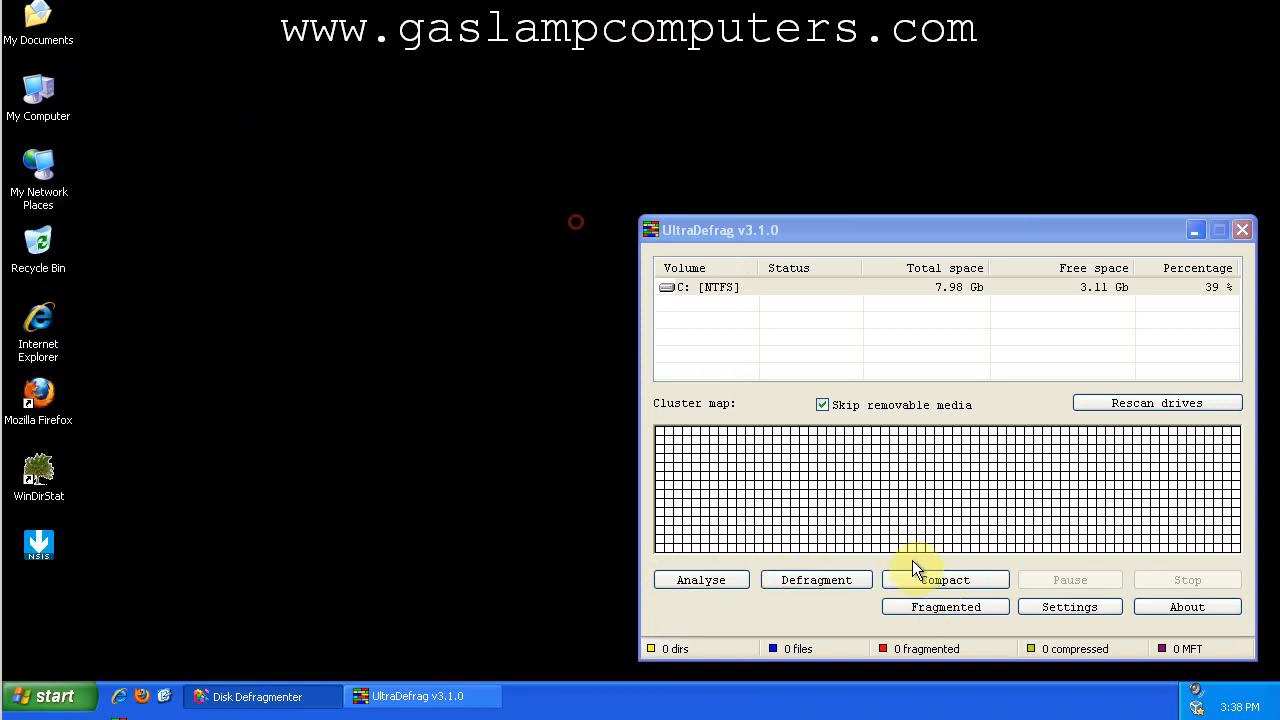
left_click(704, 288)
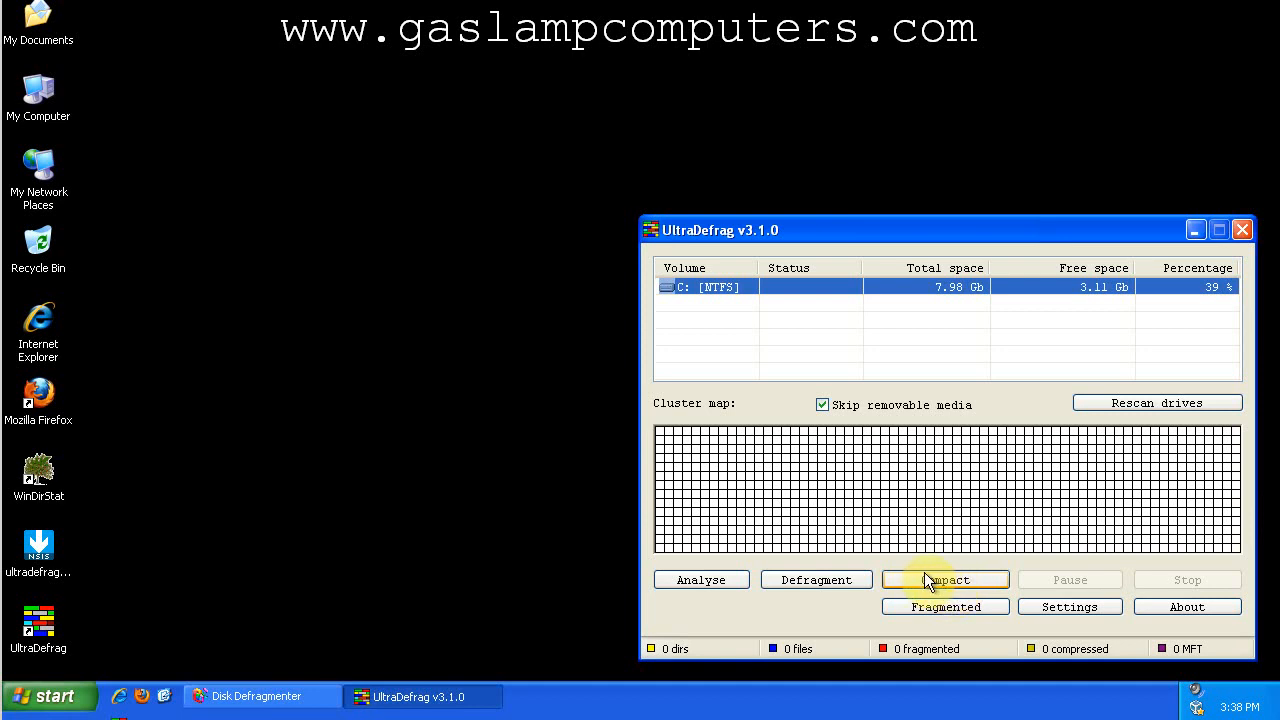
mouse_move(928, 490)
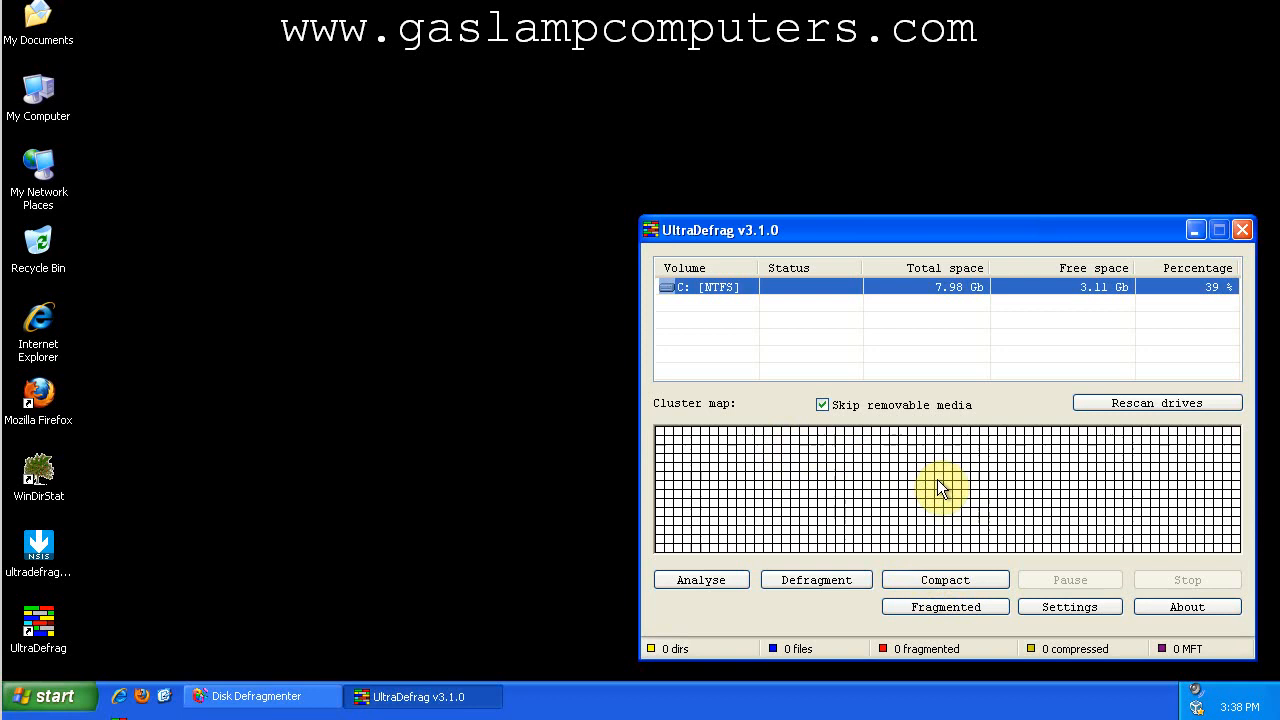
mouse_move(910, 456)
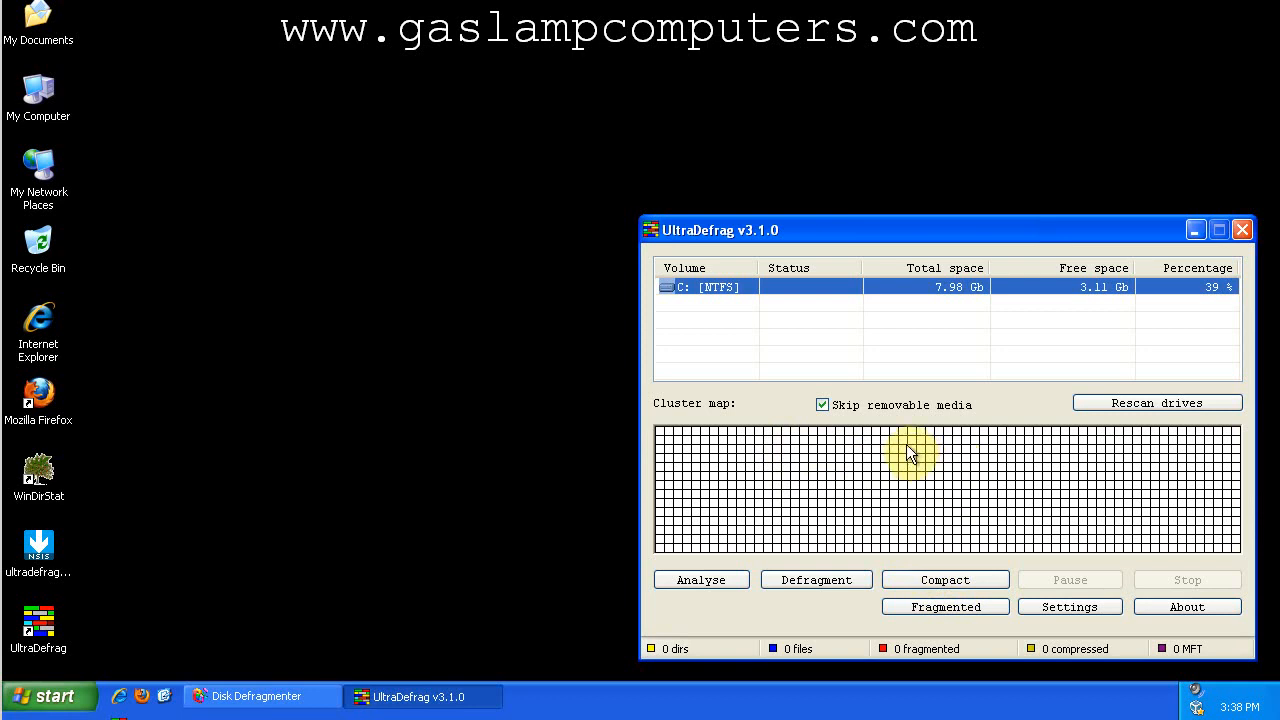
mouse_move(910, 448)
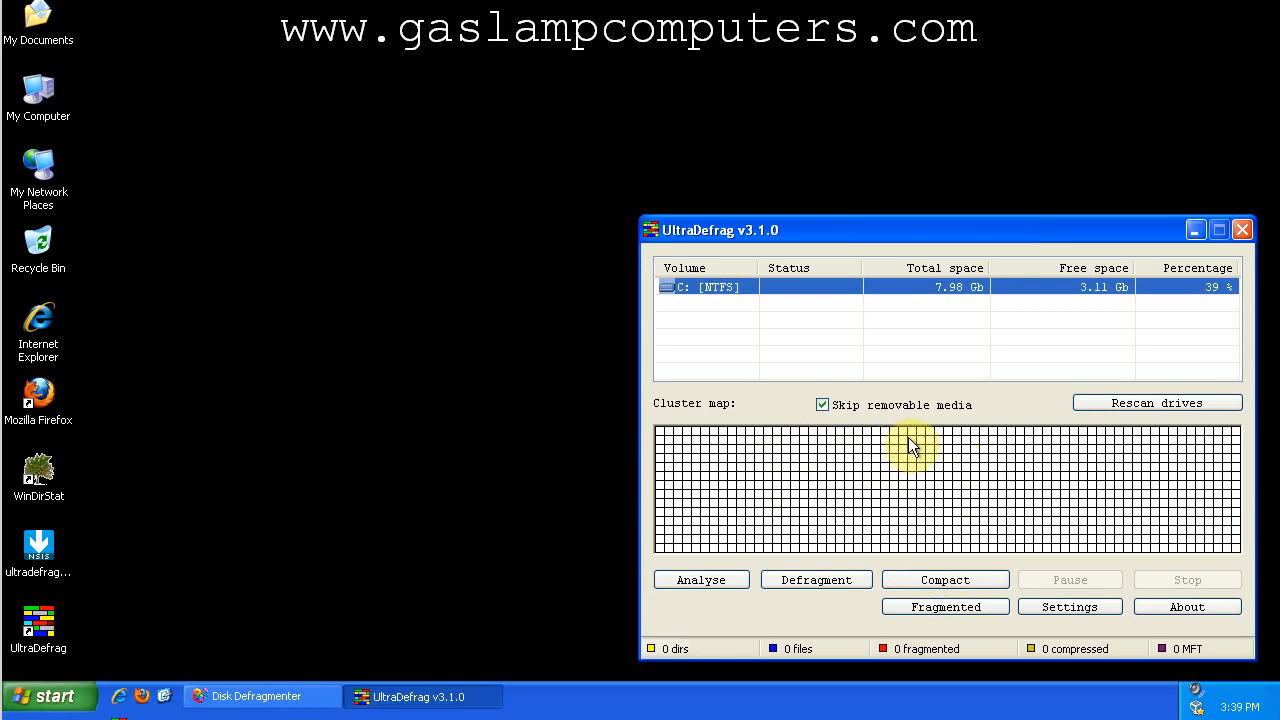
mouse_move(950, 476)
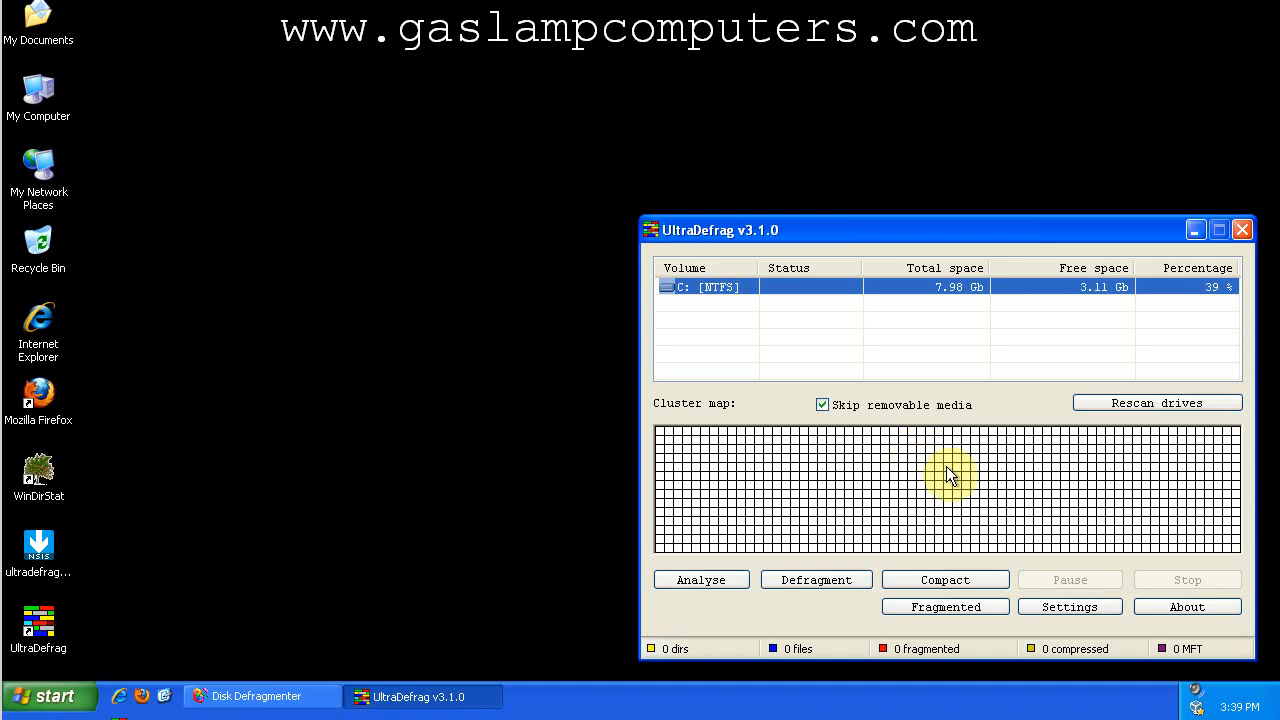
mouse_move(958, 488)
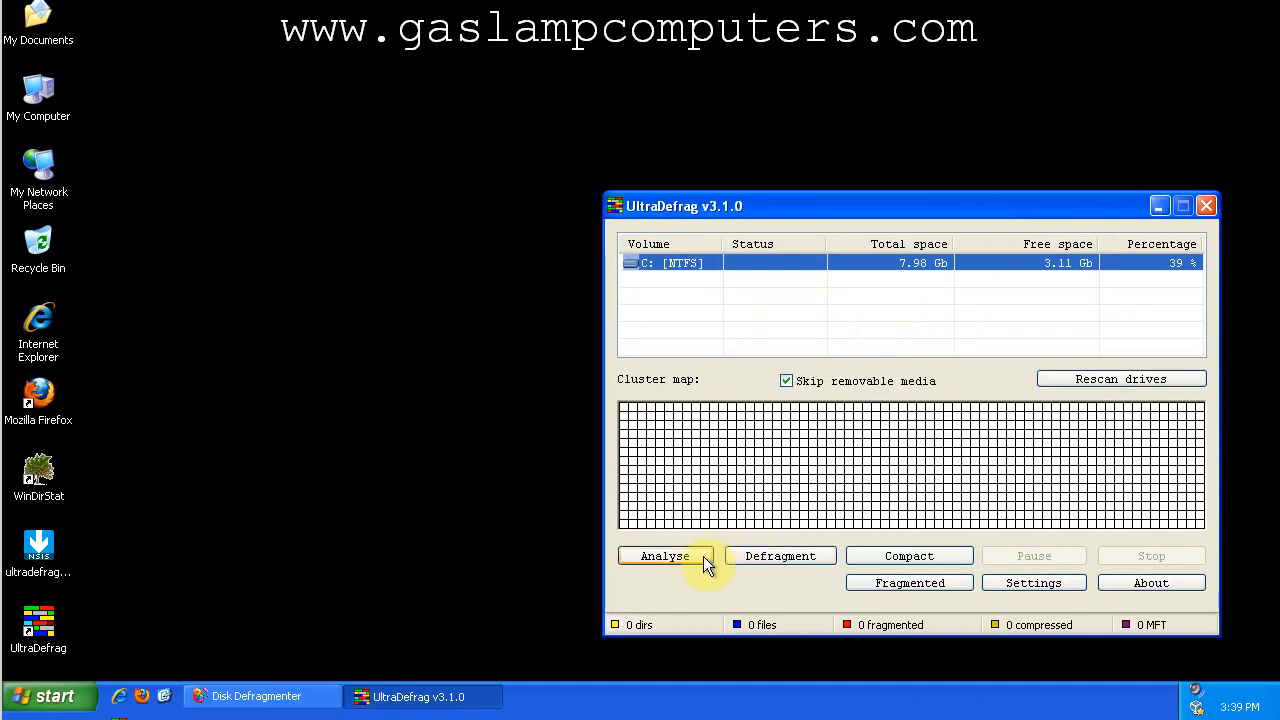
Analyse drive C: for fragmentation and bring up the fragmented-files report.
left_click(664, 556)
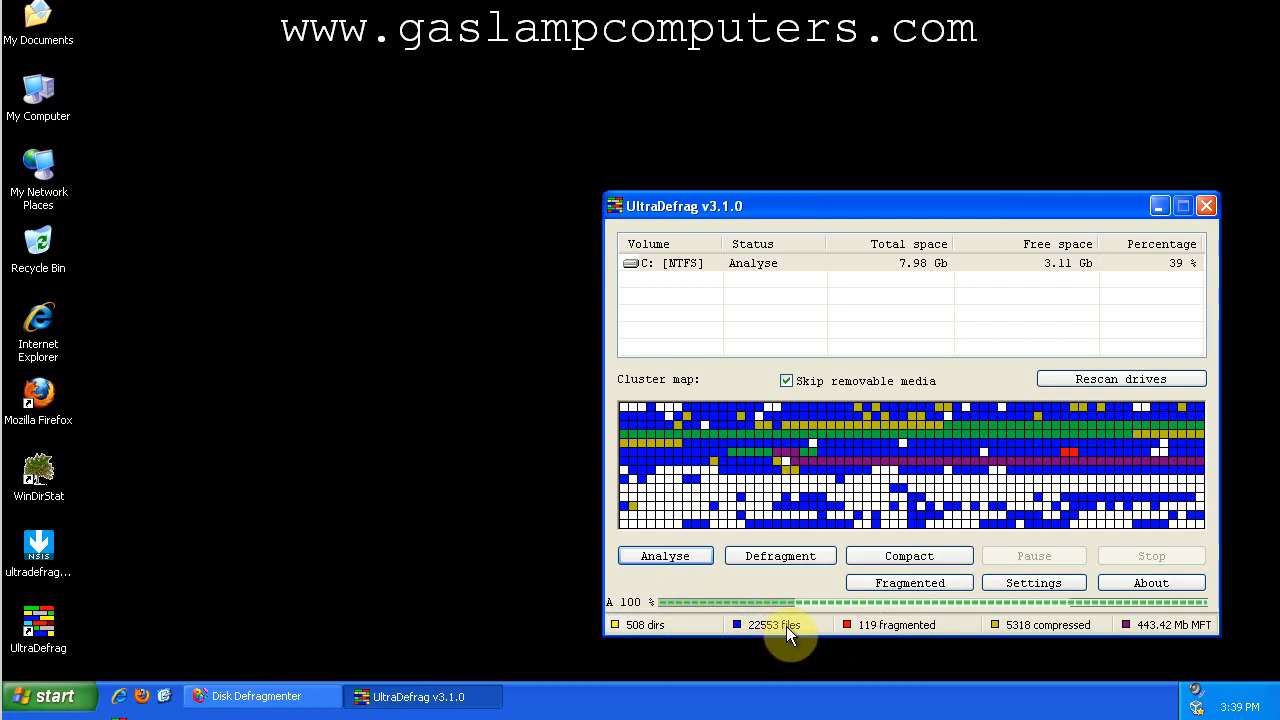
mouse_move(862, 632)
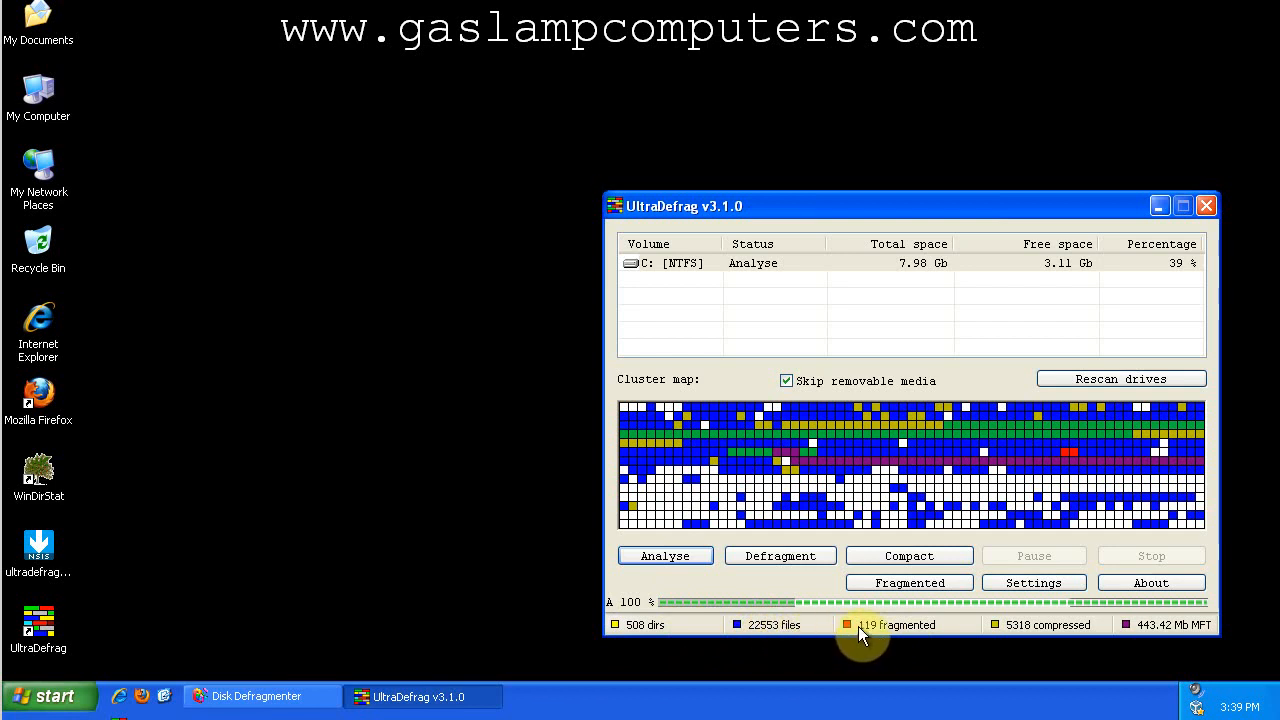
mouse_move(1008, 630)
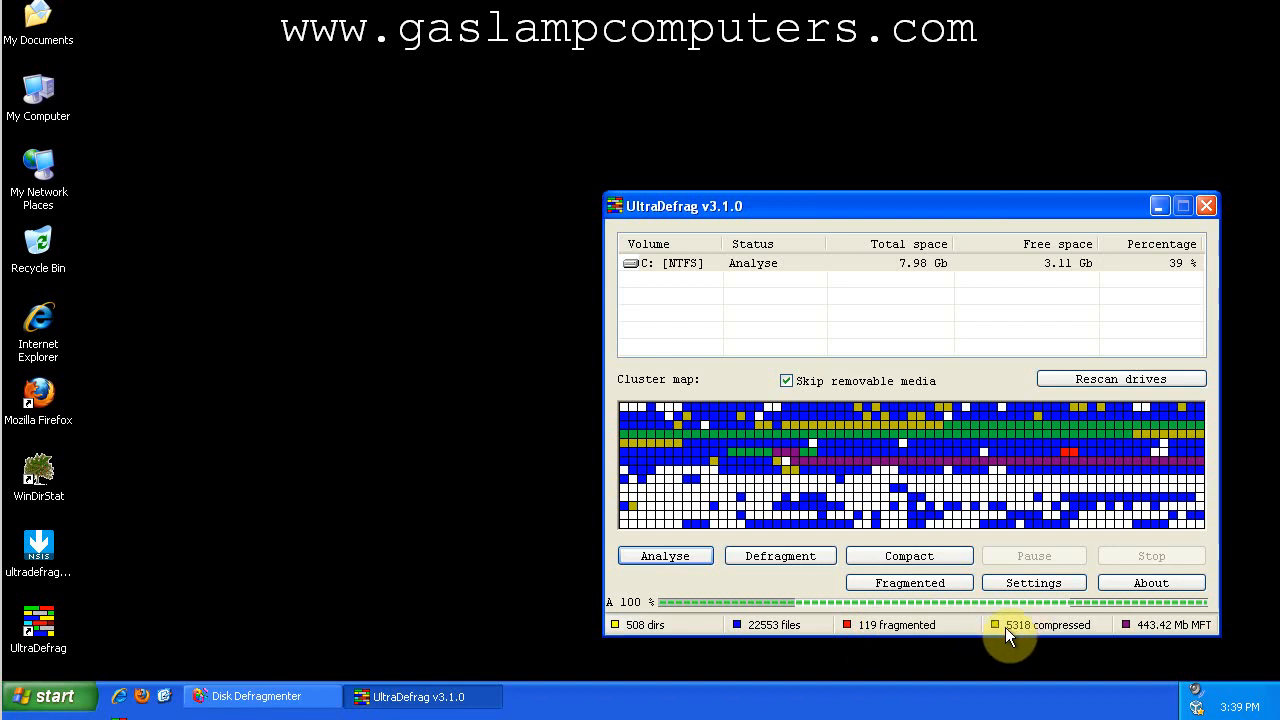
mouse_move(1168, 636)
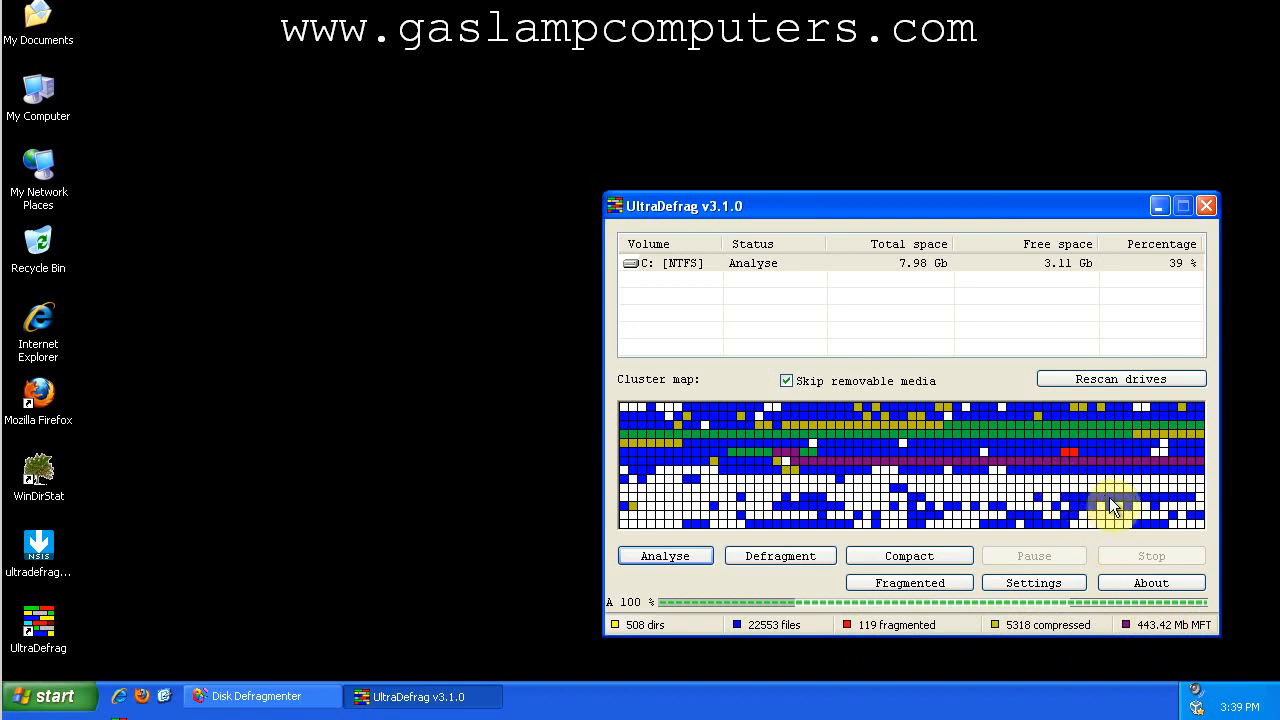
mouse_move(1072, 204)
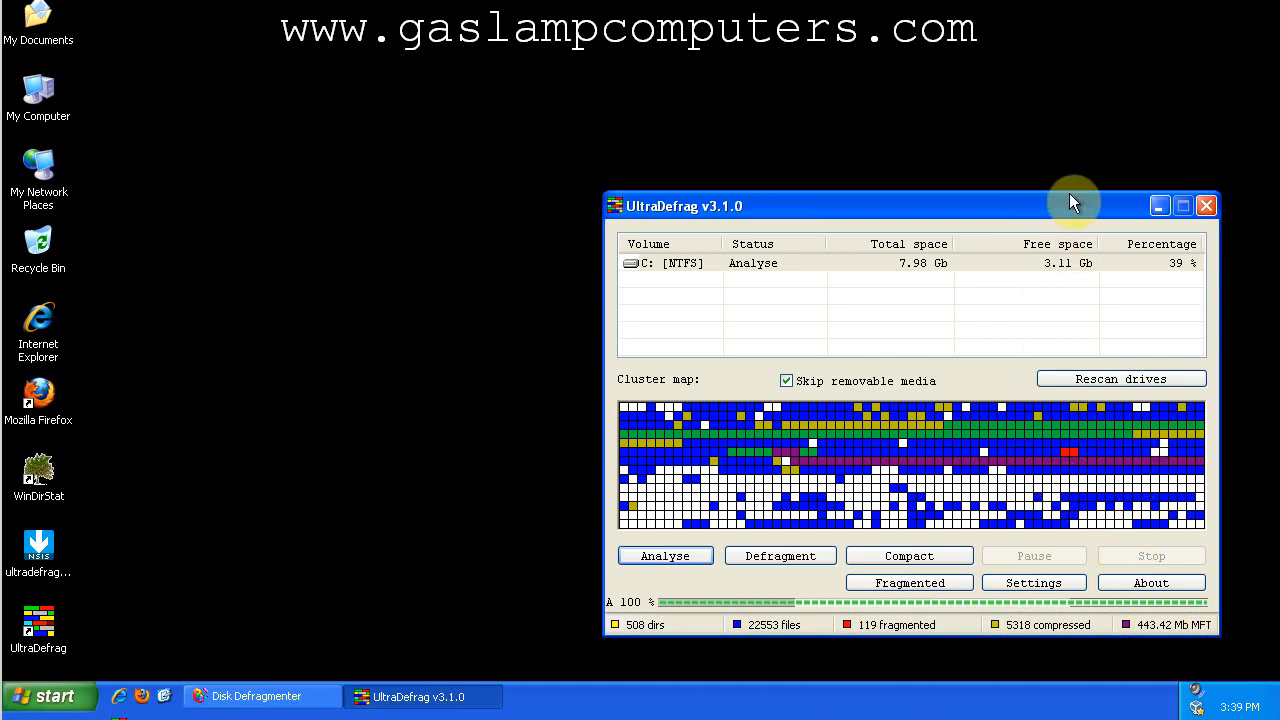
left_click_drag(1076, 204, 884, 168)
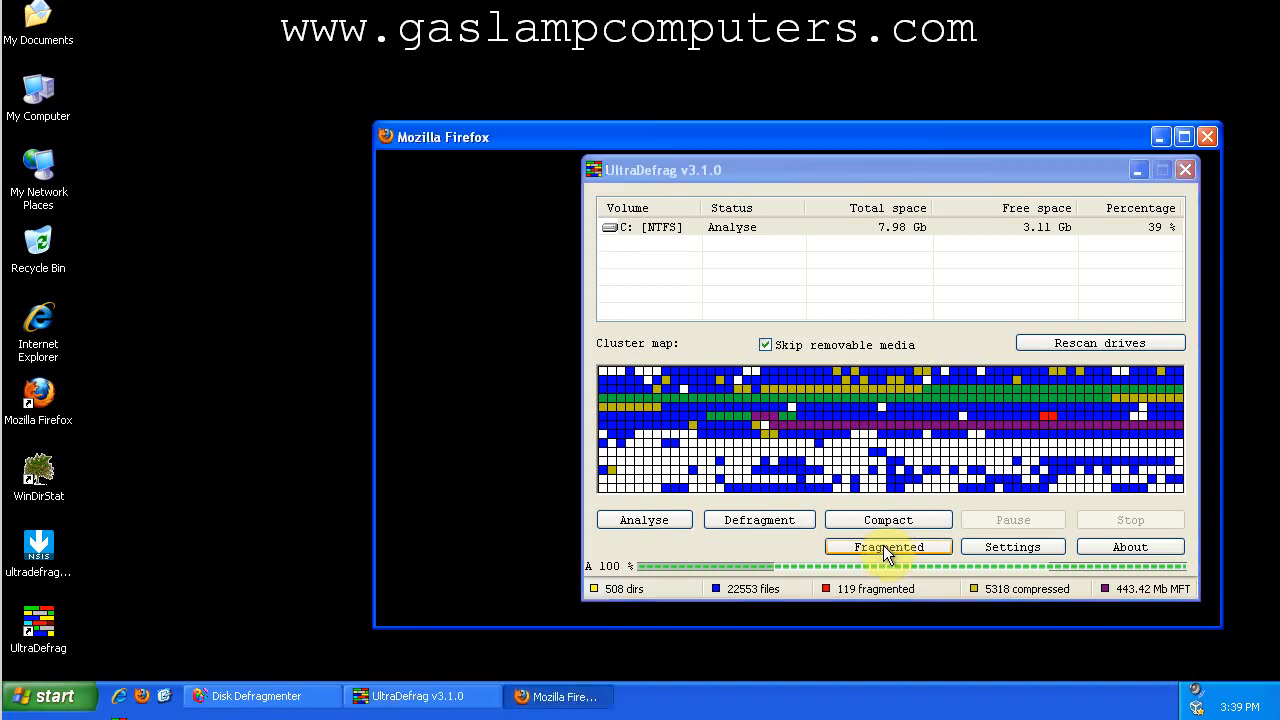
left_click(888, 546)
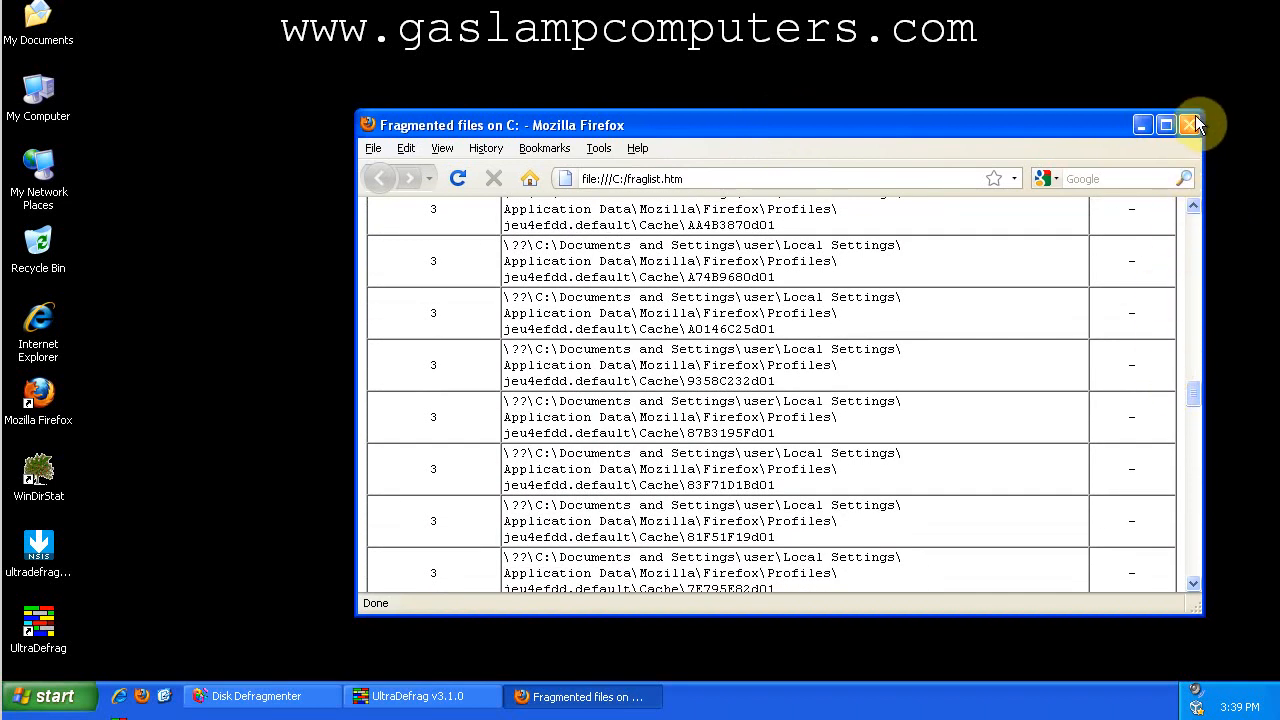
Close the fraglist.htm report of fragmented files in Firefox.
left_click(1196, 124)
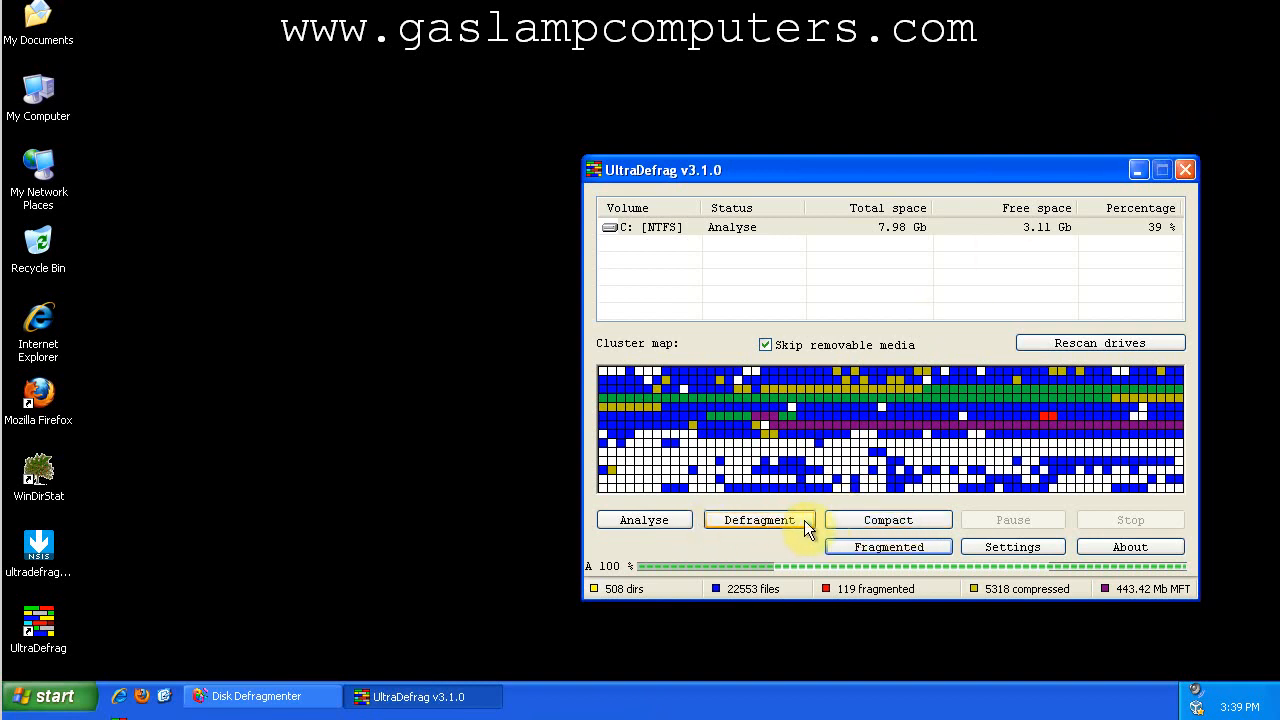
mouse_move(1012, 546)
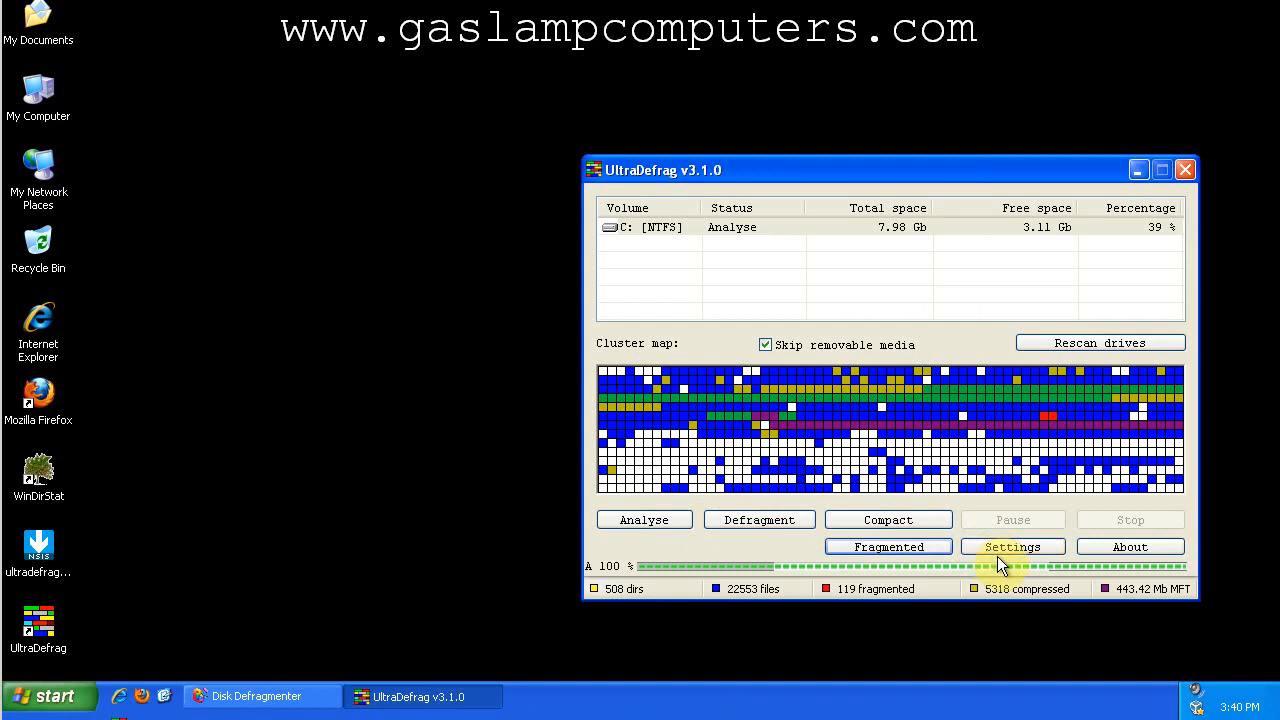
Enable the Windows boot-time scan in the GUI Configurator and close it.
left_click(1012, 546)
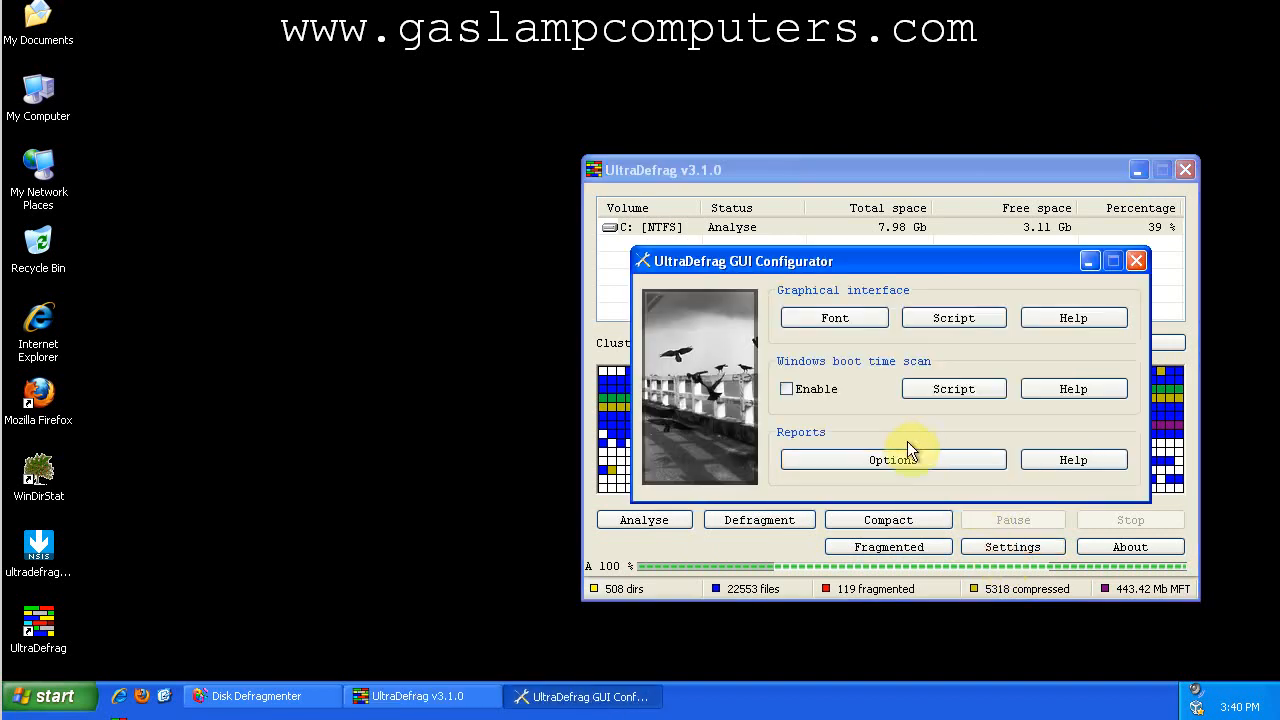
mouse_move(856, 424)
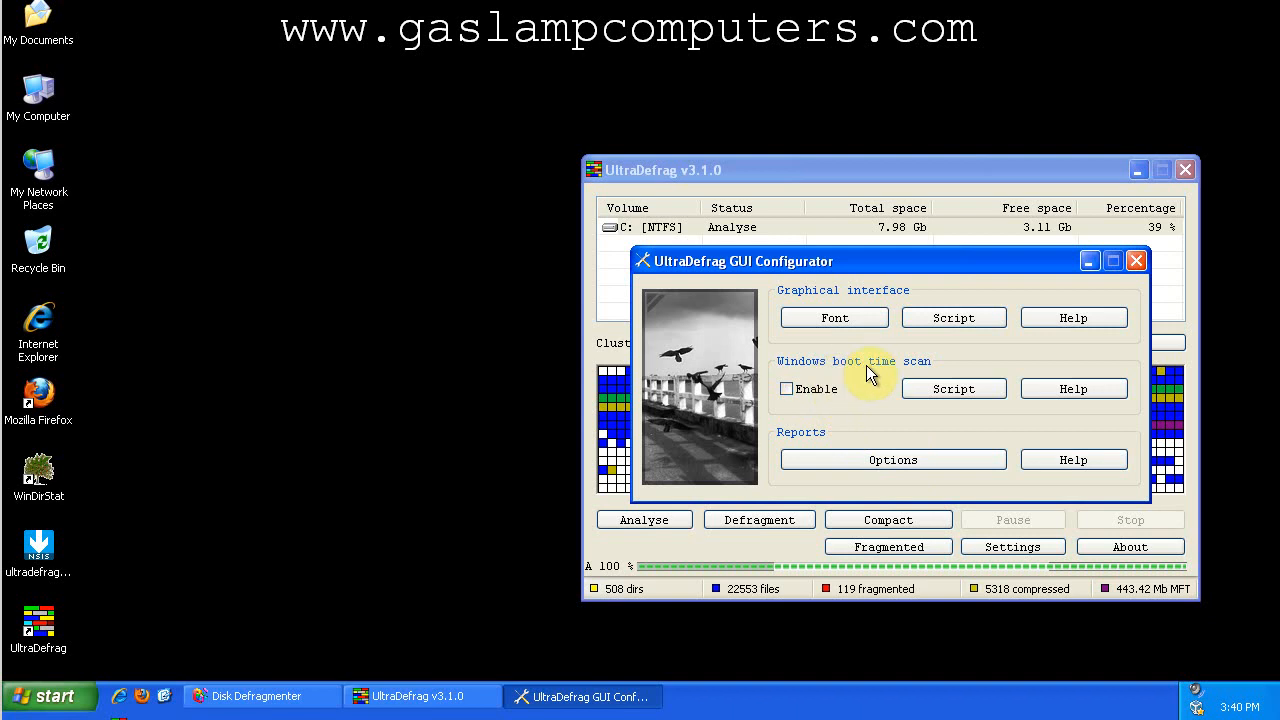
left_click(788, 388)
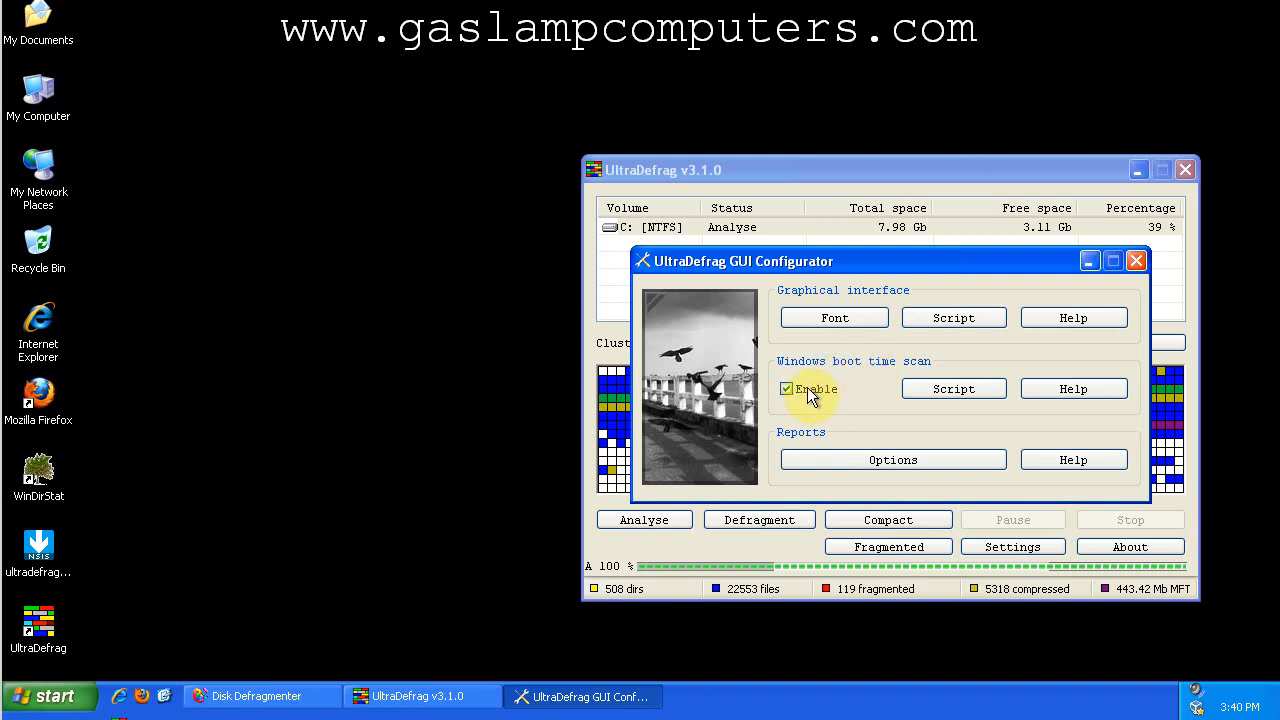
left_click(952, 388)
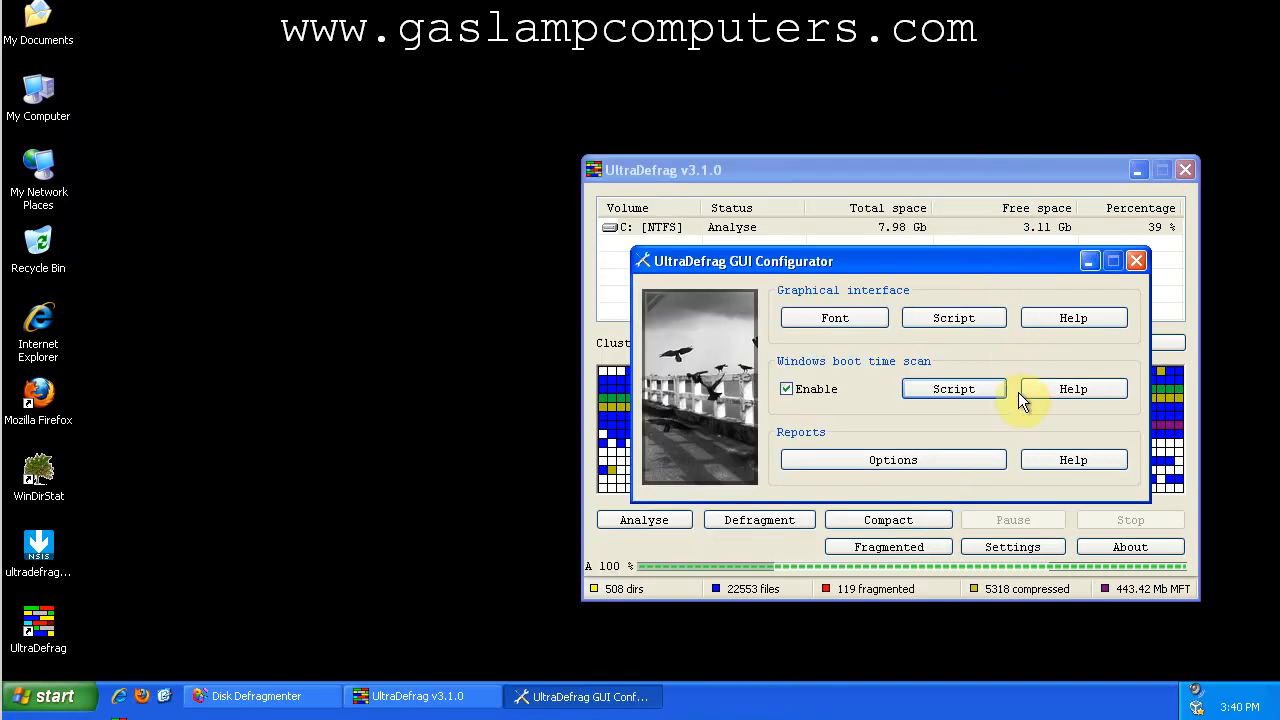
mouse_move(984, 370)
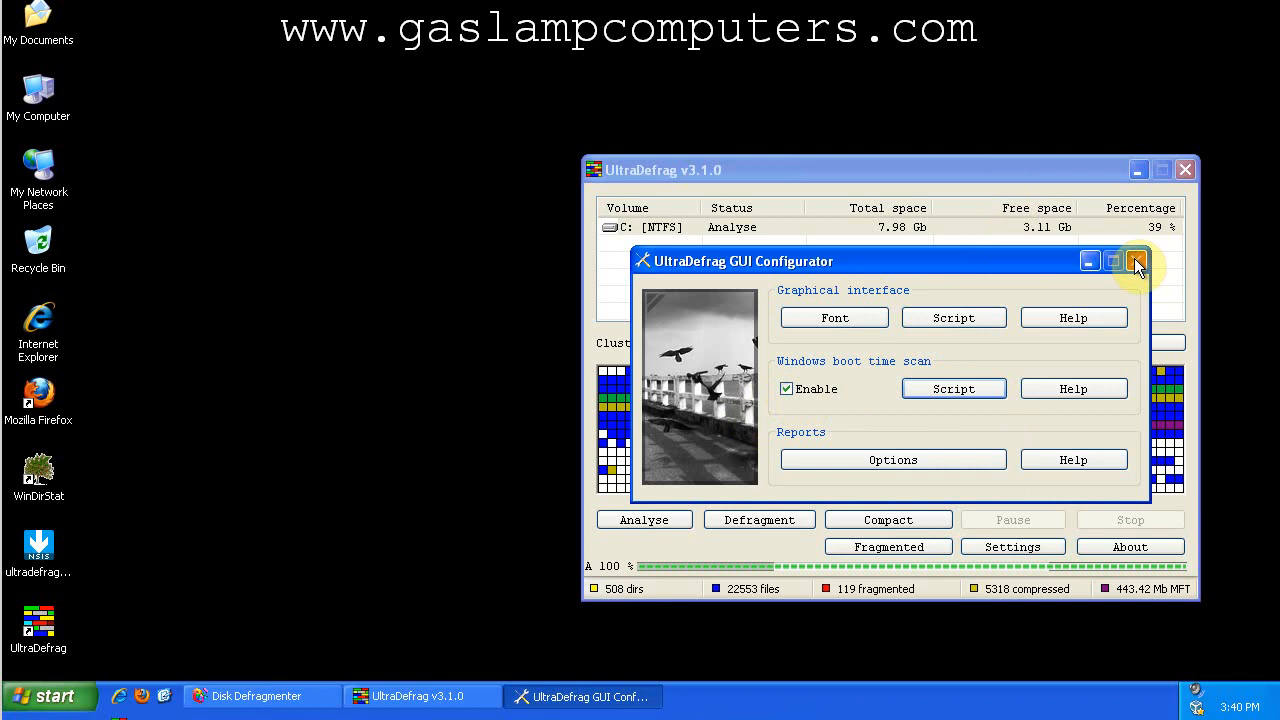
left_click(1136, 260)
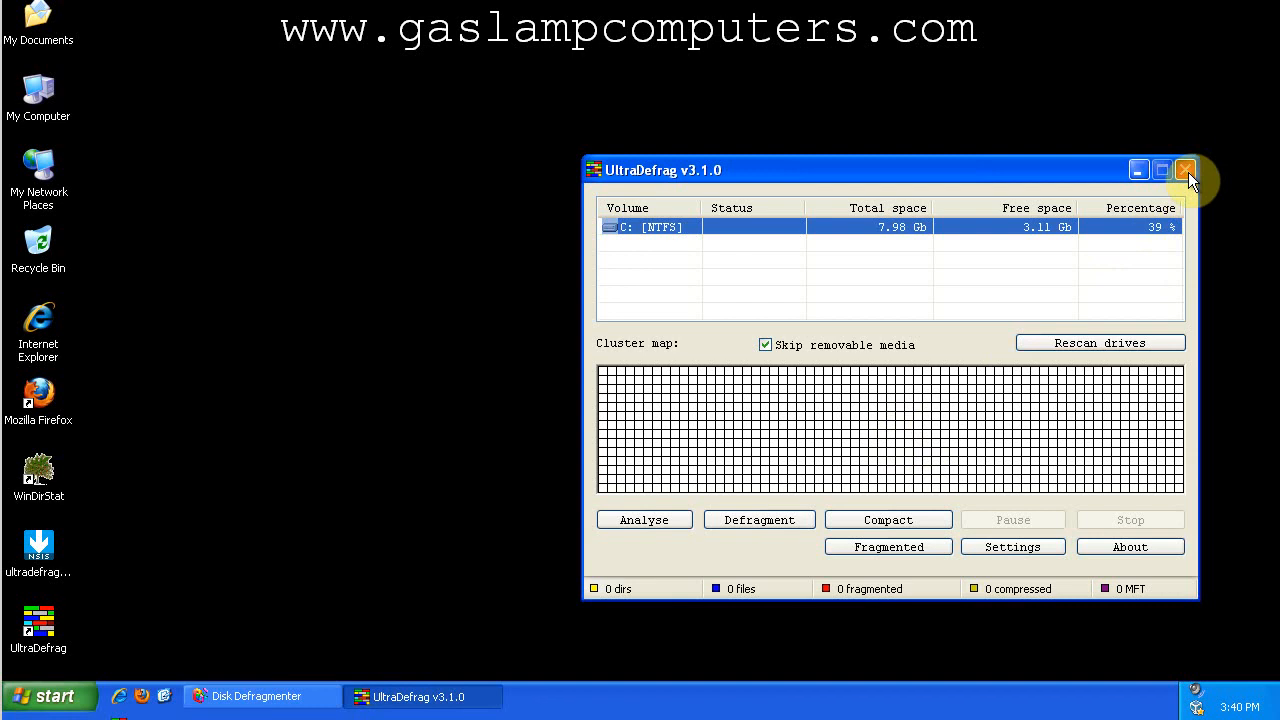
Close UltraDefrag and restart the computer via Turn Off Computer > Restart.
left_click(1184, 168)
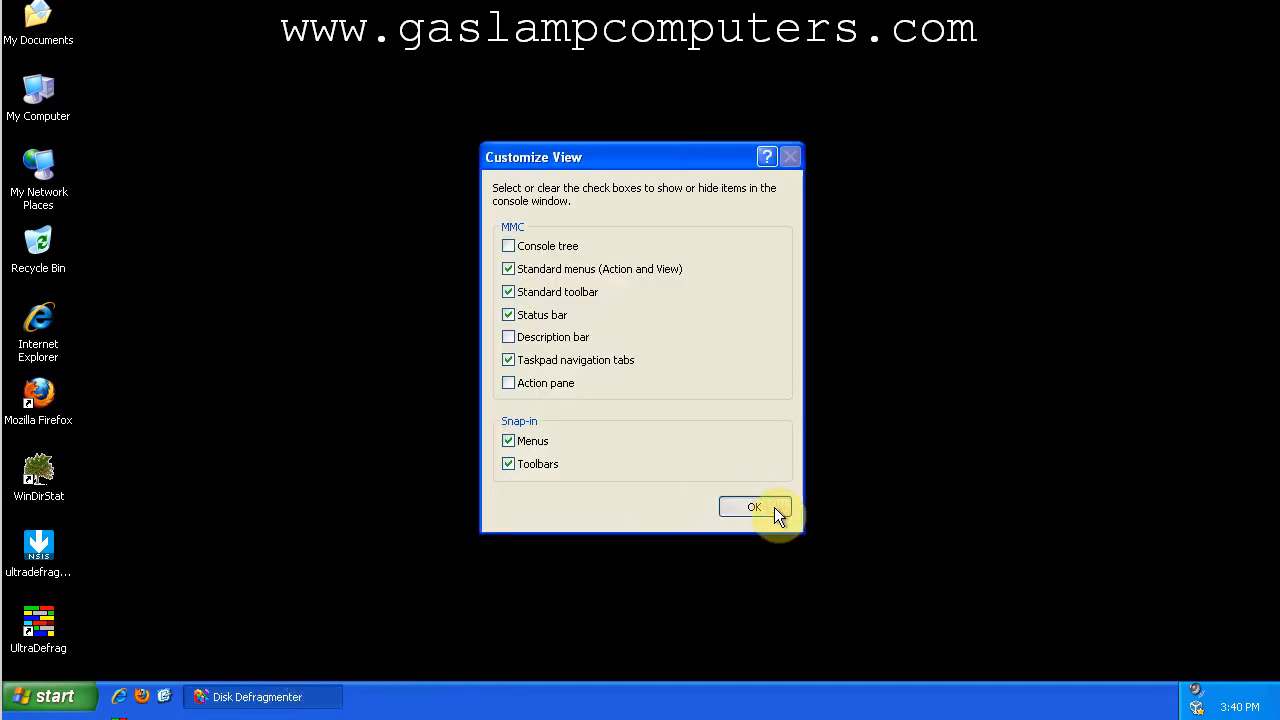
left_click(754, 508)
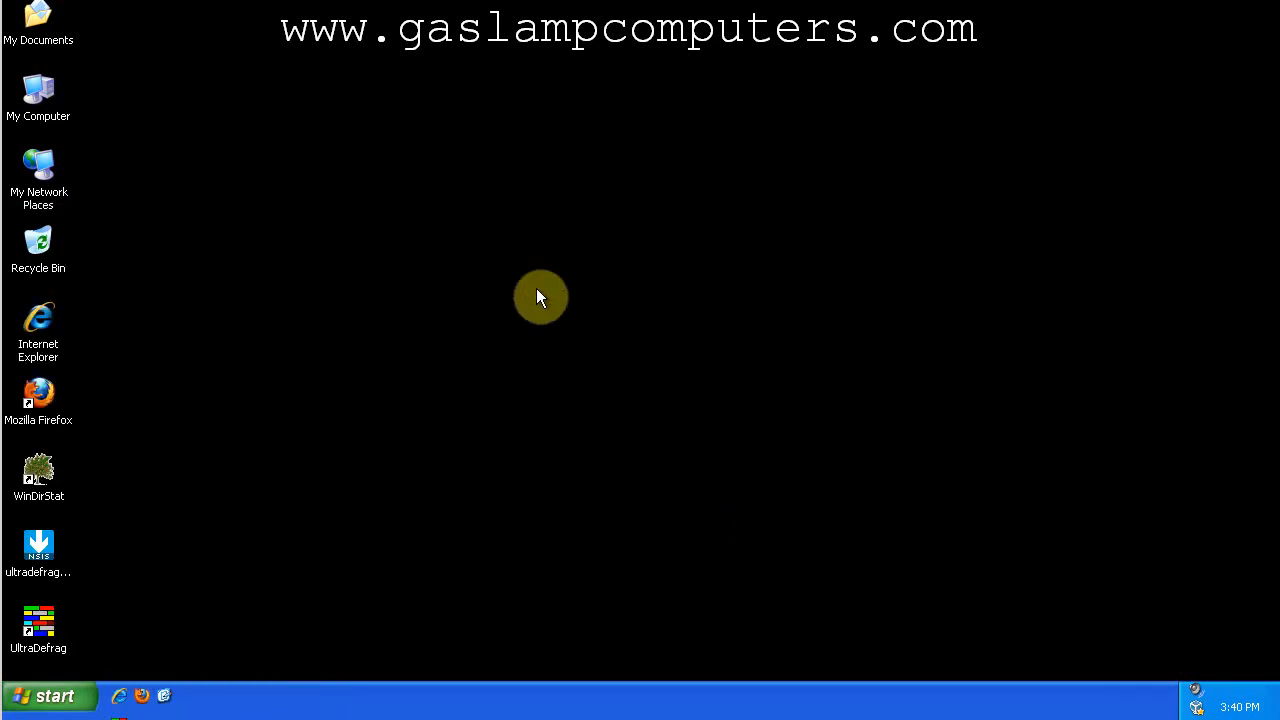
mouse_move(52, 696)
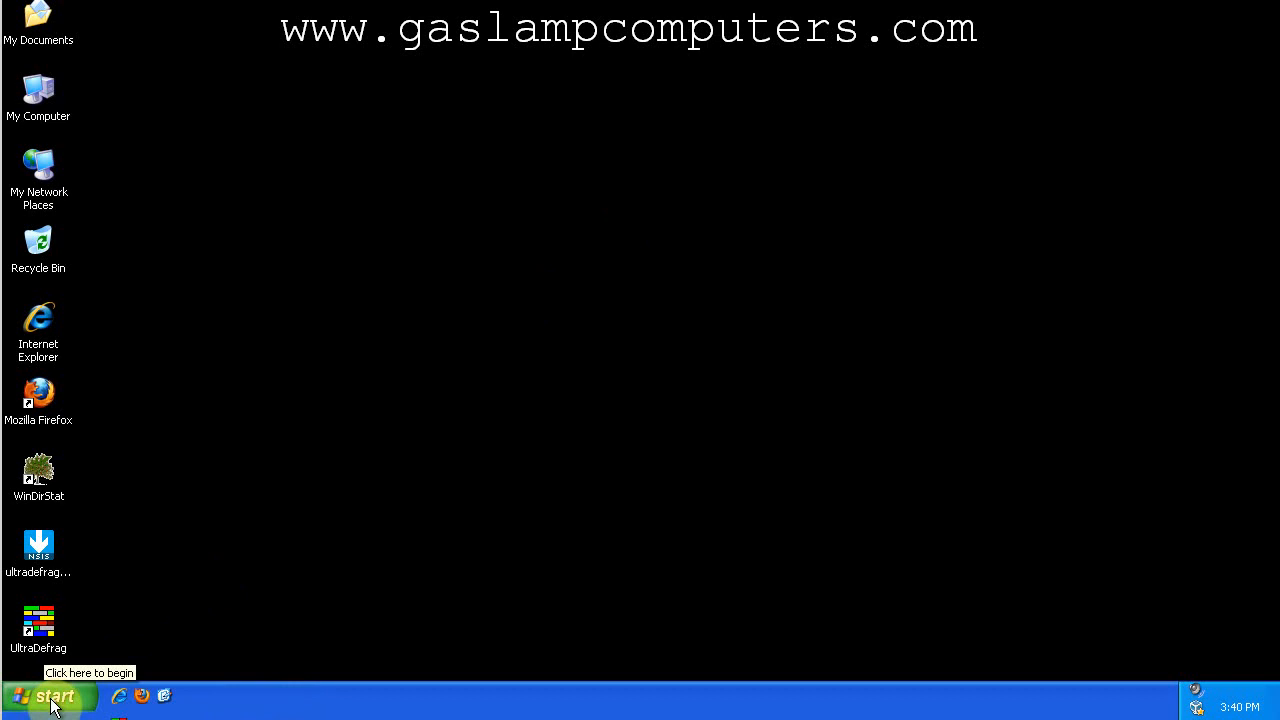
left_click(48, 696)
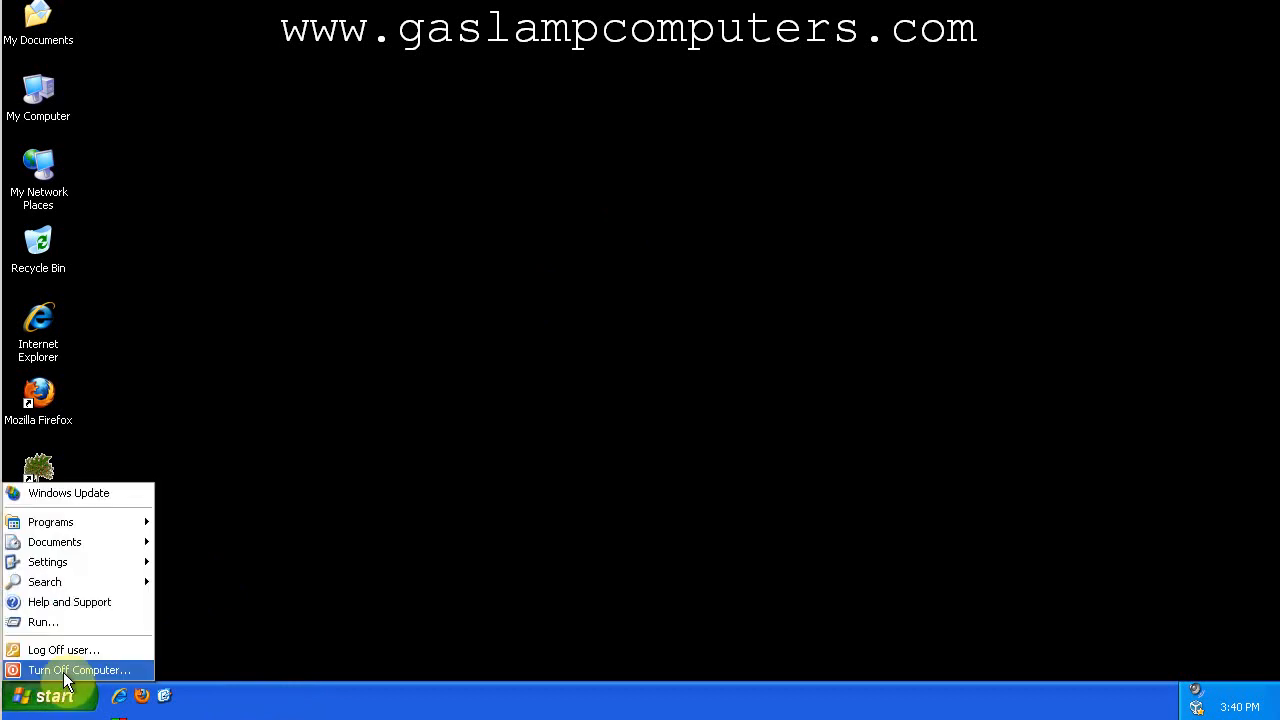
left_click(76, 670)
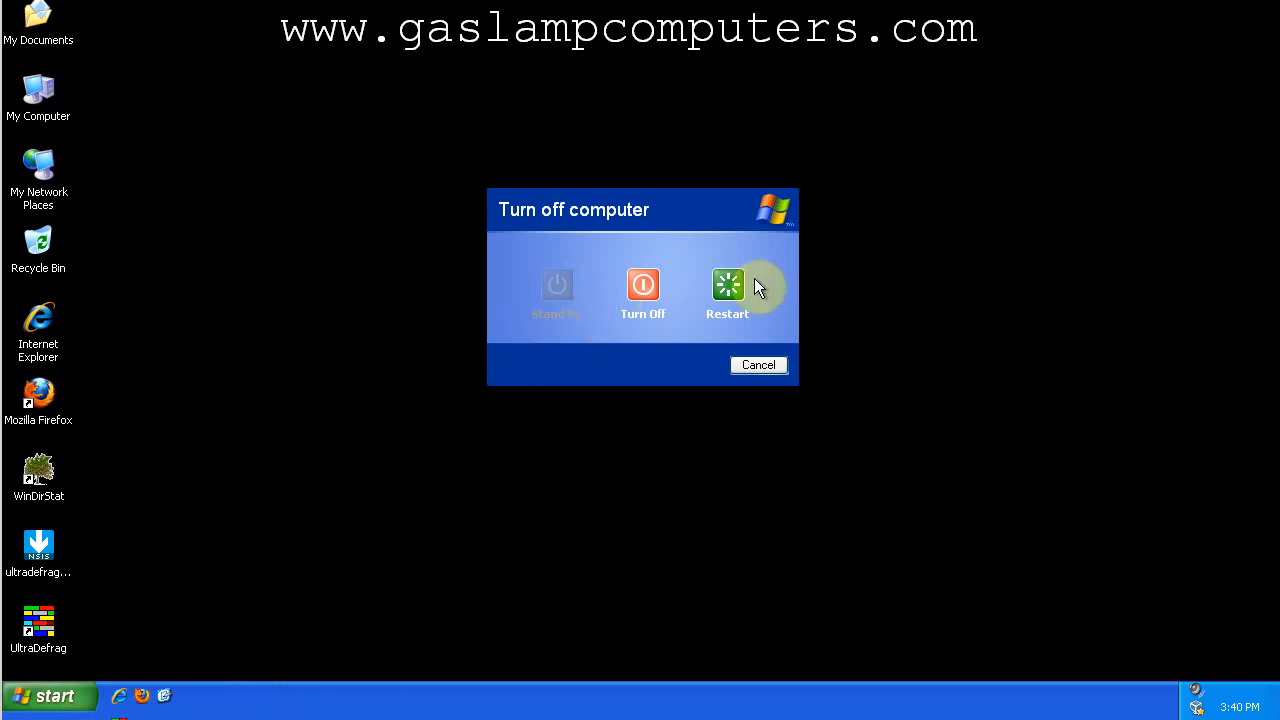
left_click(728, 284)
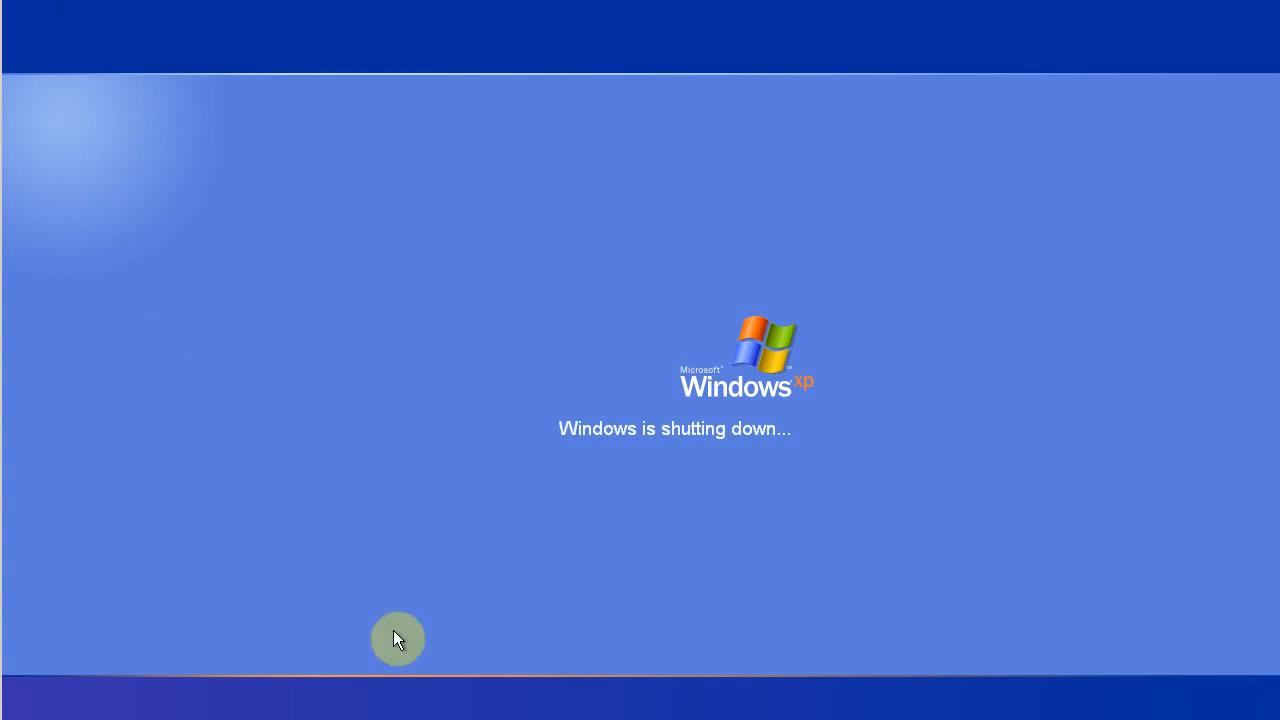
mouse_move(488, 684)
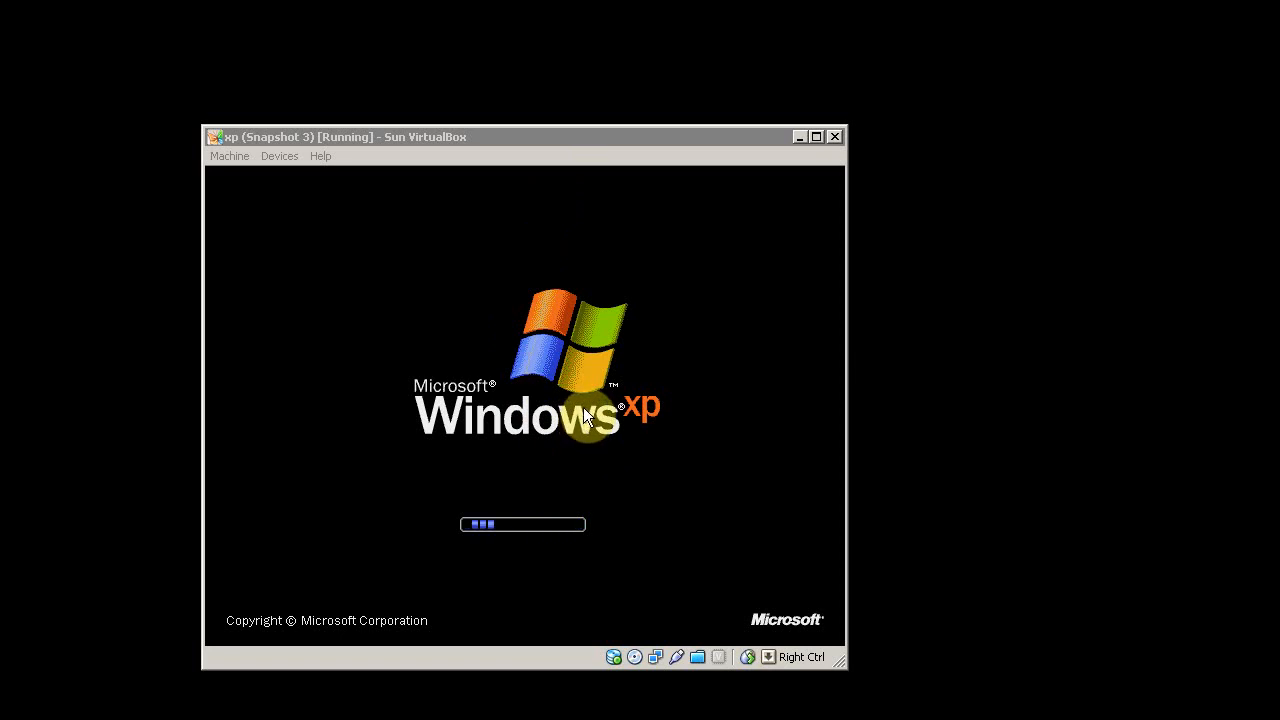
mouse_move(616, 504)
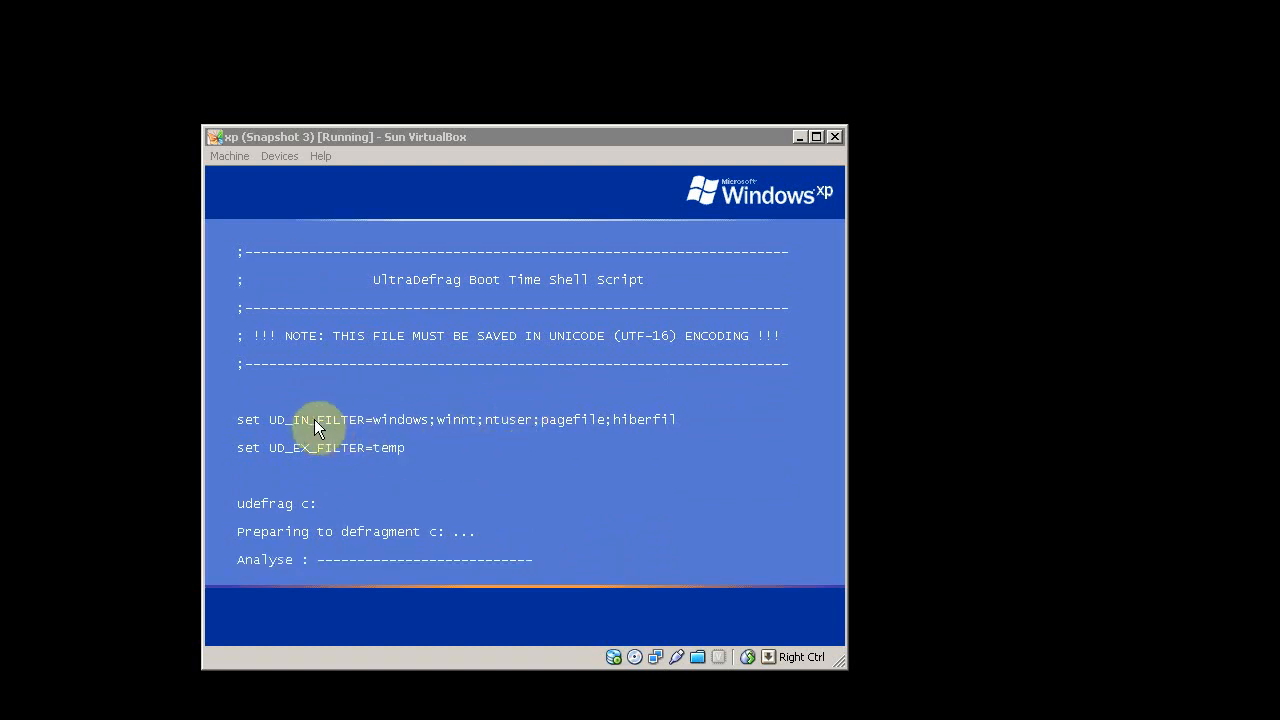
mouse_move(528, 428)
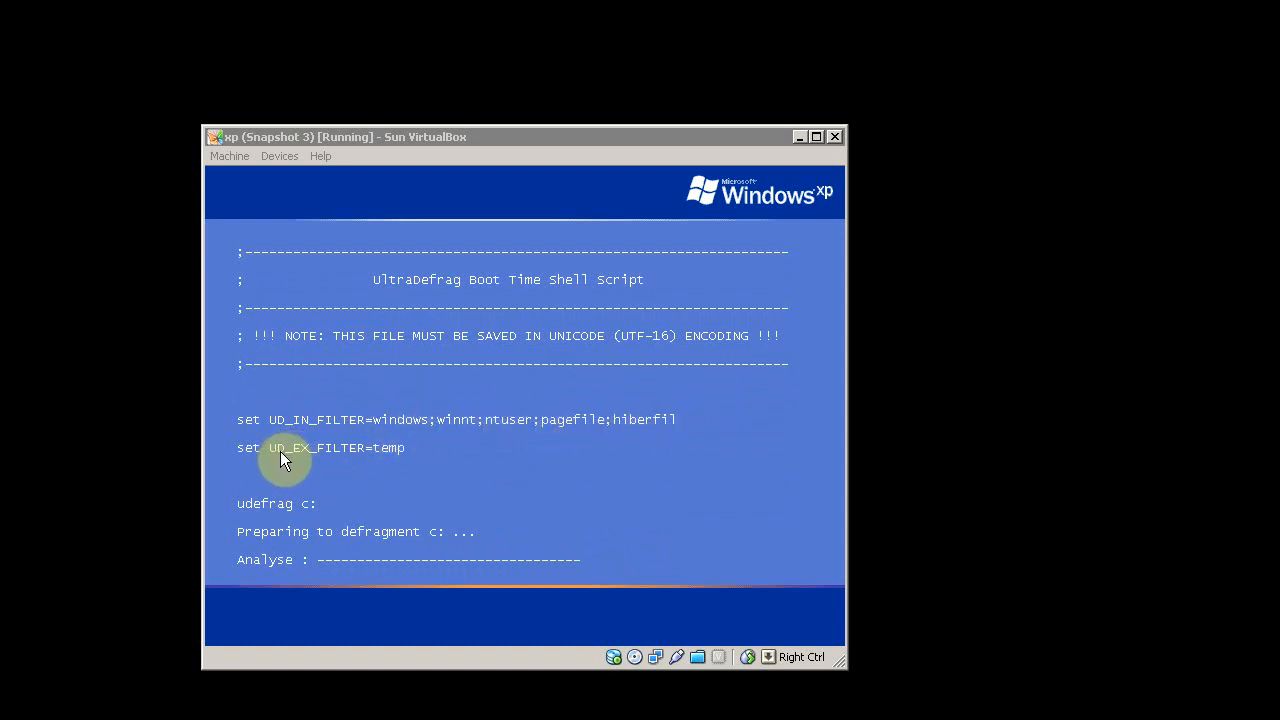
mouse_move(392, 460)
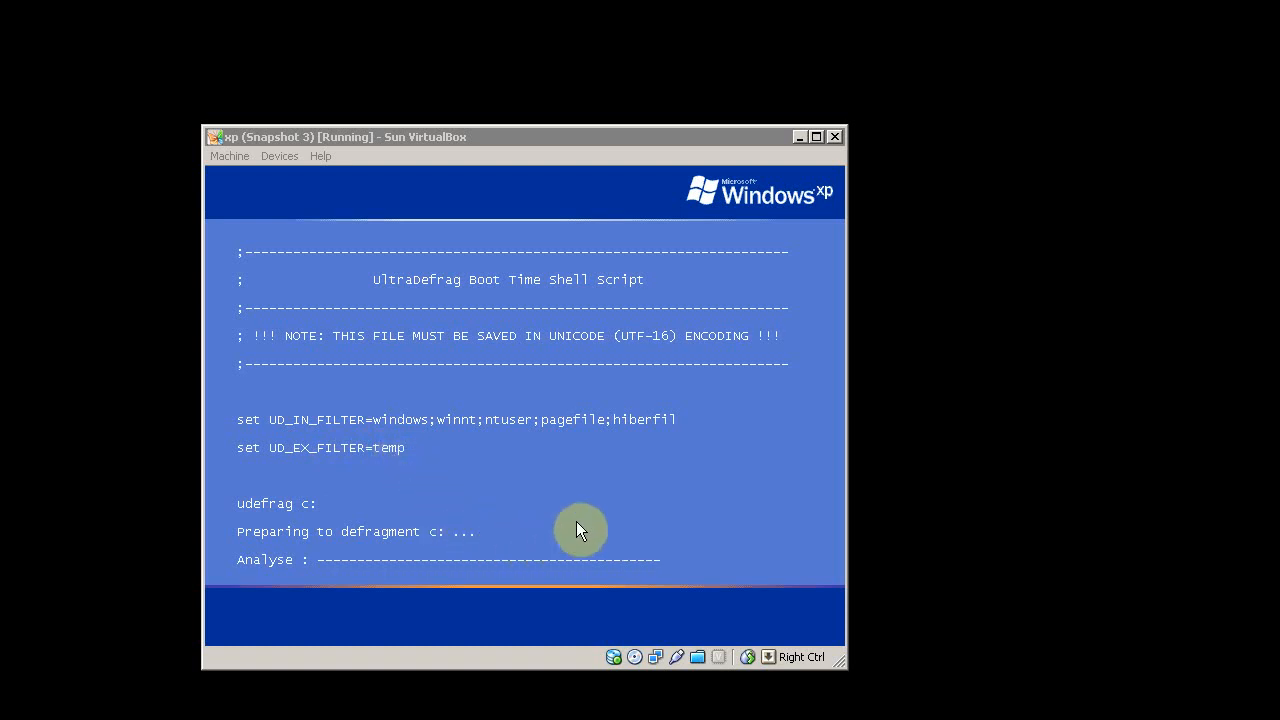
mouse_move(378, 572)
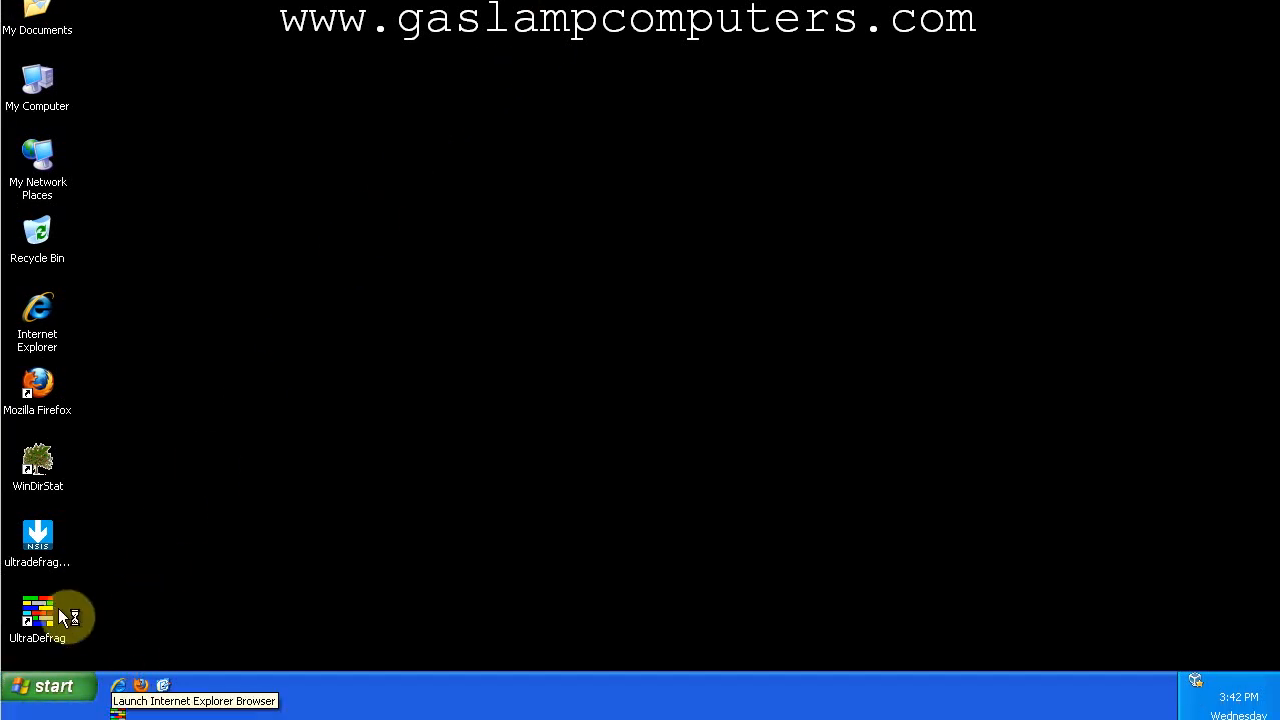
Relaunch UltraDefrag, disable the Windows boot-time scan in its settings and close the configurator.
left_click(36, 616)
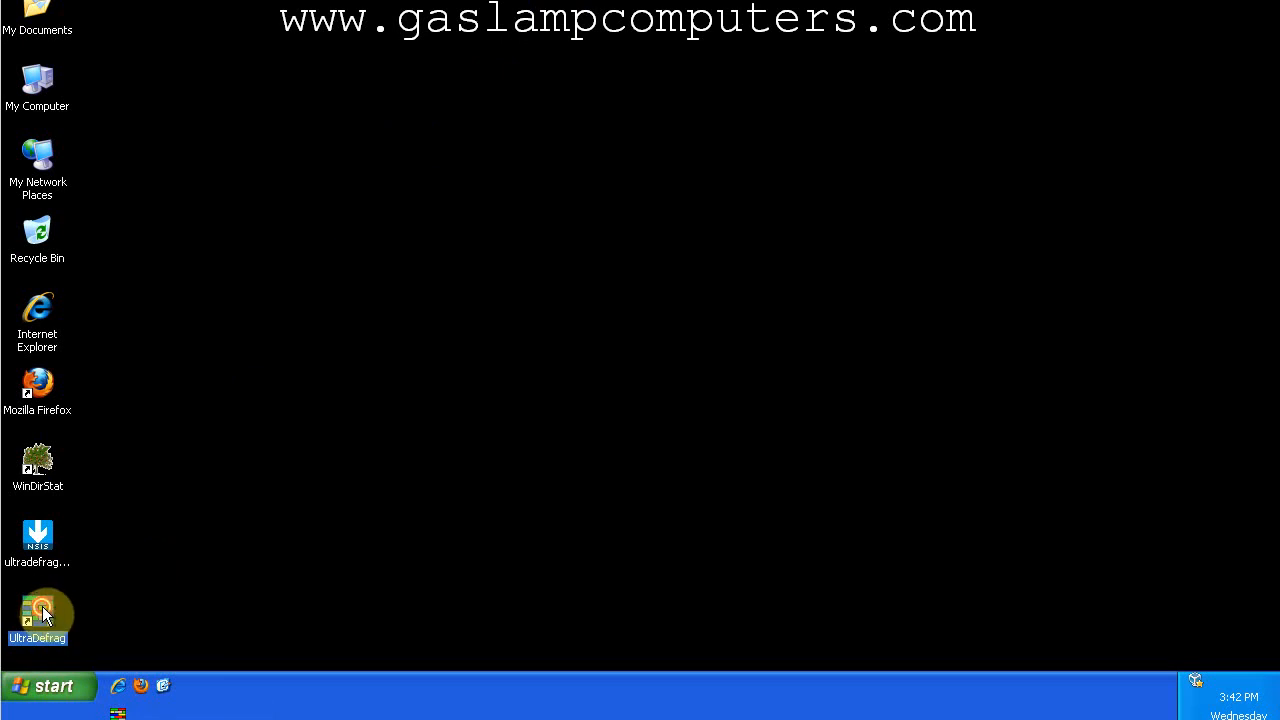
double_click(36, 610)
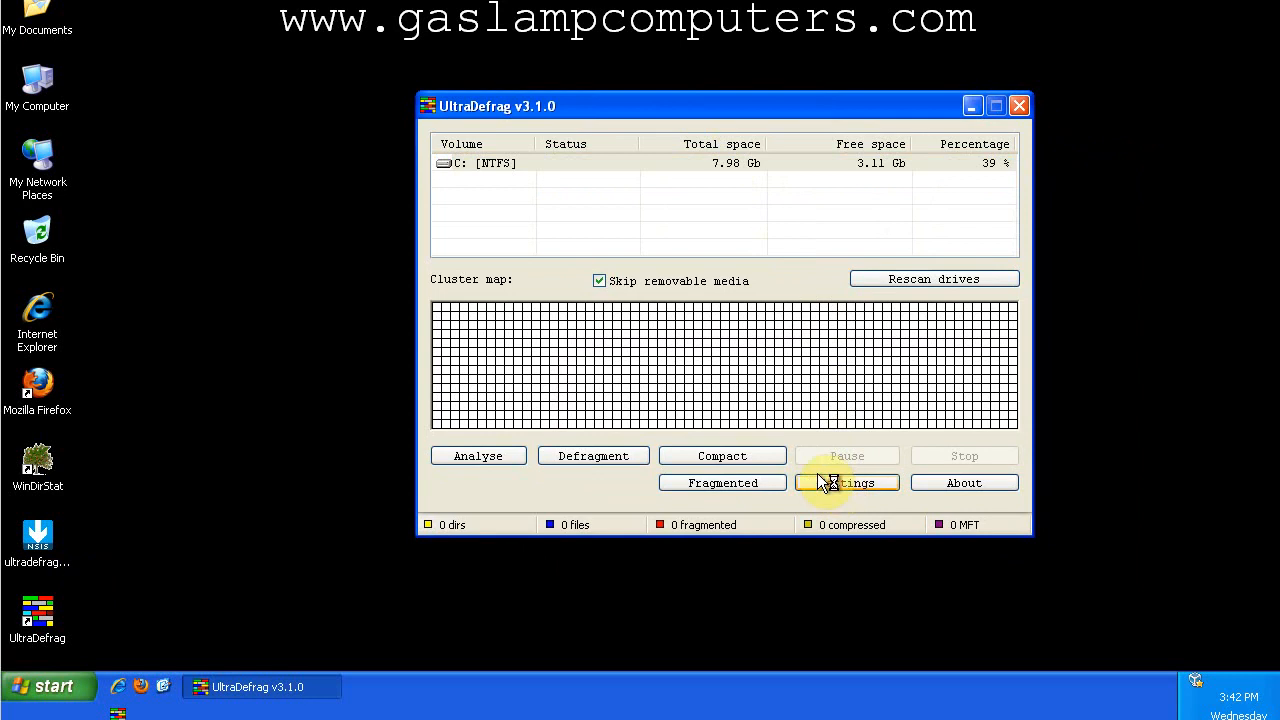
left_click(848, 482)
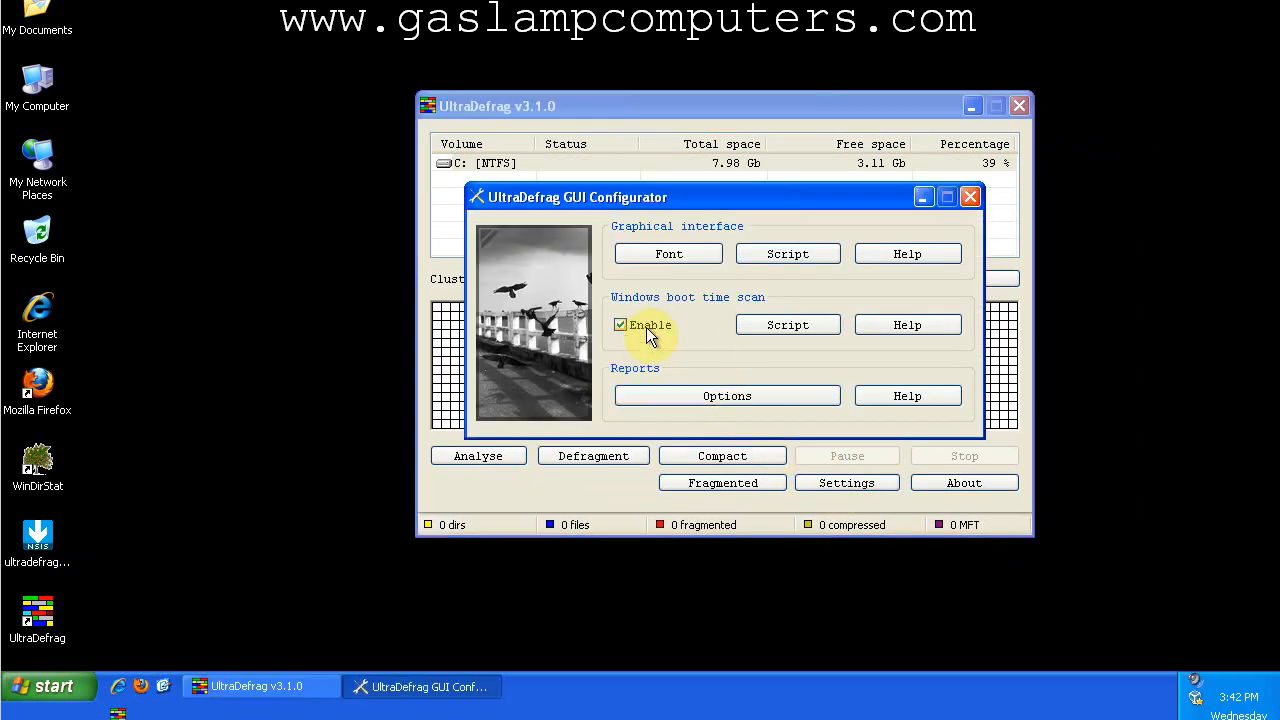
left_click(620, 324)
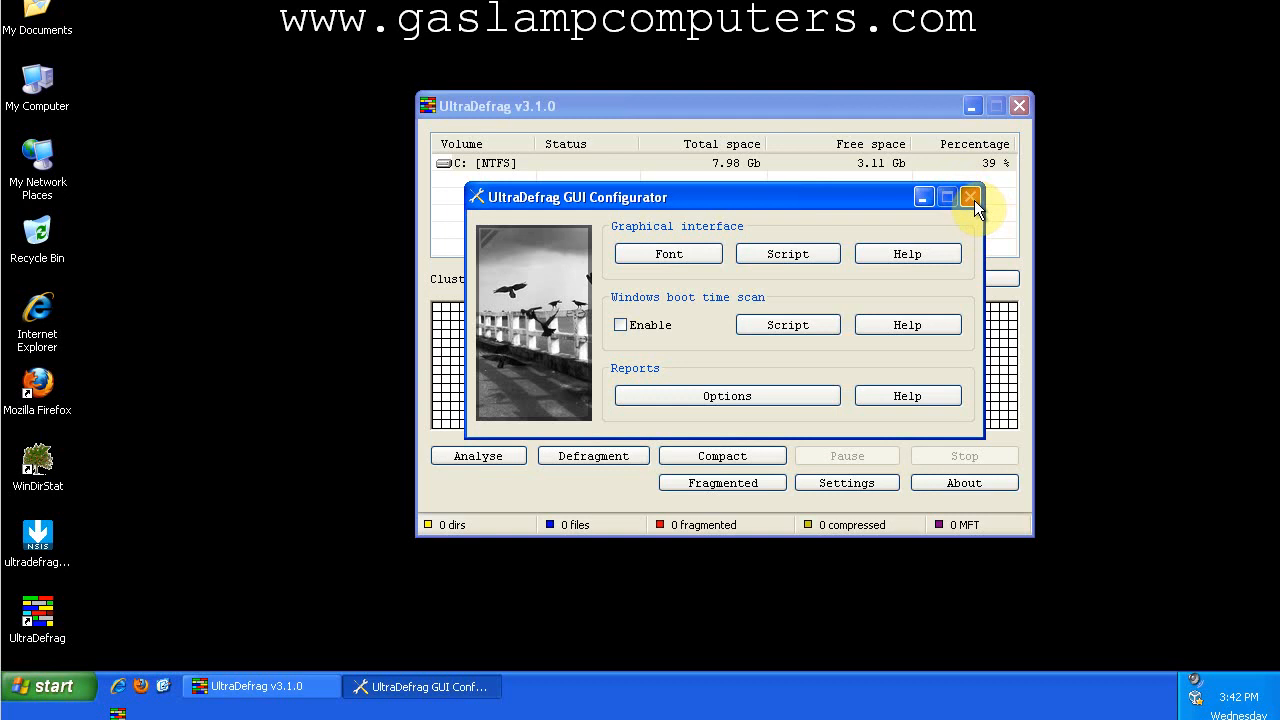
left_click(968, 196)
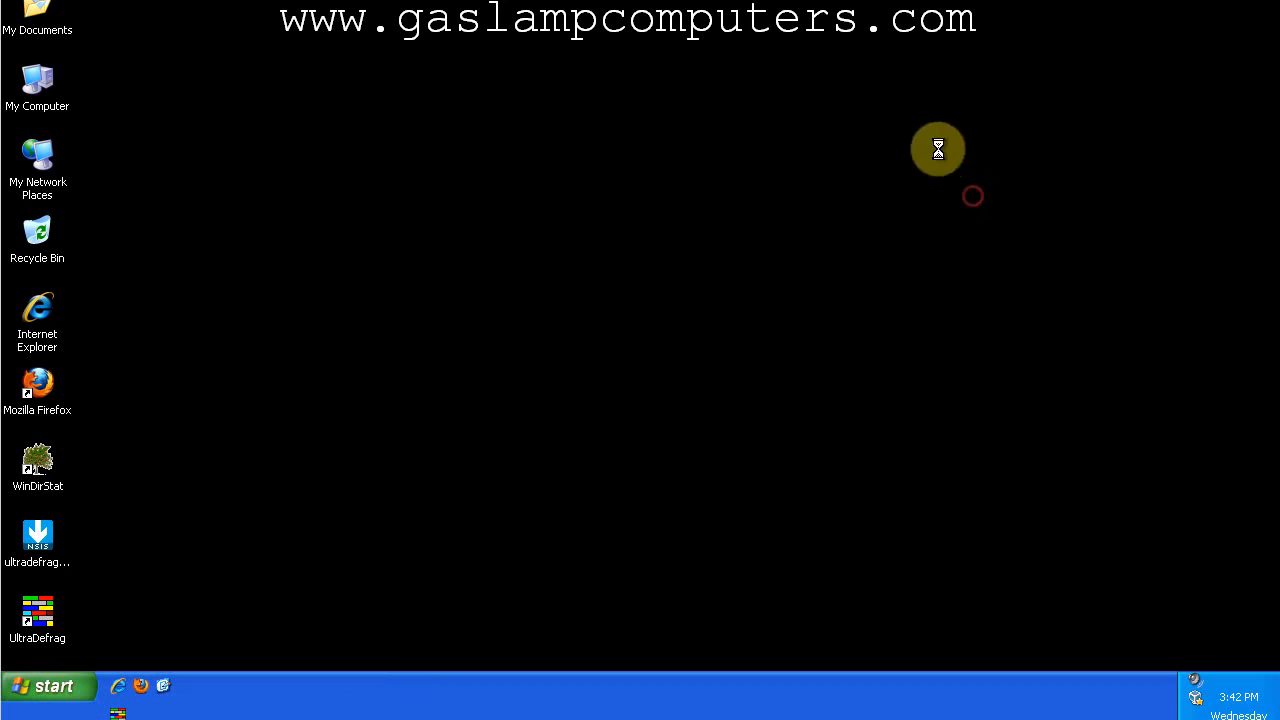
Relaunch UltraDefrag and analyse drive C:, yielding 22558 files with 74 fragmented.
double_click(36, 616)
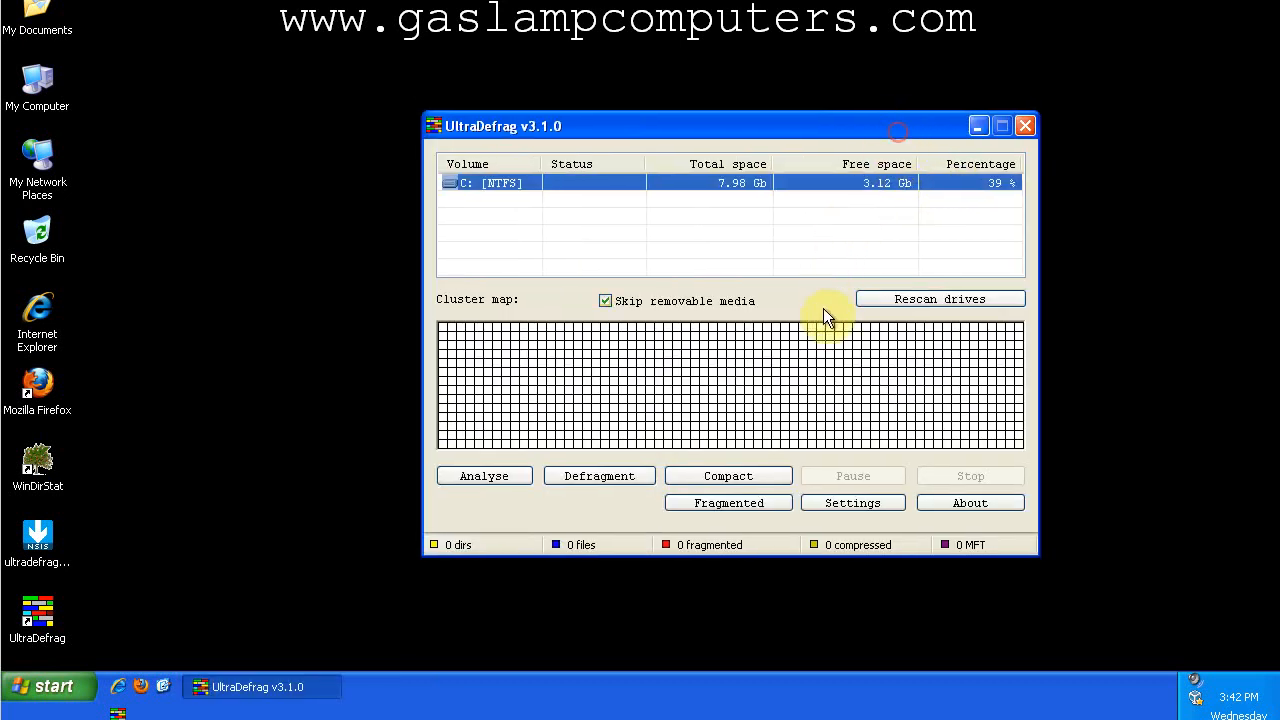
left_click(484, 476)
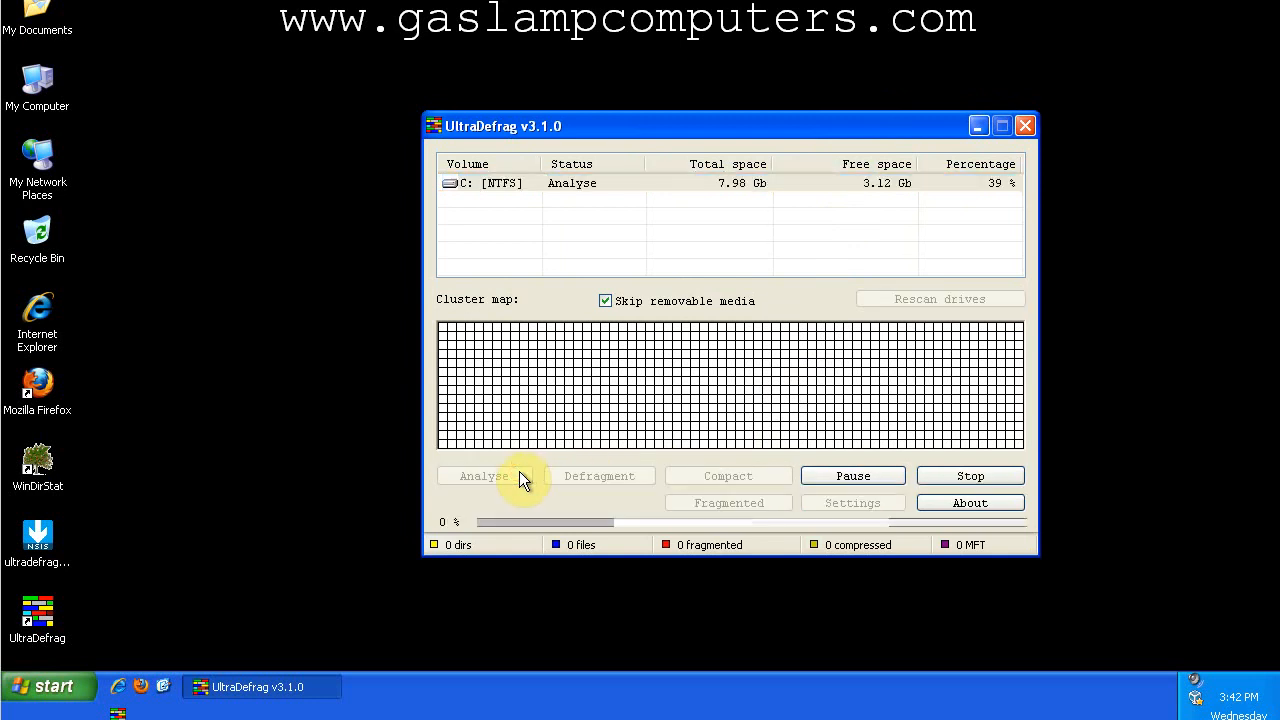
left_click(484, 476)
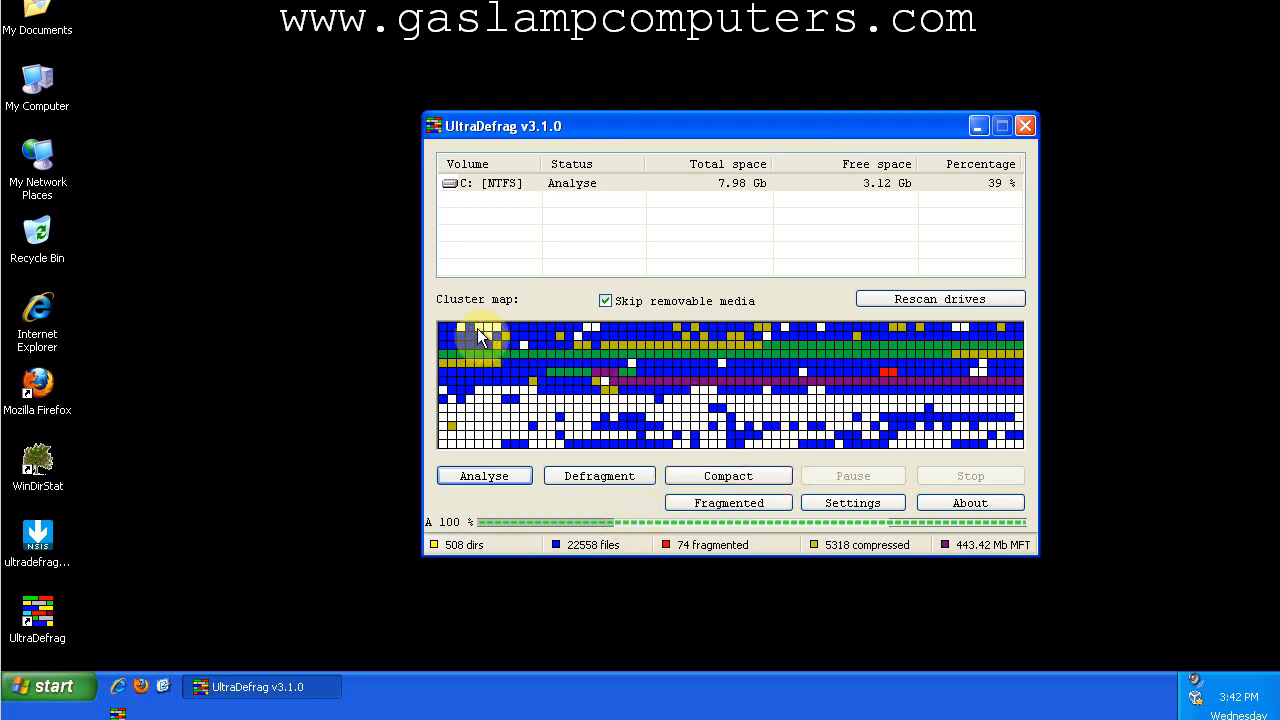
mouse_move(462, 332)
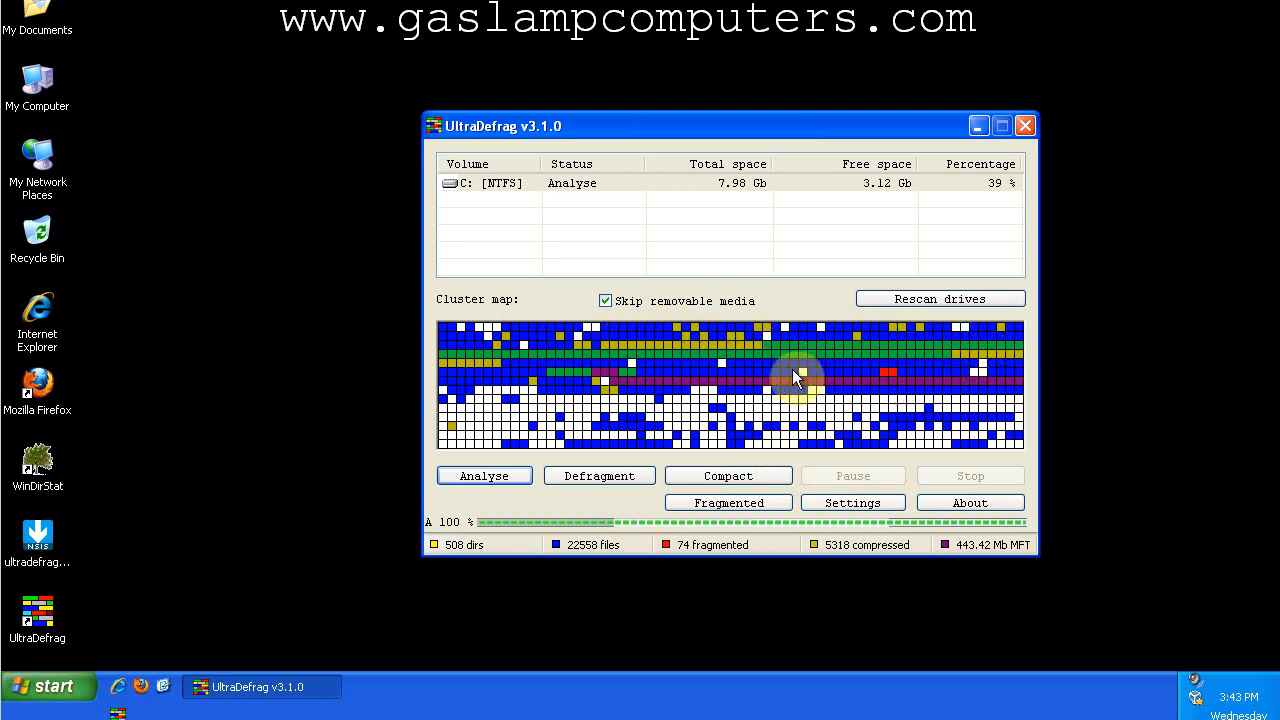
mouse_move(560, 410)
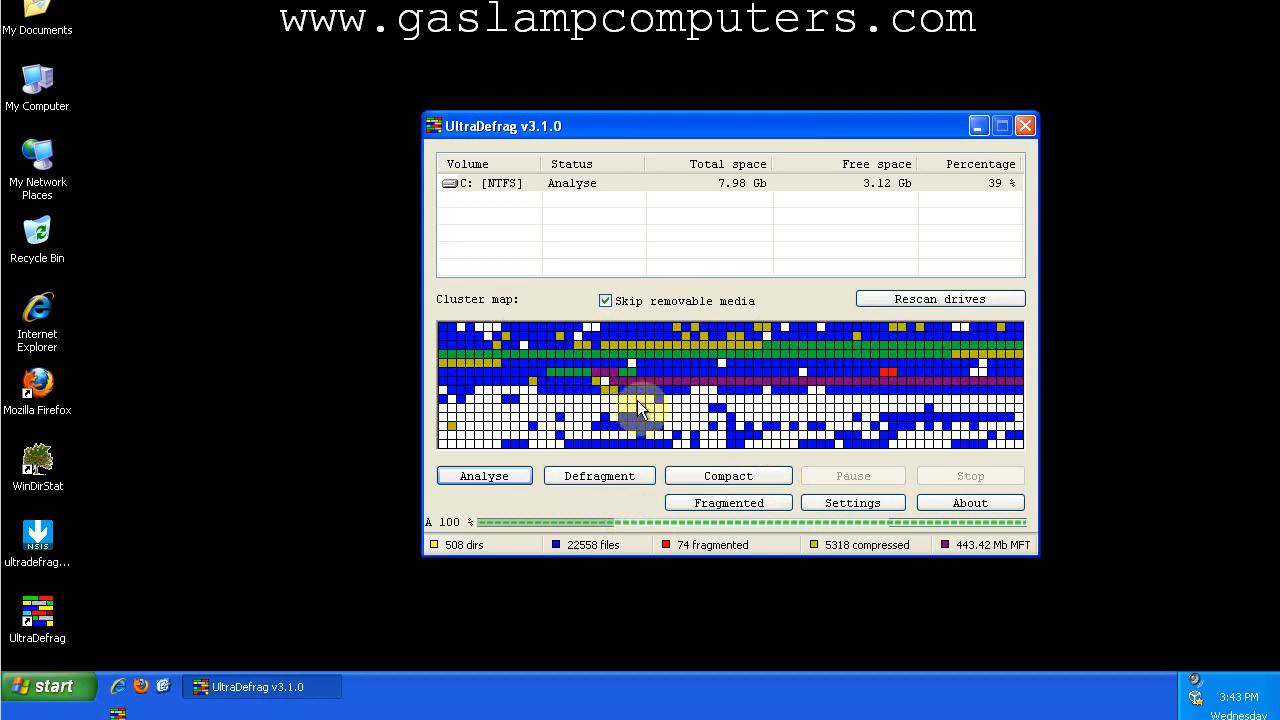
mouse_move(700, 424)
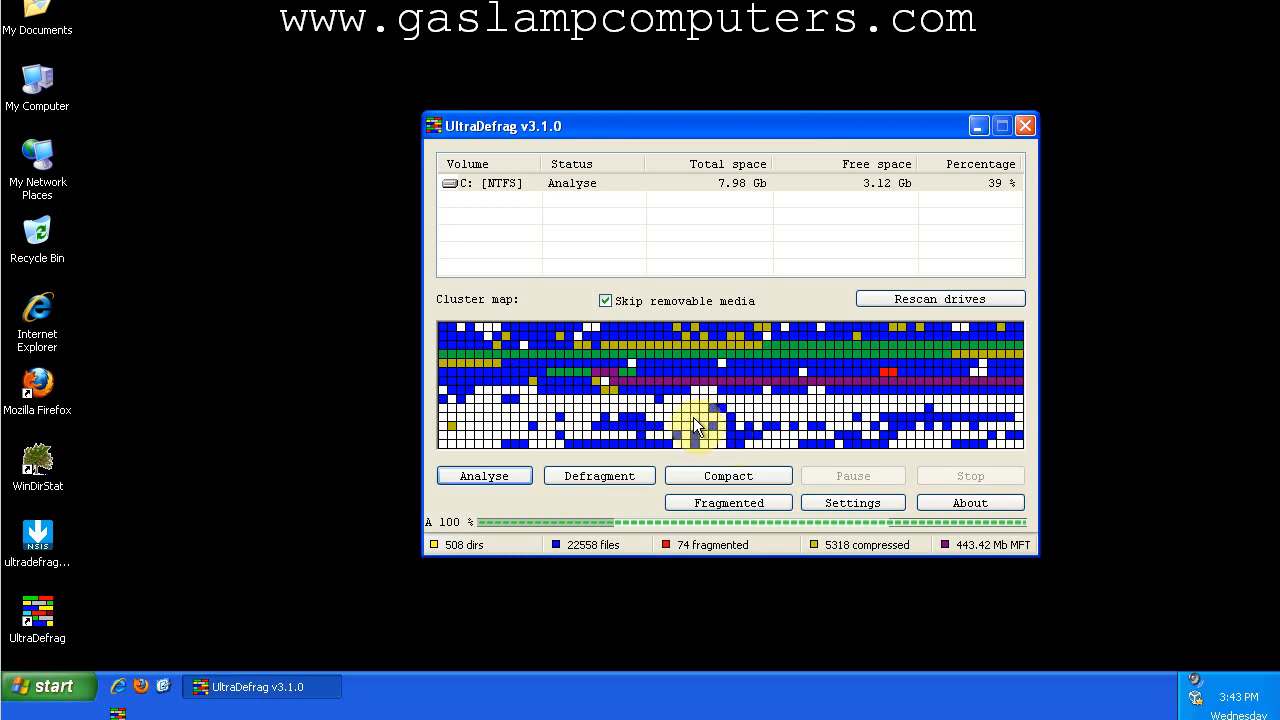
mouse_move(664, 458)
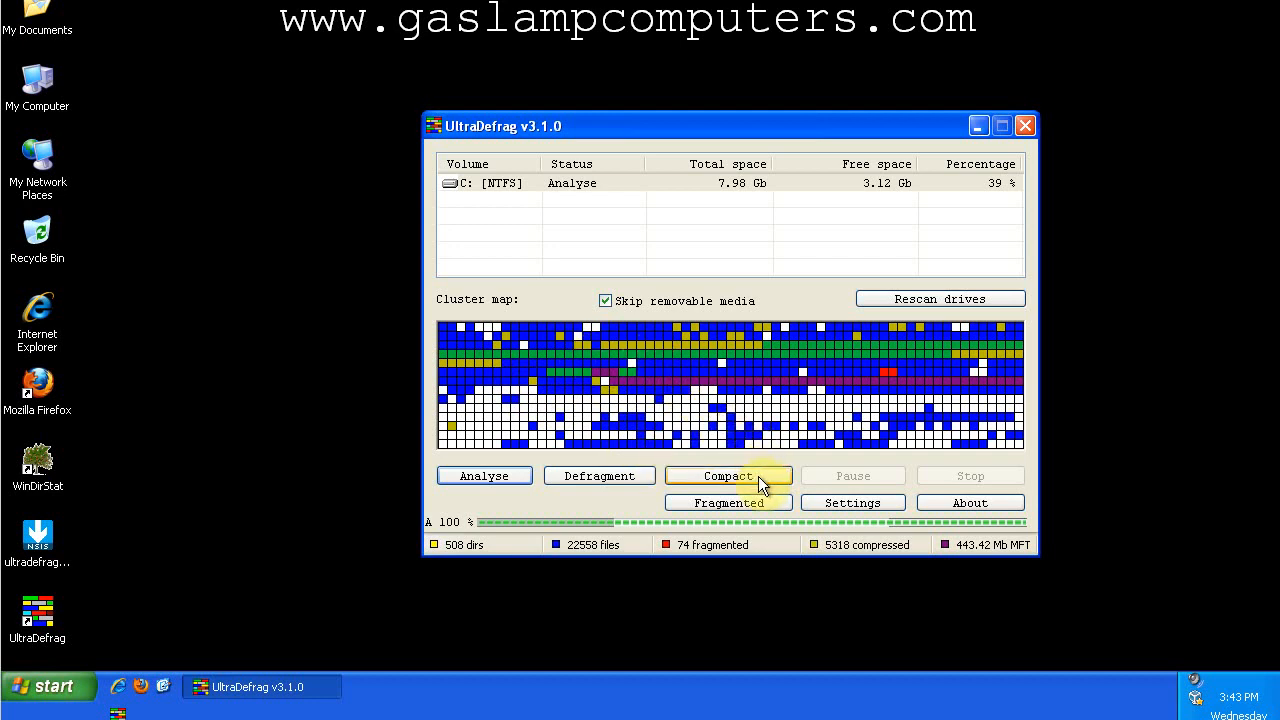
mouse_move(784, 476)
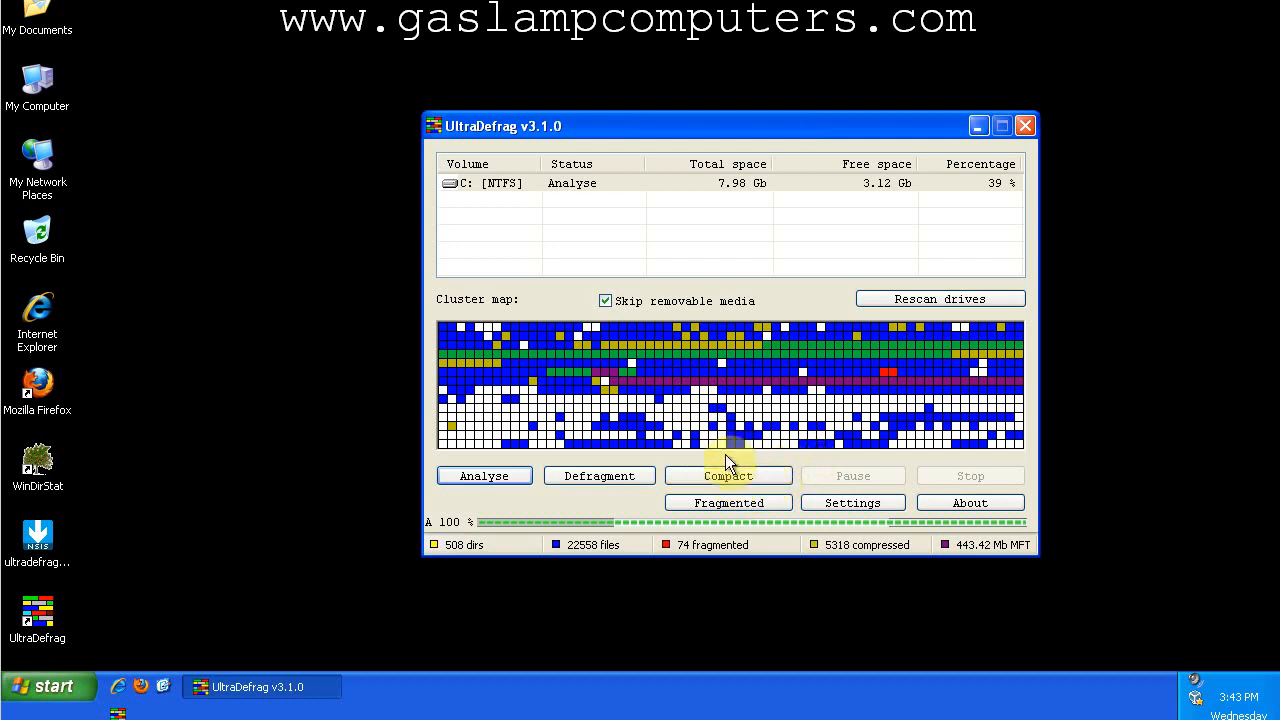
mouse_move(530, 338)
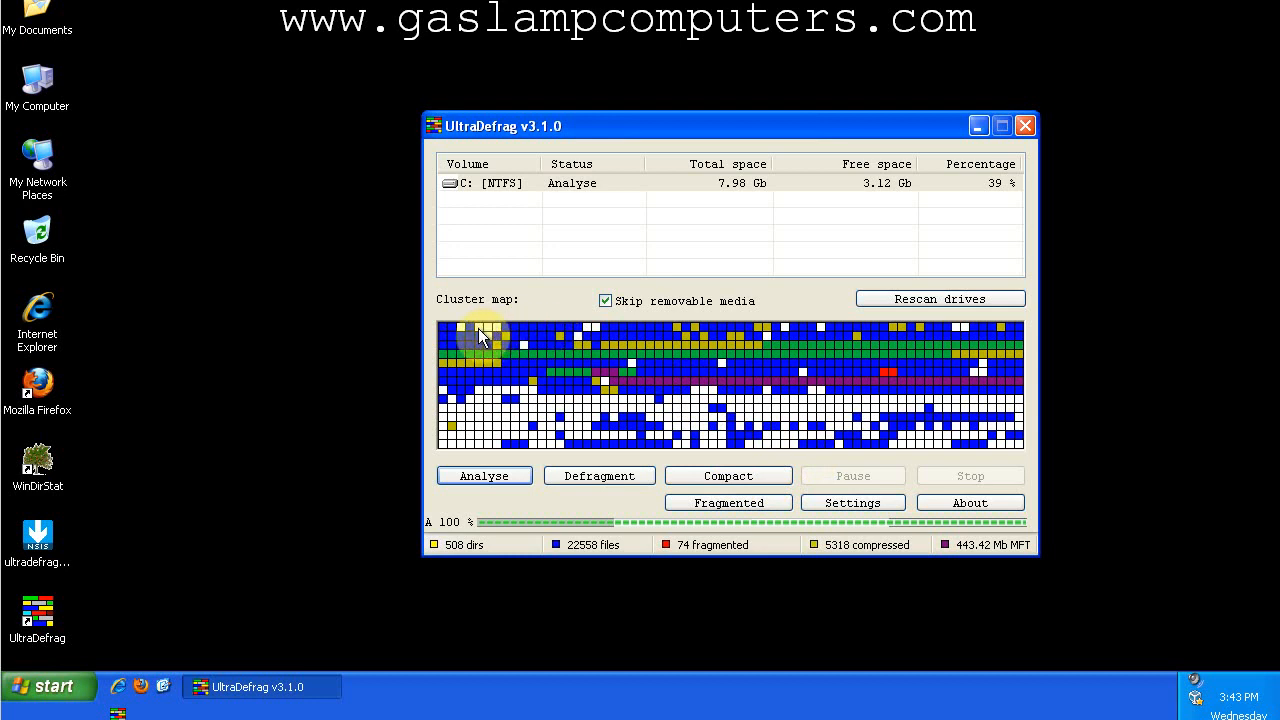
mouse_move(532, 344)
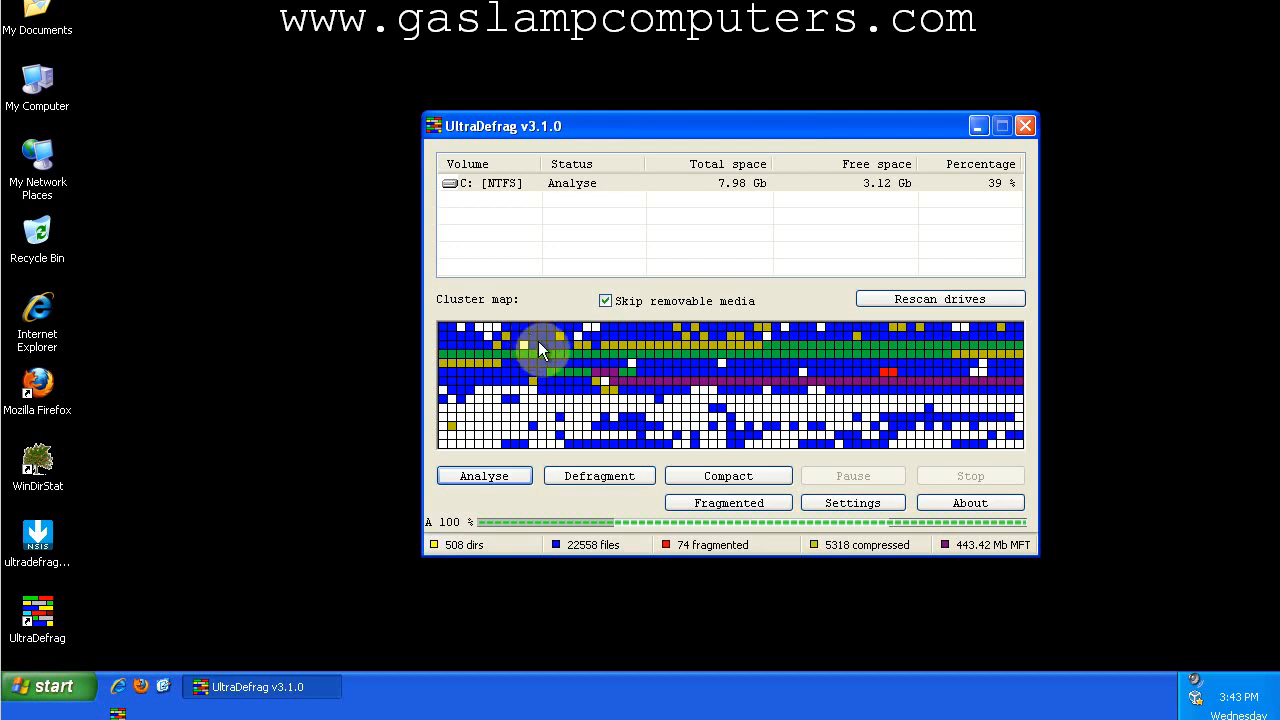
mouse_move(648, 414)
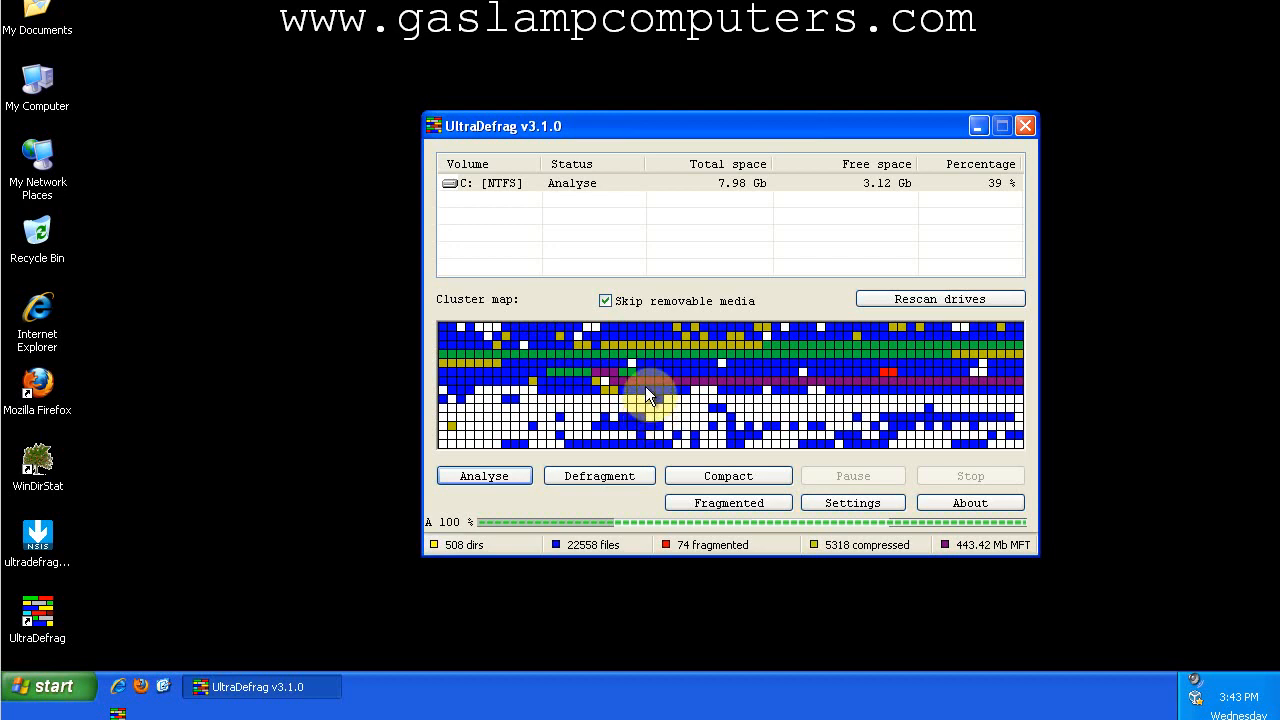
mouse_move(650, 388)
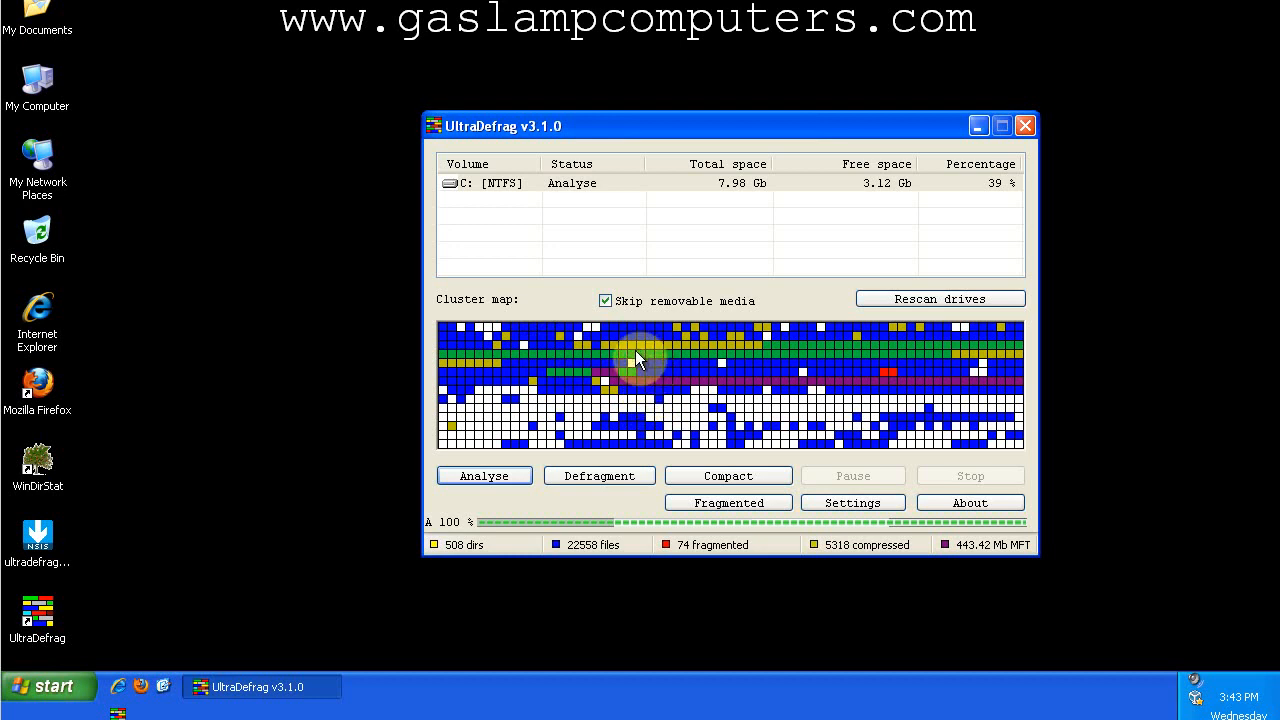
mouse_move(632, 364)
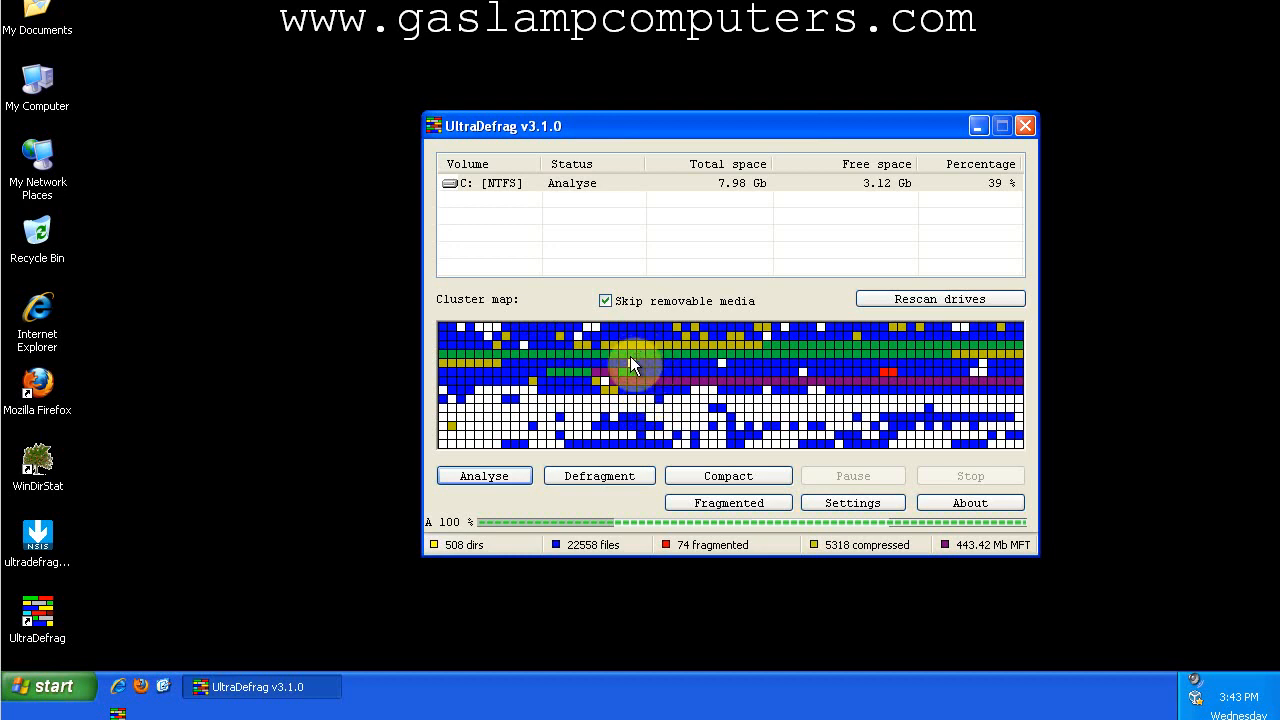